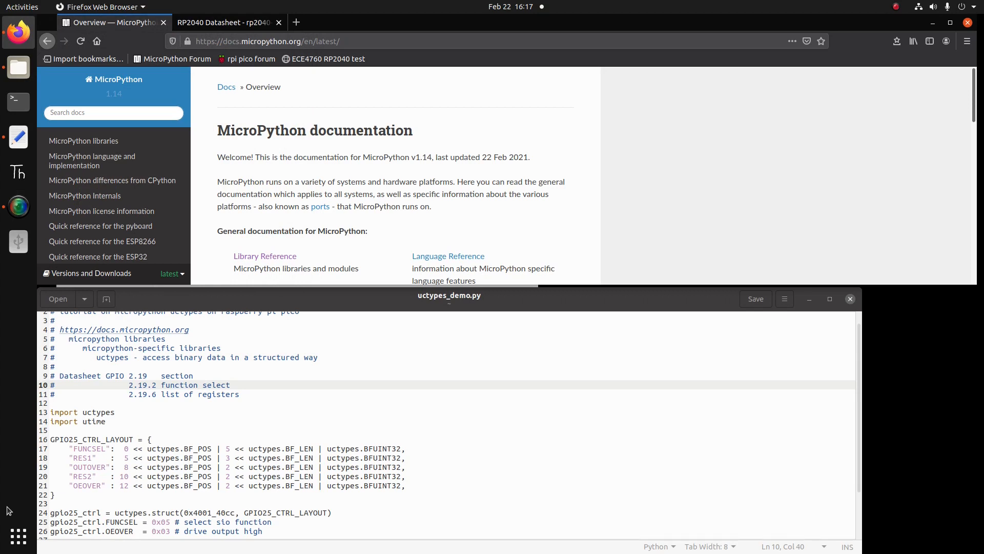
mouse_move(16, 477)
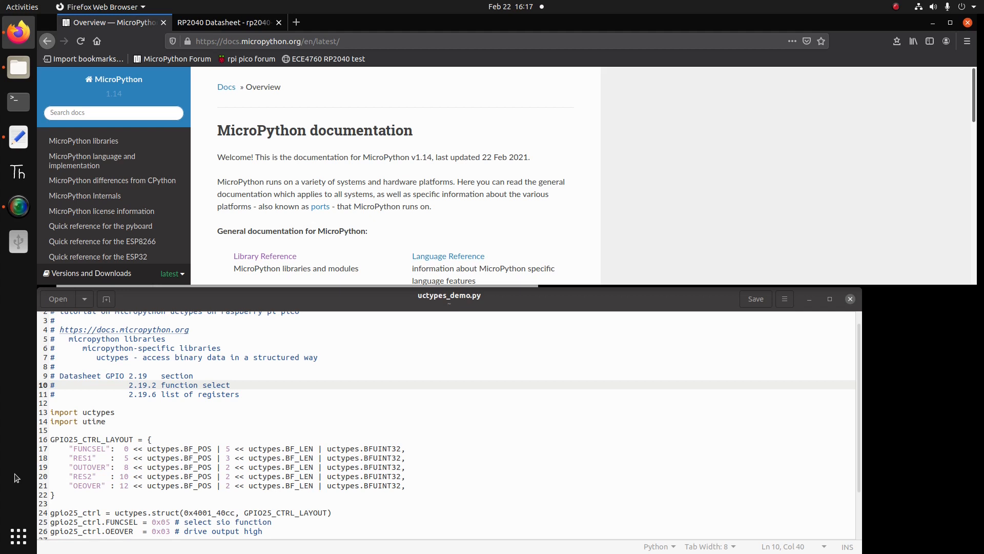
mouse_move(26, 413)
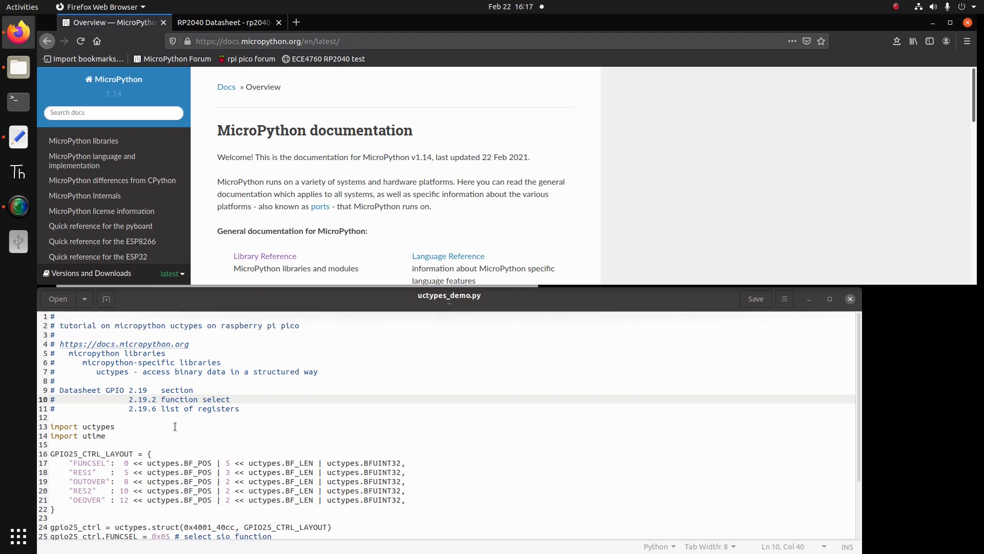
mouse_move(154, 224)
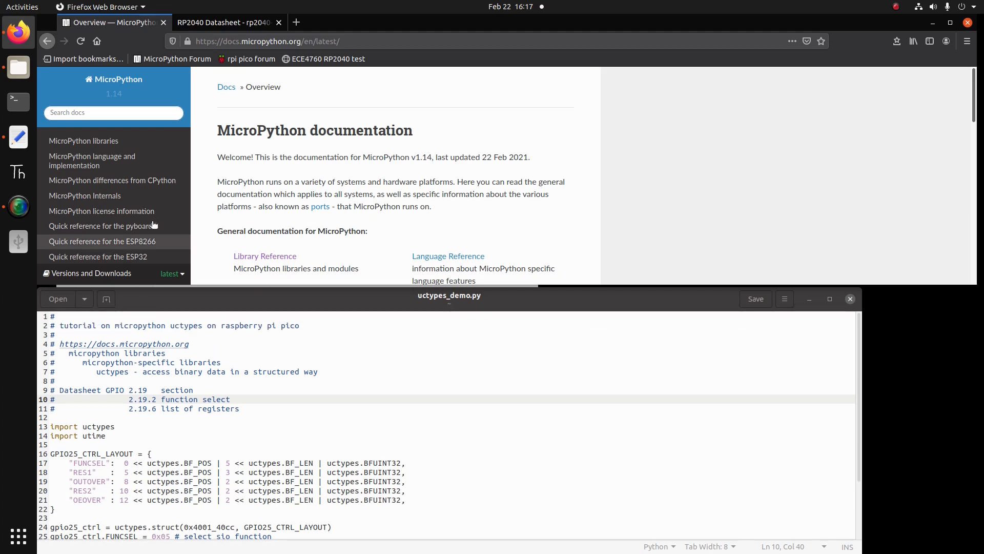
mouse_move(113, 160)
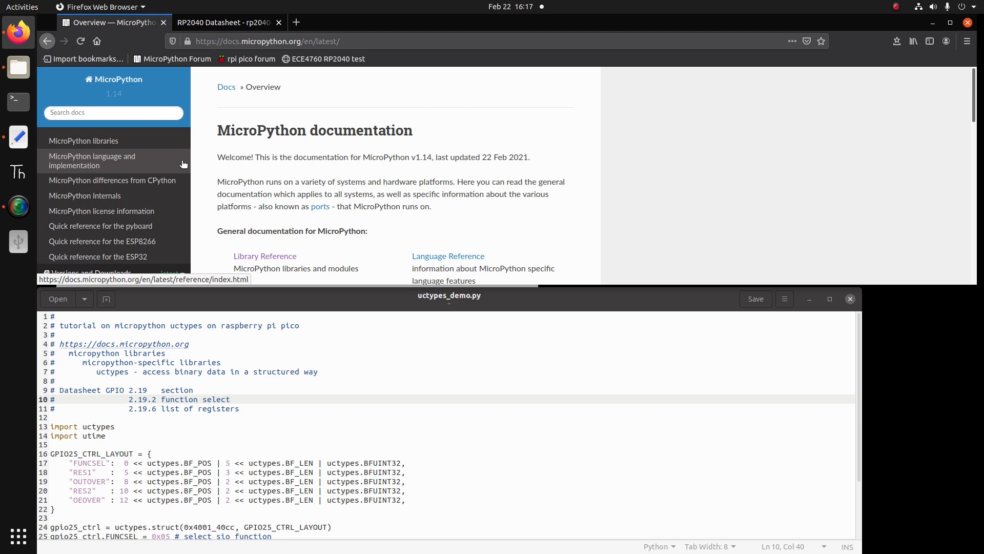
mouse_move(264, 149)
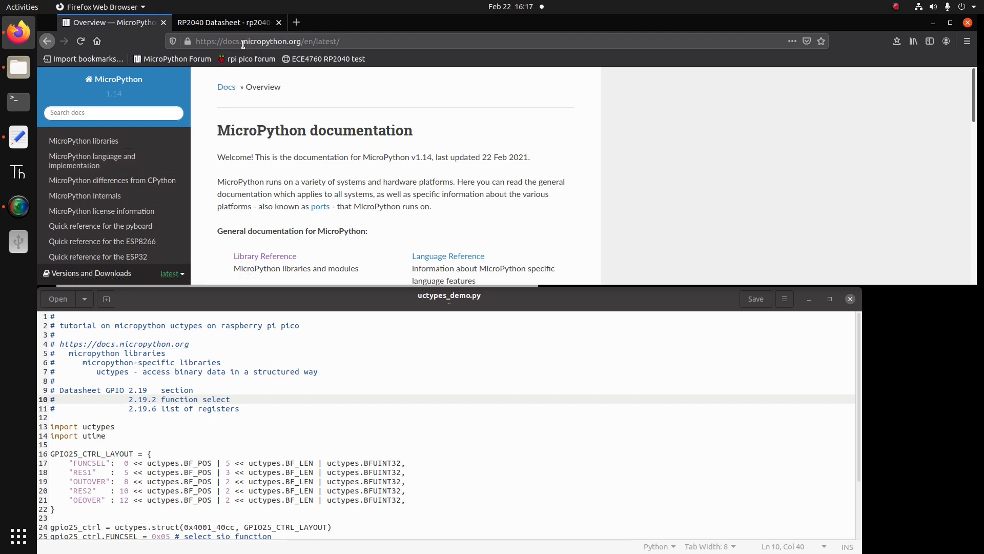
mouse_move(226, 109)
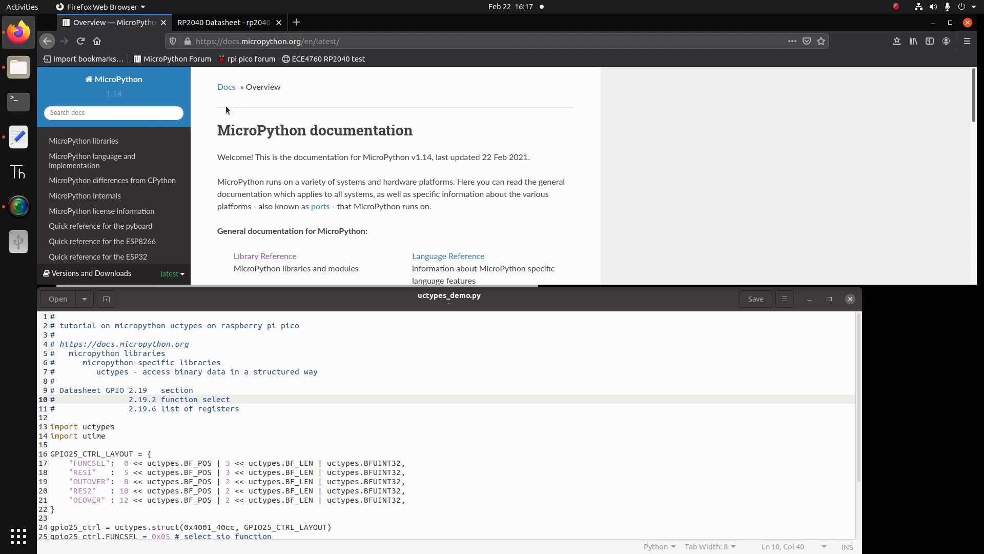
mouse_move(83, 140)
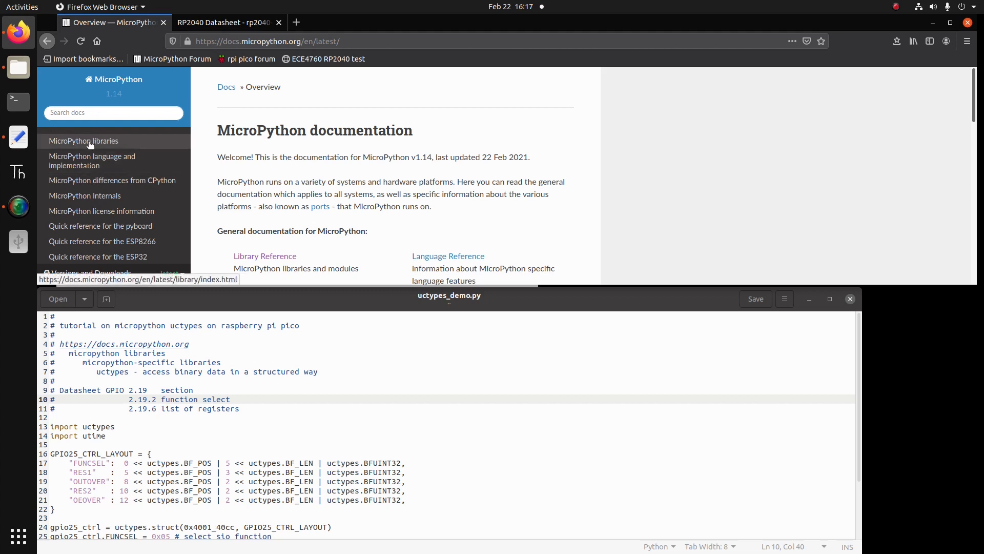
Expand MicroPython libraries, then MicroPython-specific libraries in the docs sidebar to reach uctypes.
left_click(83, 141)
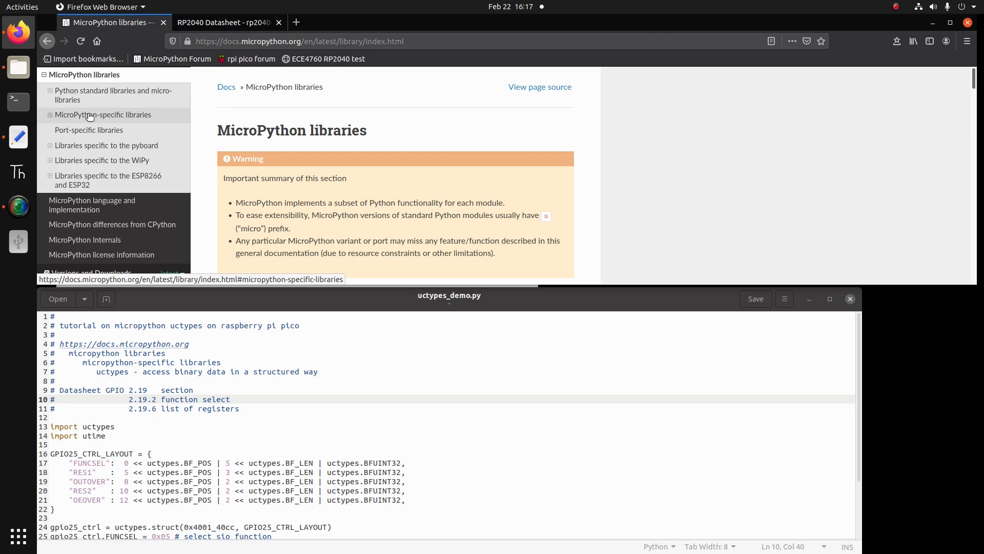
left_click(103, 114)
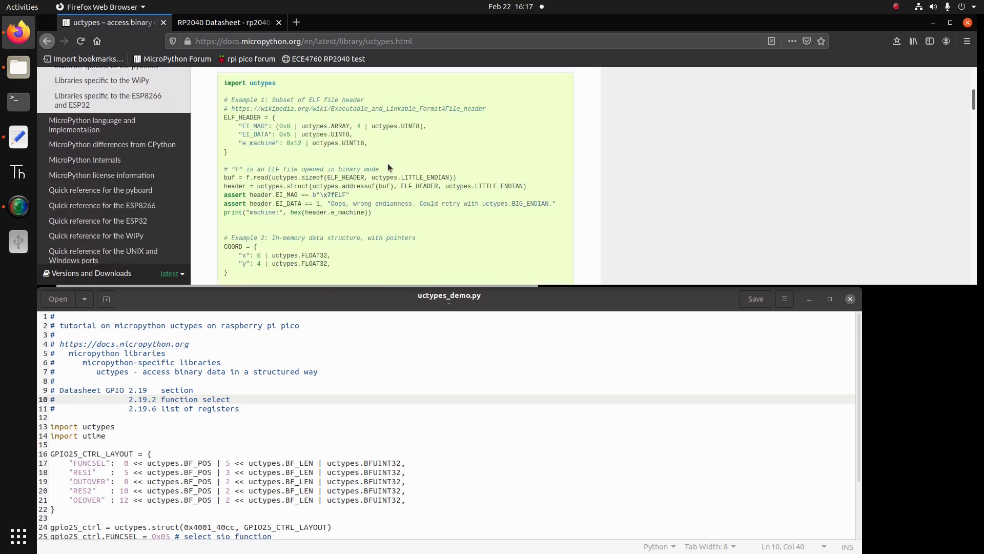
Scroll the uctypes page down to Example 3 and its WWDG_LAYOUT register code.
scroll("down", 3)
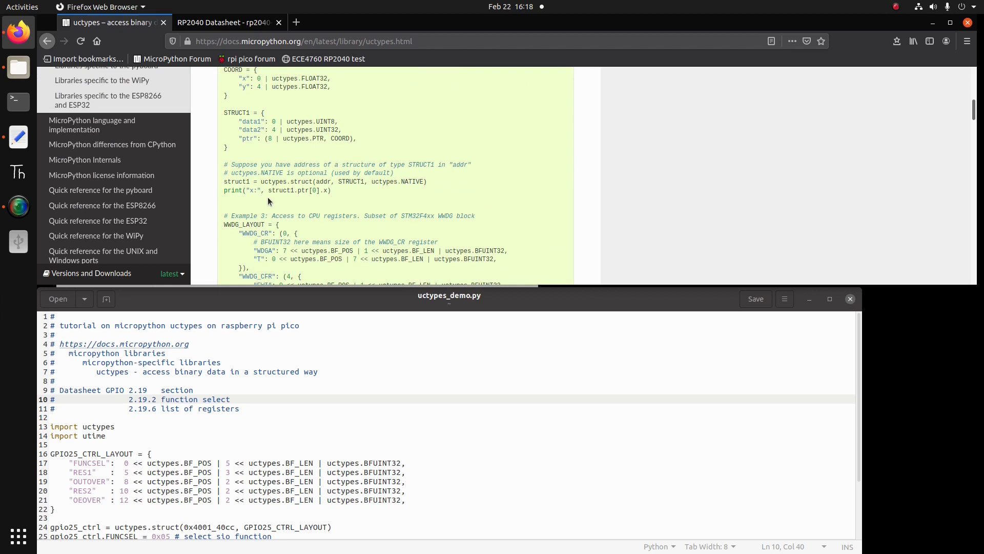
scroll("down", 3)
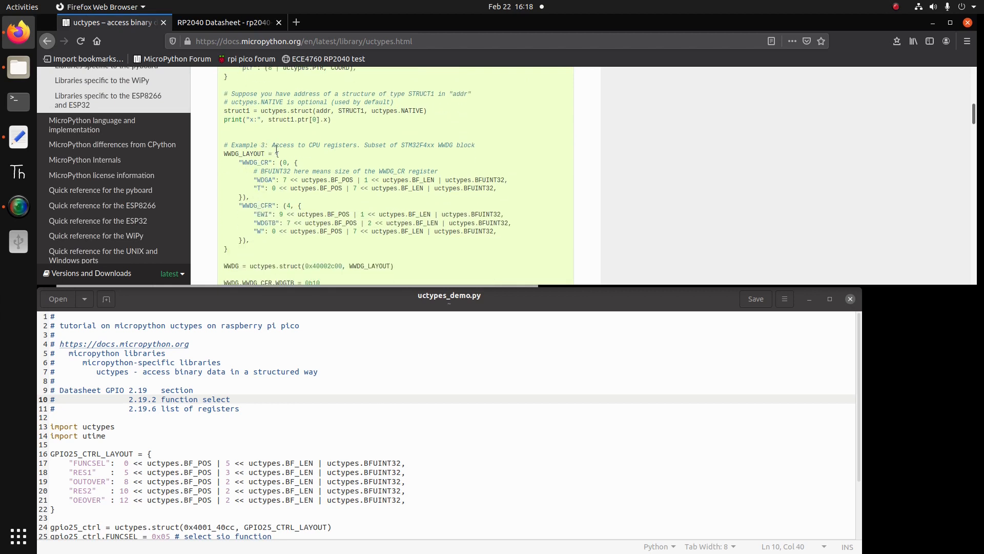
mouse_move(350, 154)
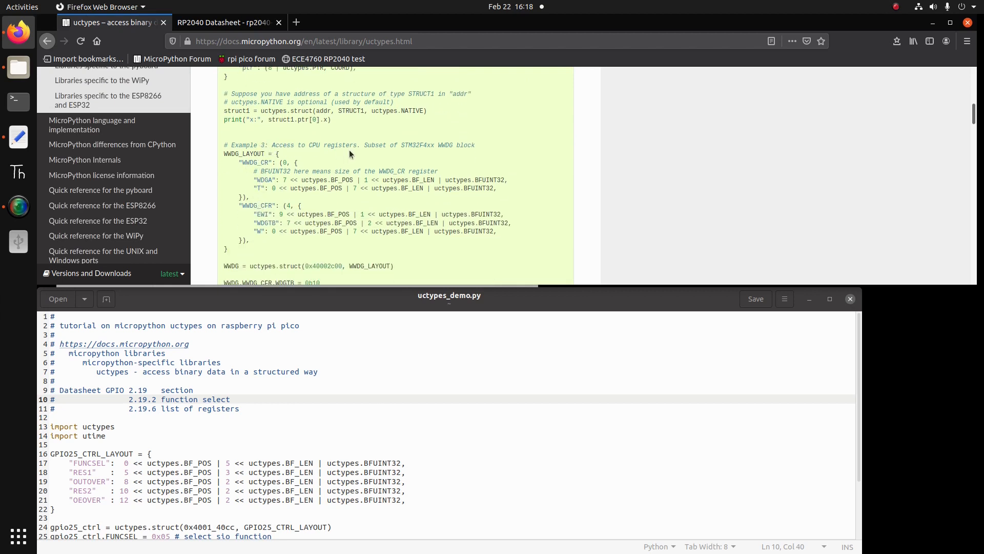
mouse_move(353, 149)
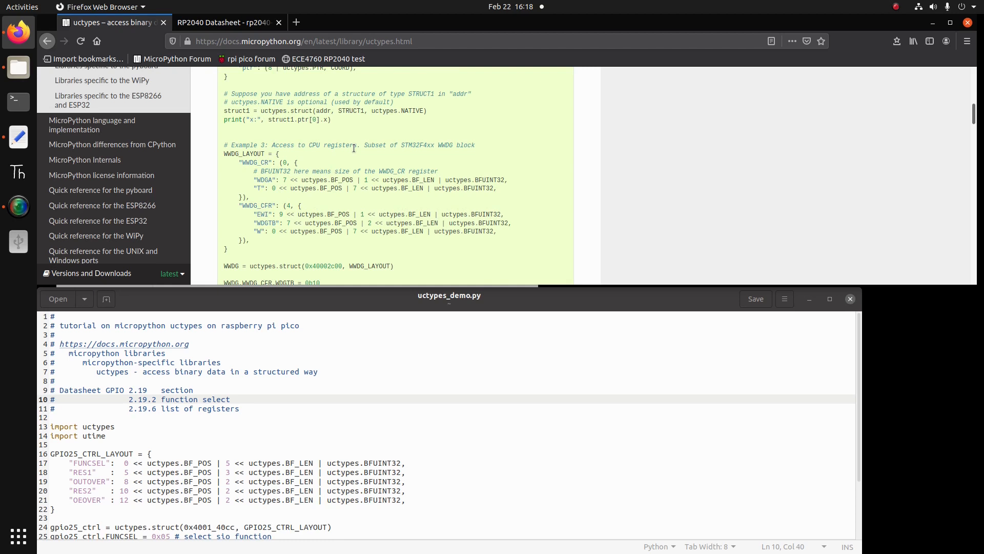
mouse_move(410, 154)
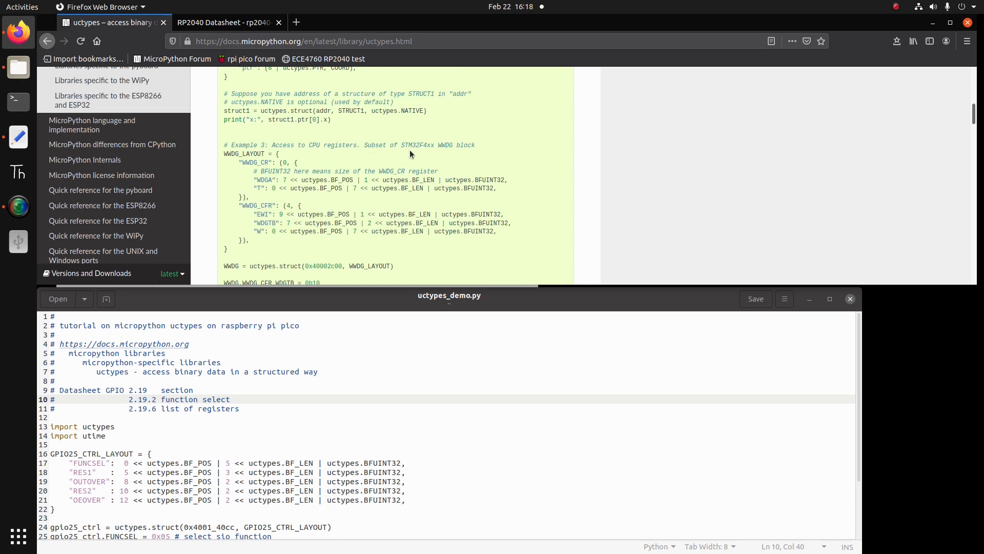
mouse_move(426, 154)
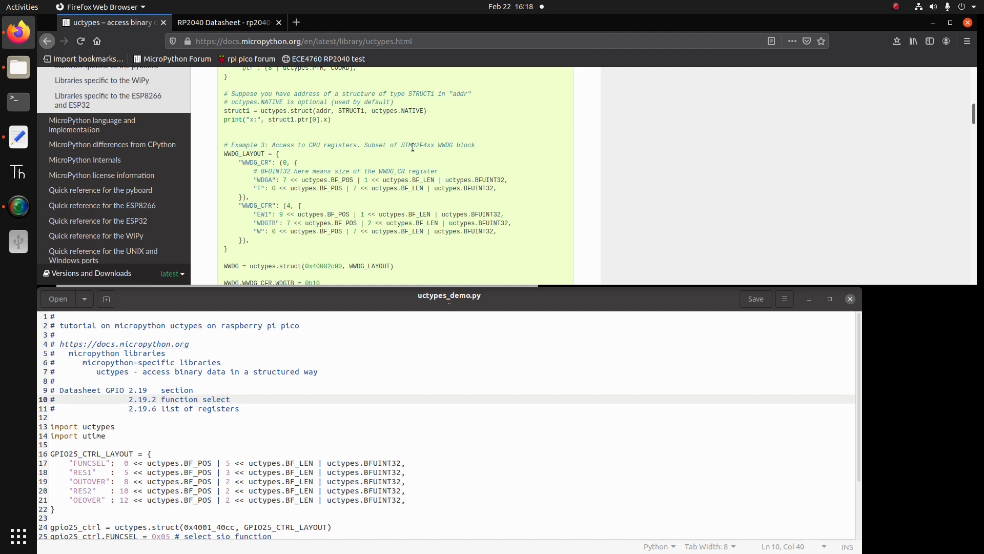
mouse_move(246, 371)
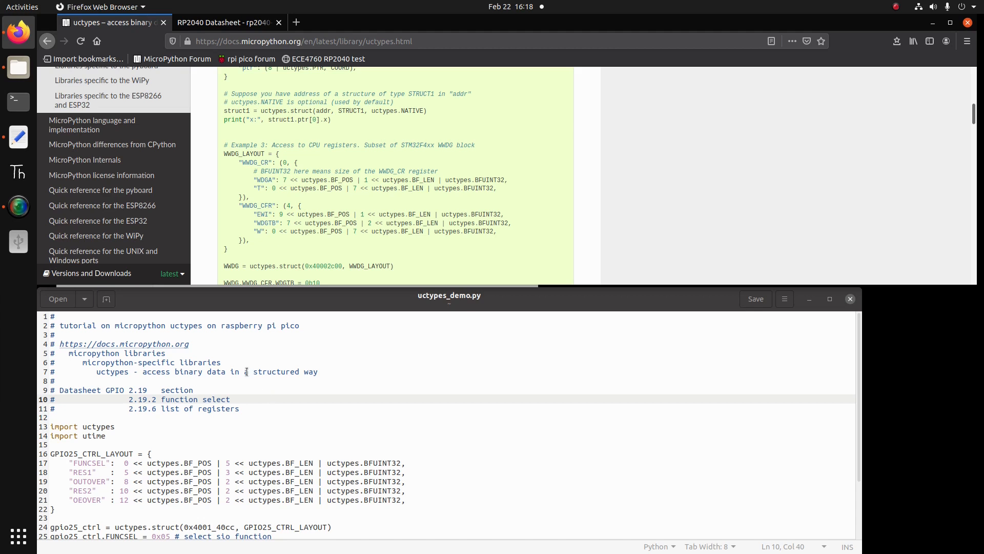
mouse_move(496, 191)
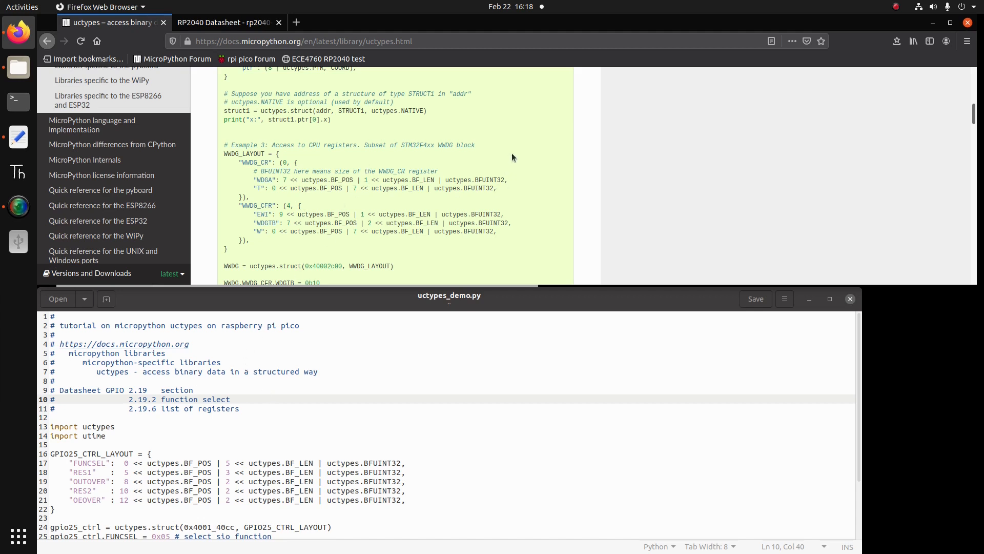
mouse_move(389, 157)
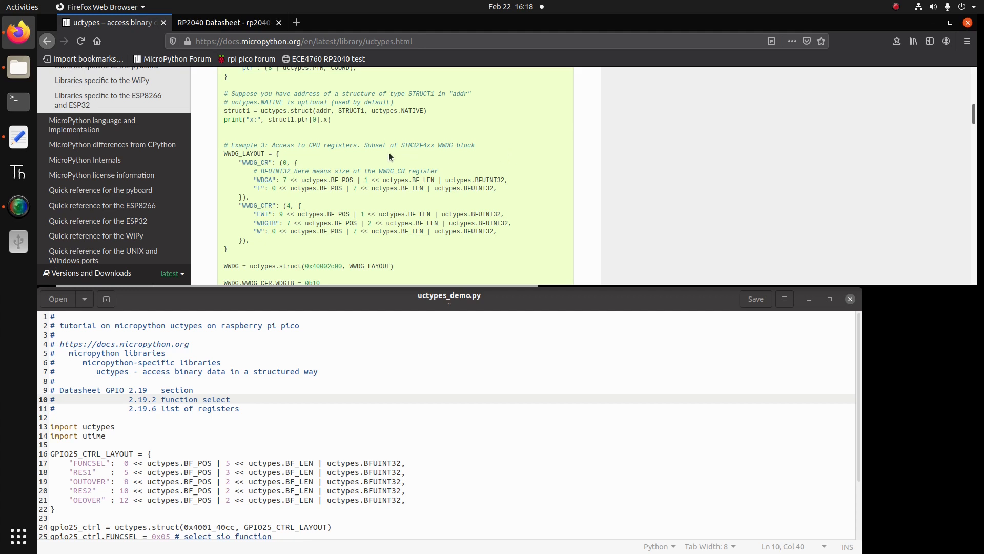
mouse_move(307, 170)
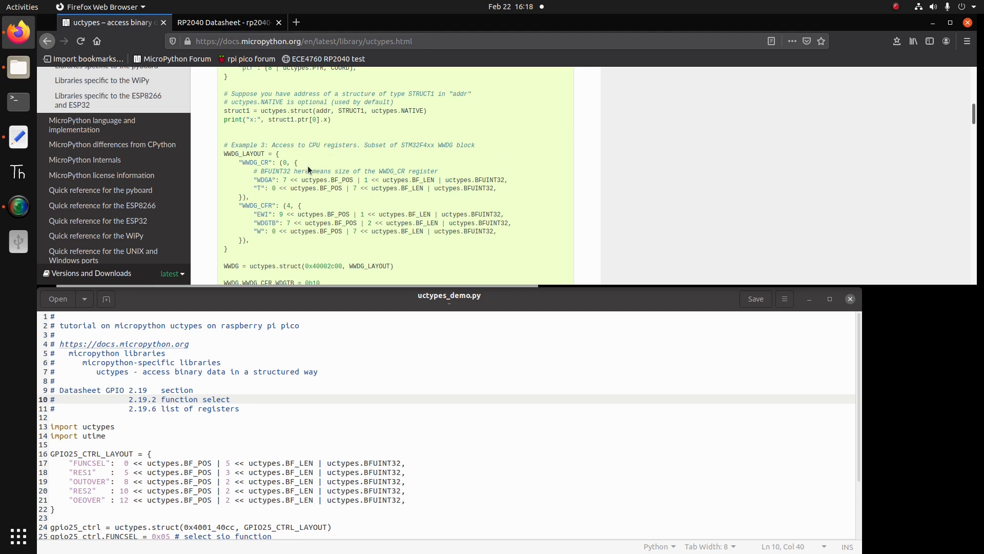
mouse_move(257, 179)
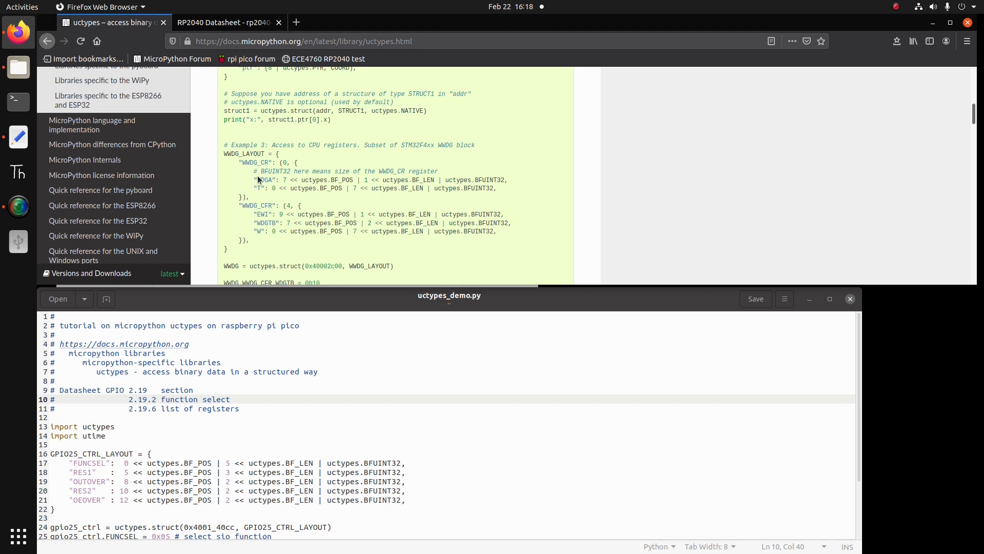
mouse_move(271, 188)
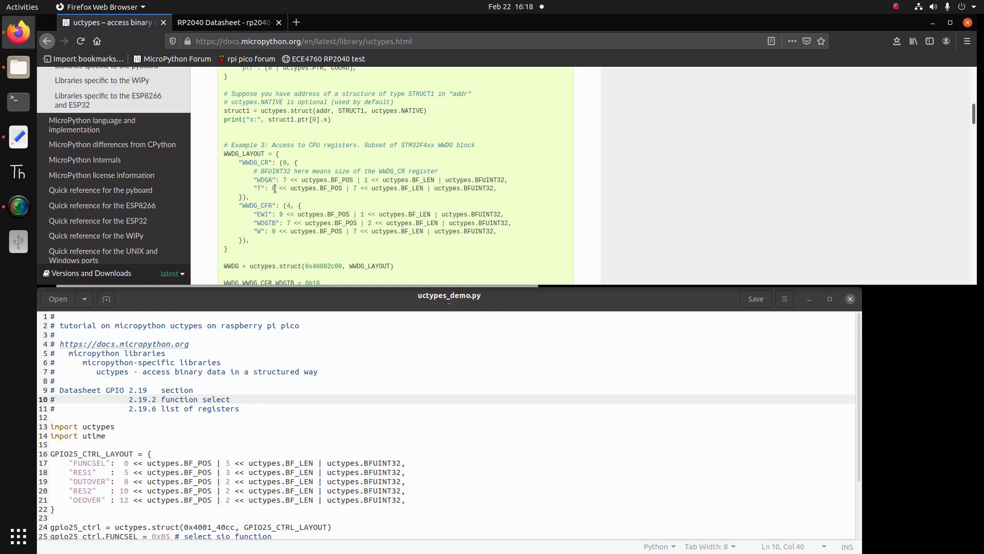
mouse_move(331, 190)
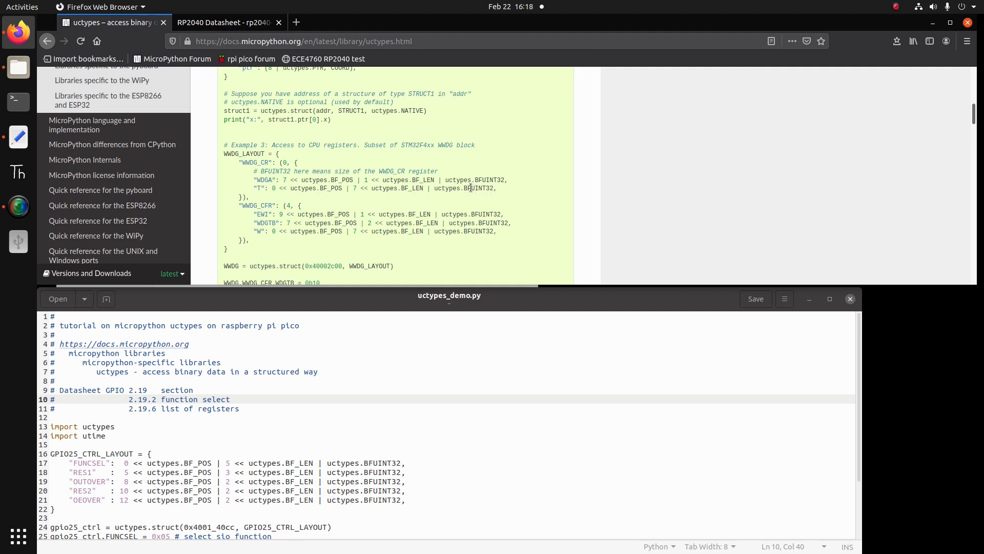
mouse_move(326, 199)
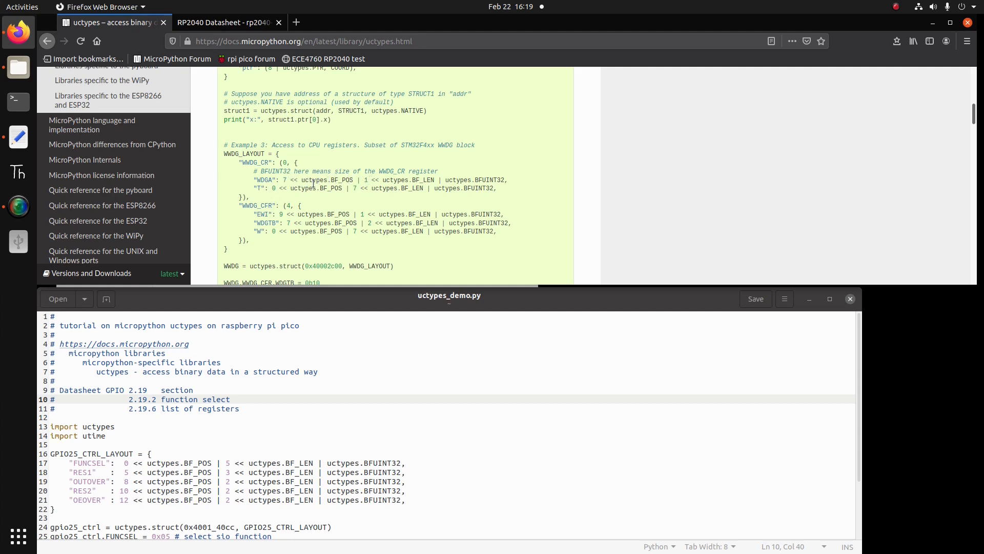
mouse_move(414, 179)
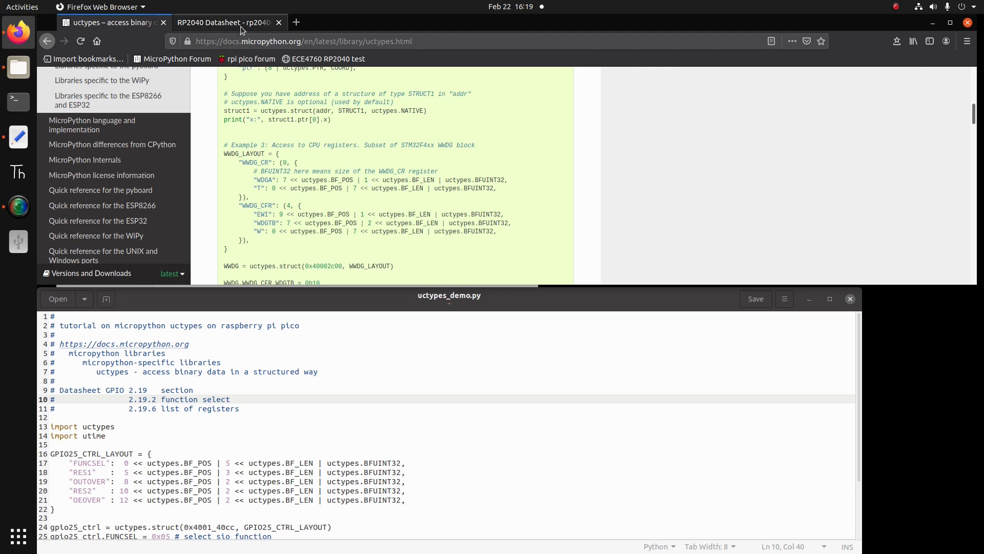
Switch to the RP2040 Datasheet tab and jump to section 2.19 GPIO.
left_click(227, 22)
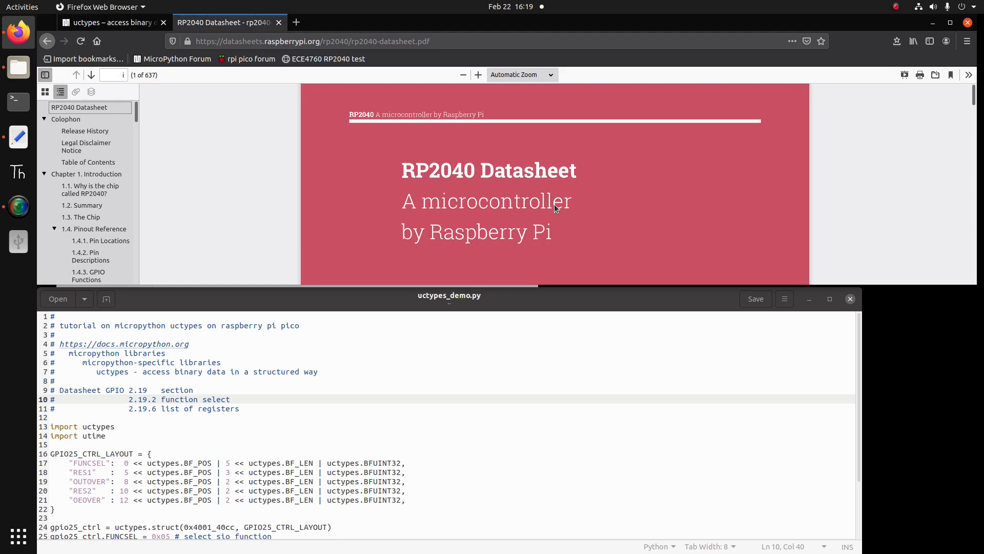
mouse_move(514, 206)
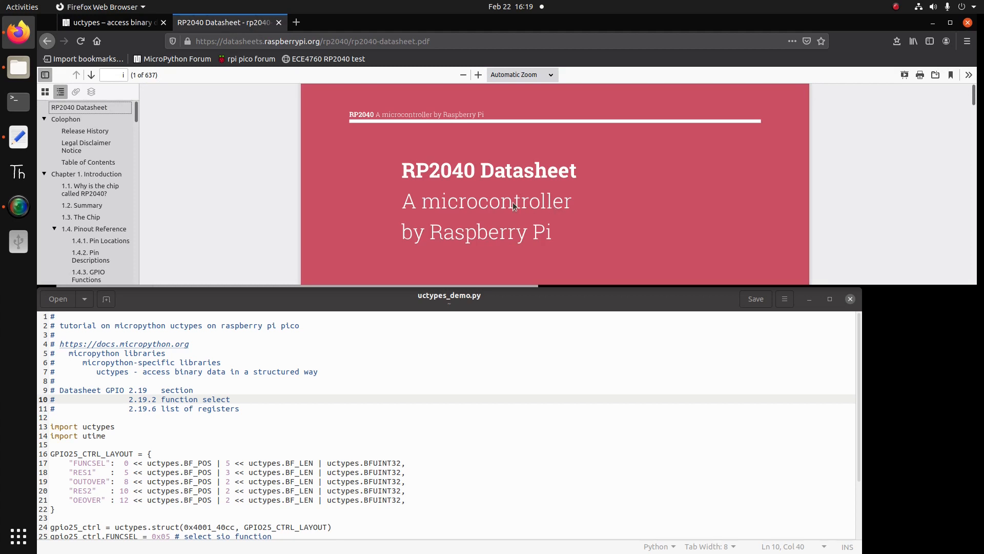
mouse_move(75, 190)
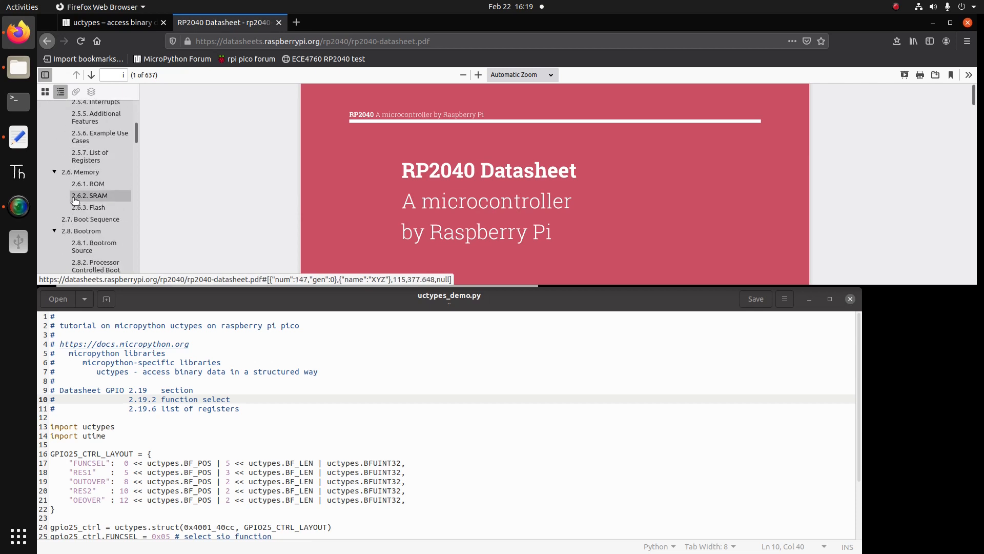
scroll("down", 3)
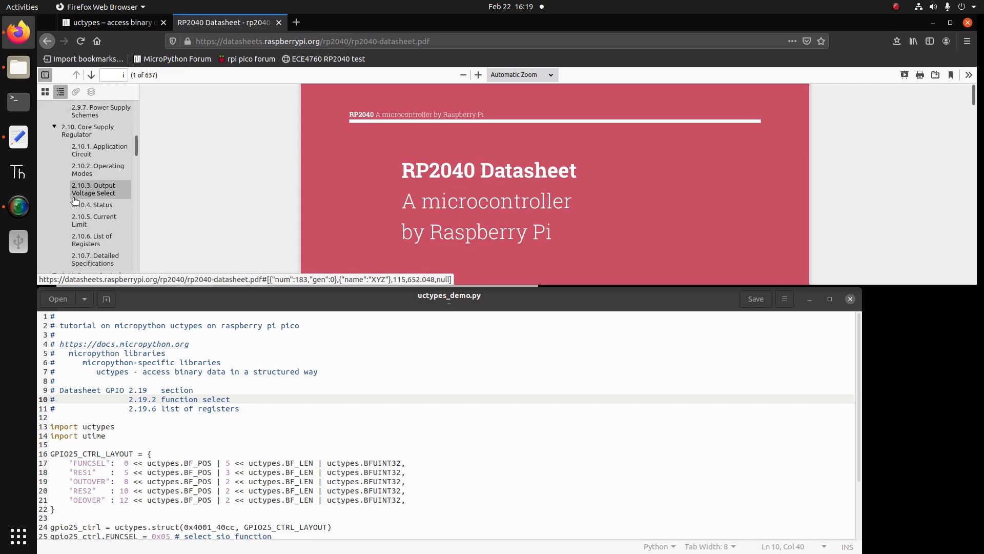
scroll("down", 3)
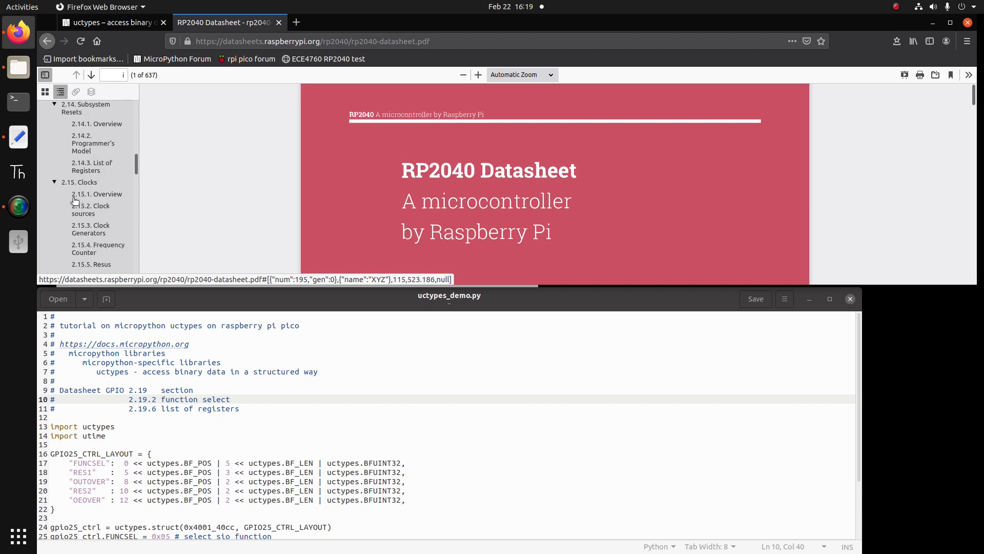
scroll("down", 3)
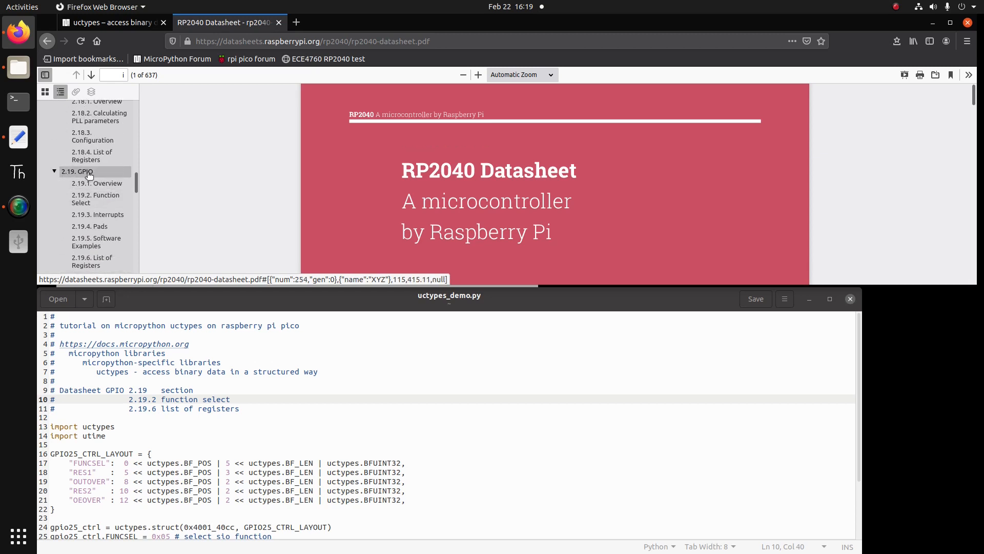
left_click(76, 172)
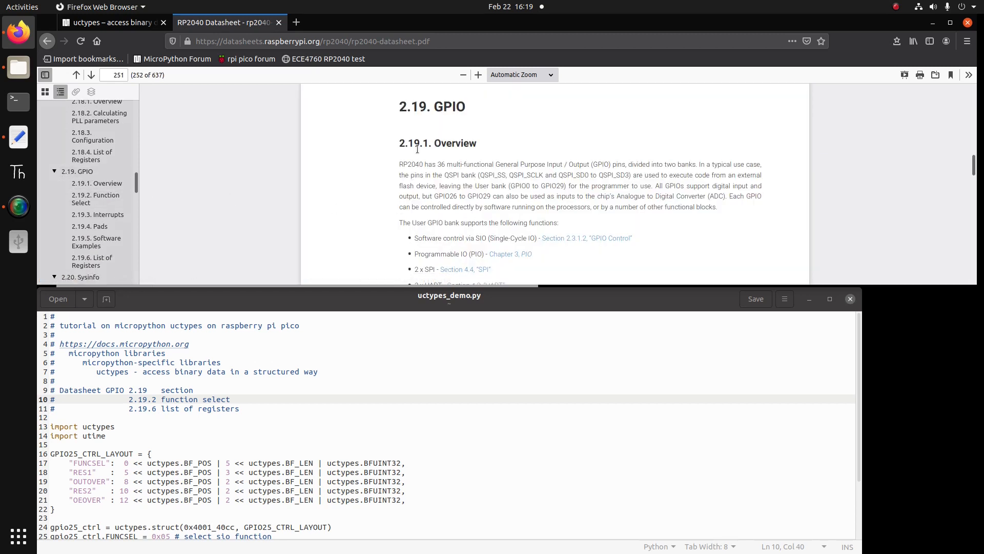
scroll("down", 3)
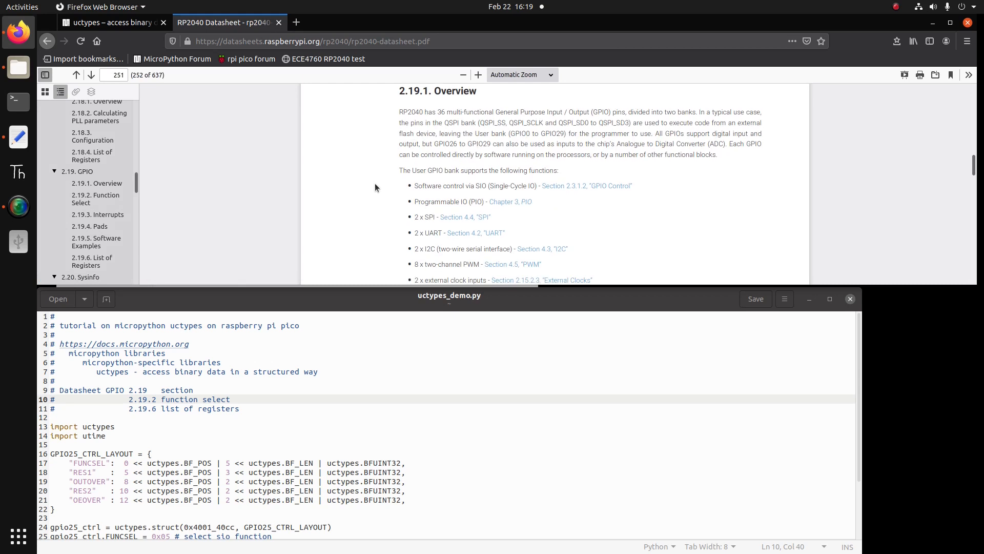
mouse_move(405, 184)
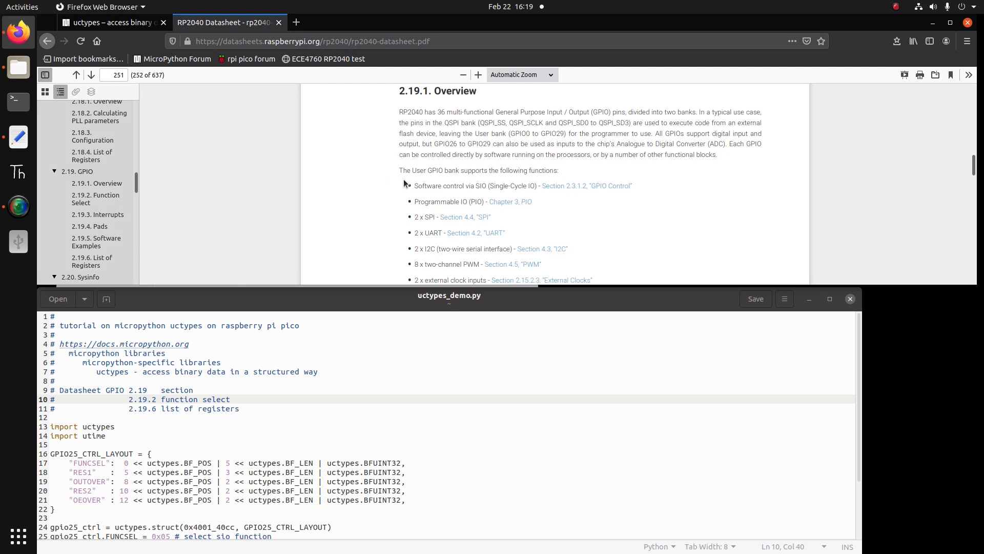
mouse_move(477, 201)
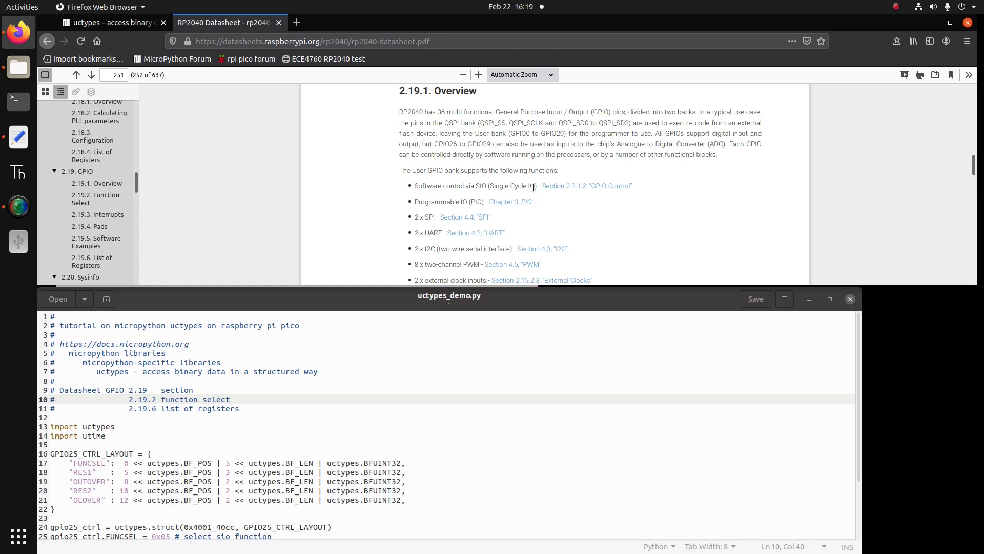
mouse_move(587, 185)
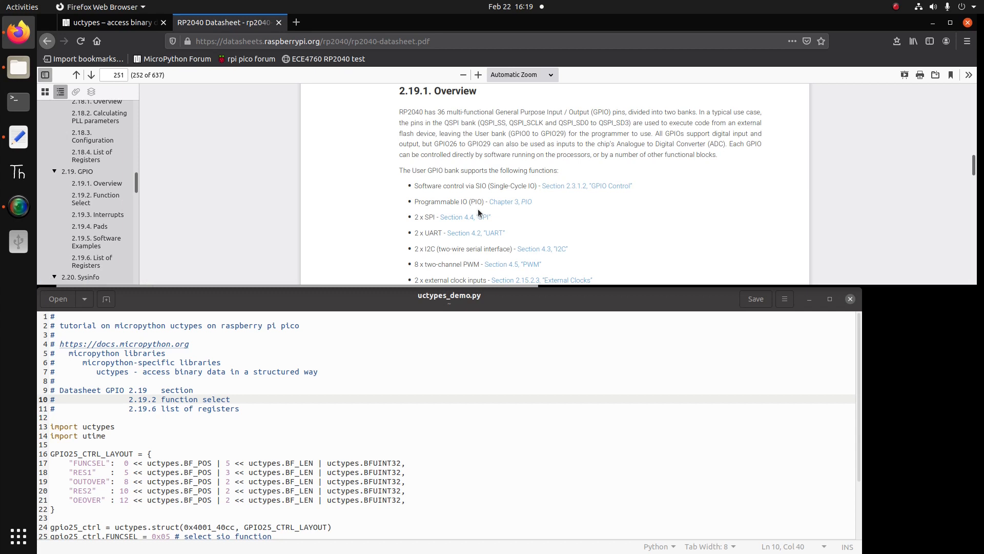
mouse_move(436, 232)
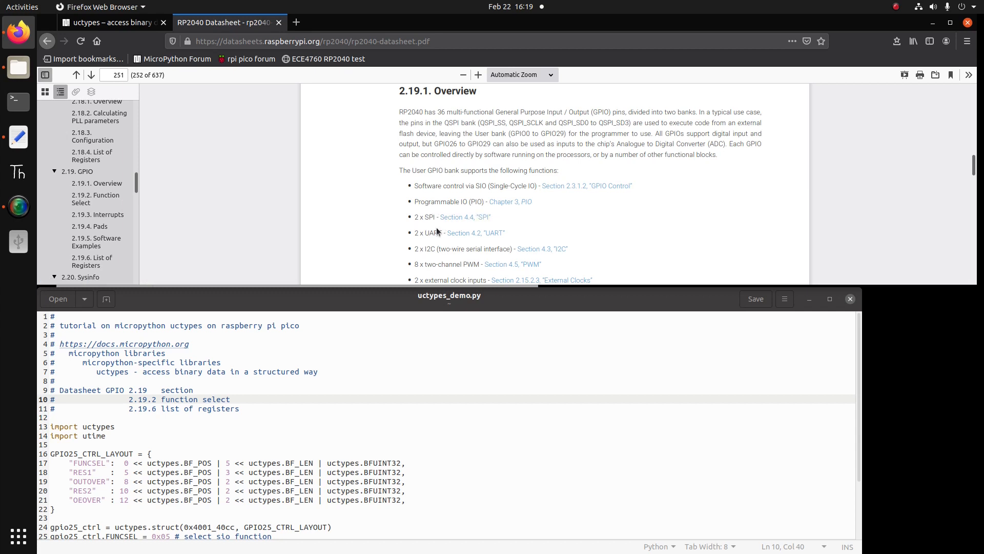
mouse_move(439, 259)
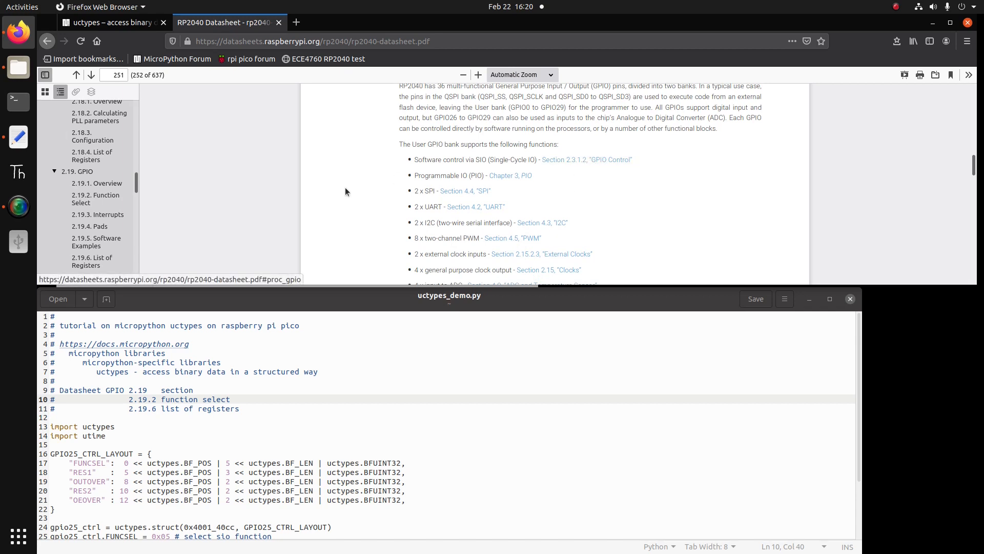
mouse_move(101, 198)
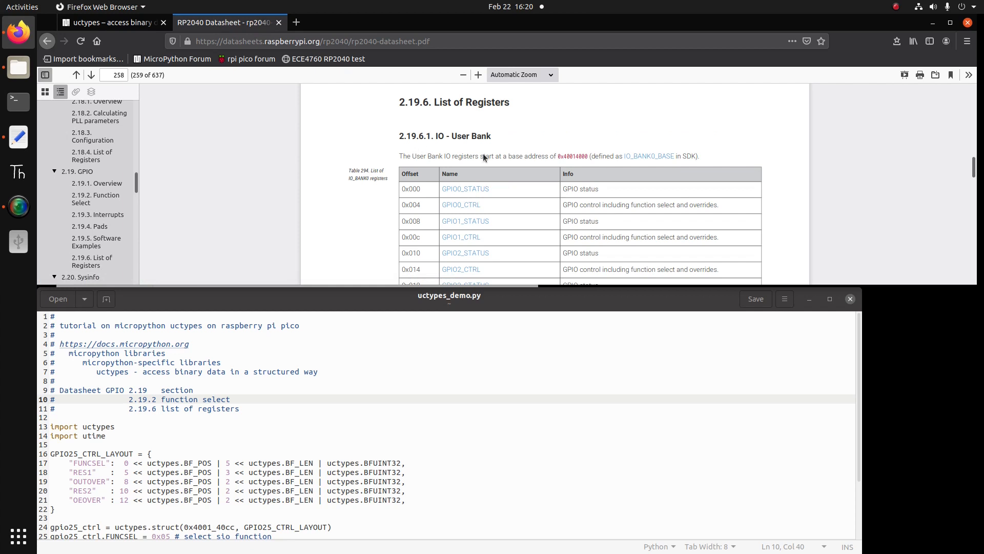
Scroll the register table down to the GPIO25_CTRL row at offset 0x0cc.
scroll("down", 3)
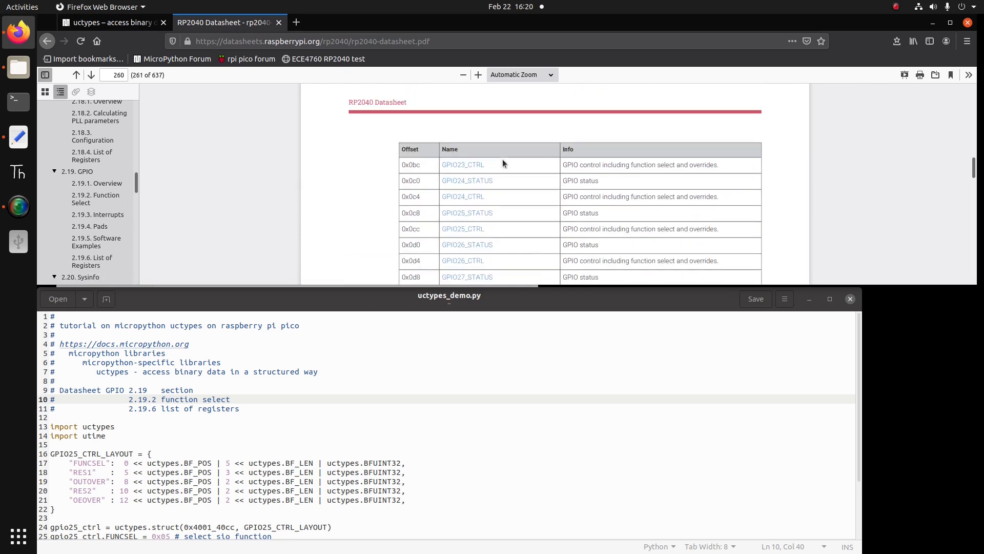
scroll("down", 3)
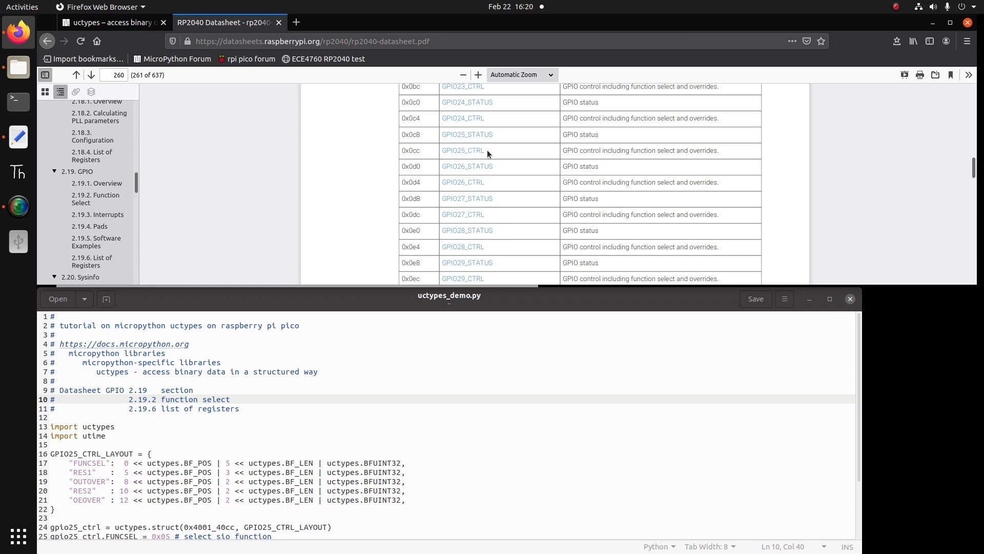
mouse_move(487, 155)
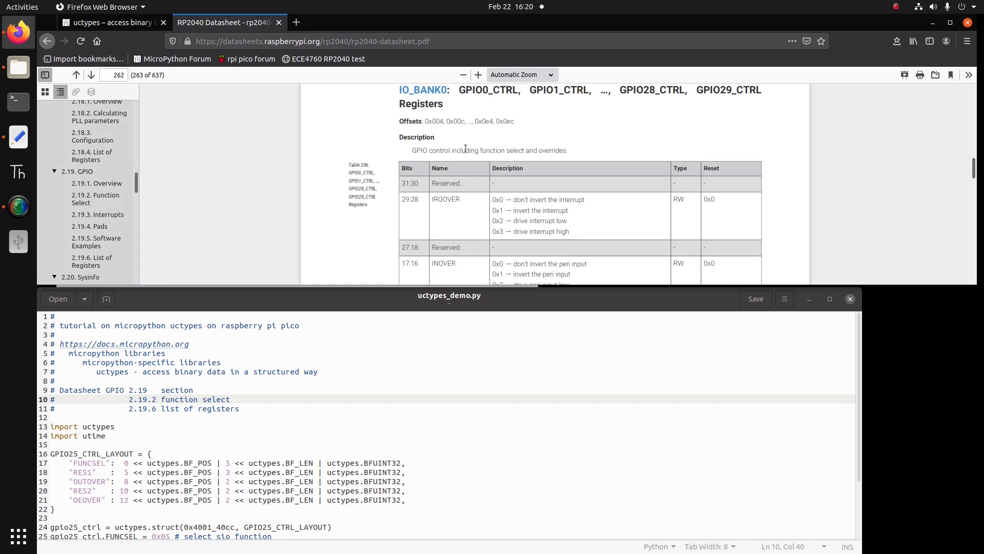
scroll("down", 3)
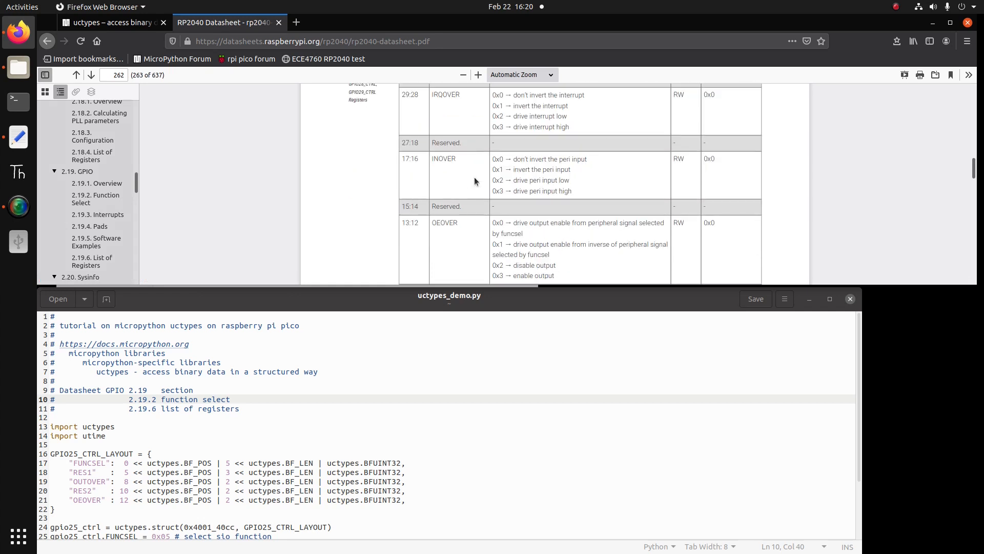
scroll("down", 3)
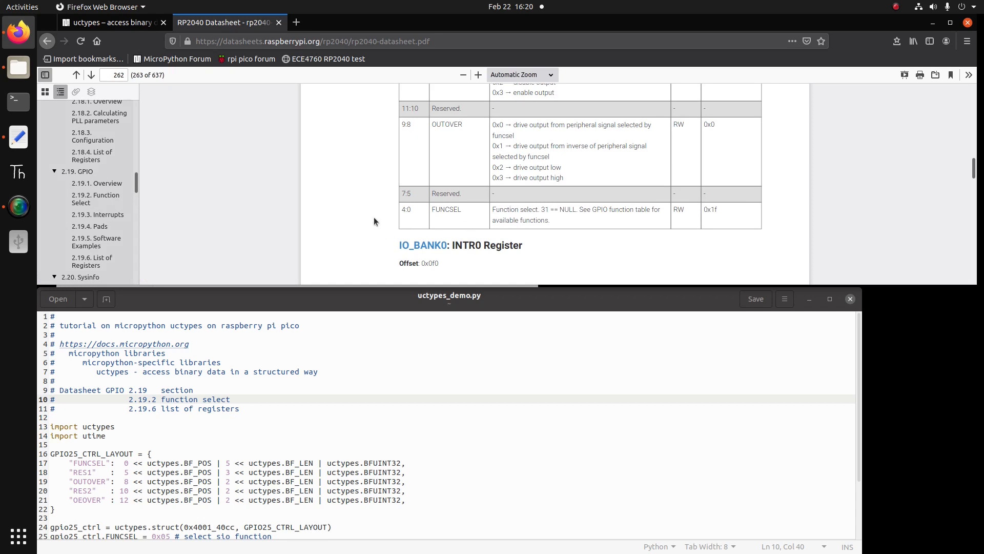
mouse_move(380, 197)
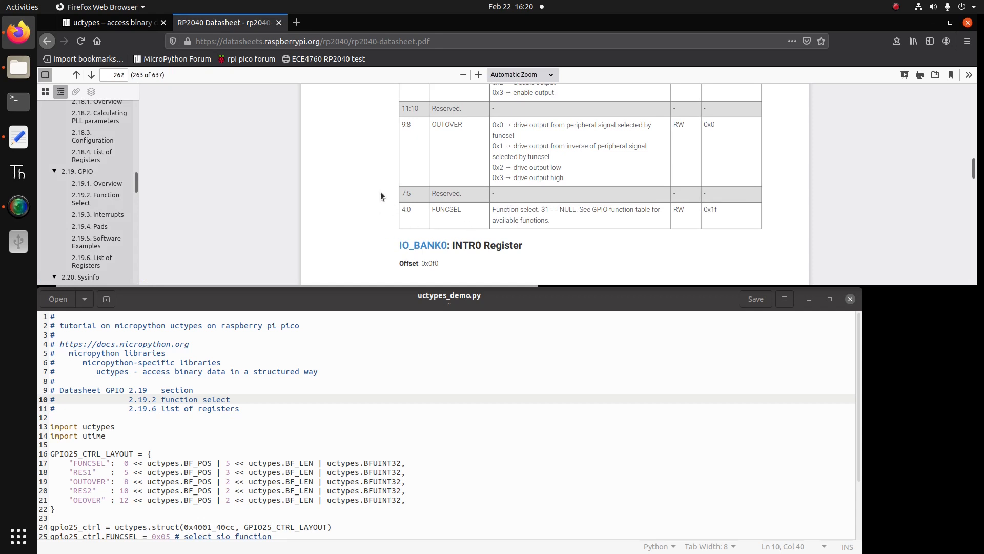
mouse_move(481, 214)
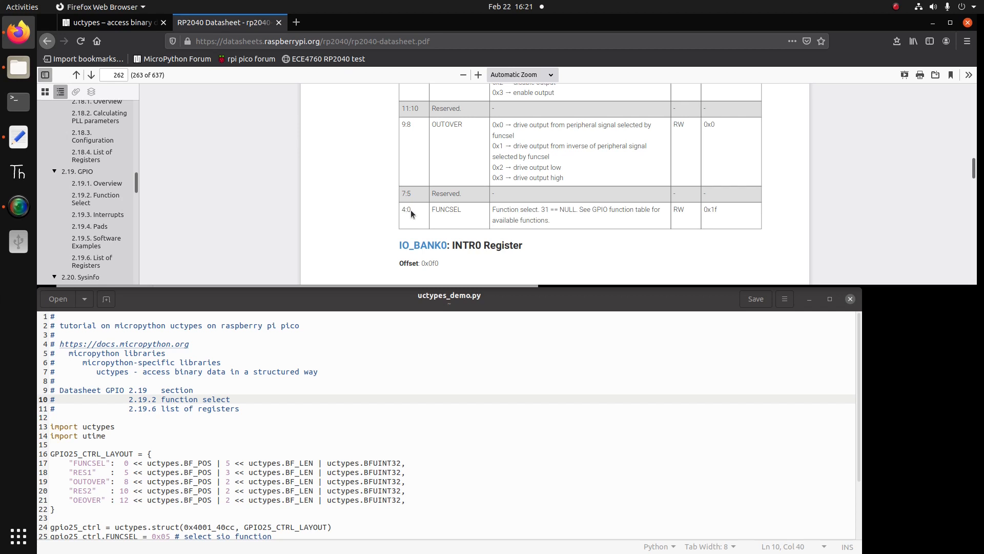
mouse_move(408, 210)
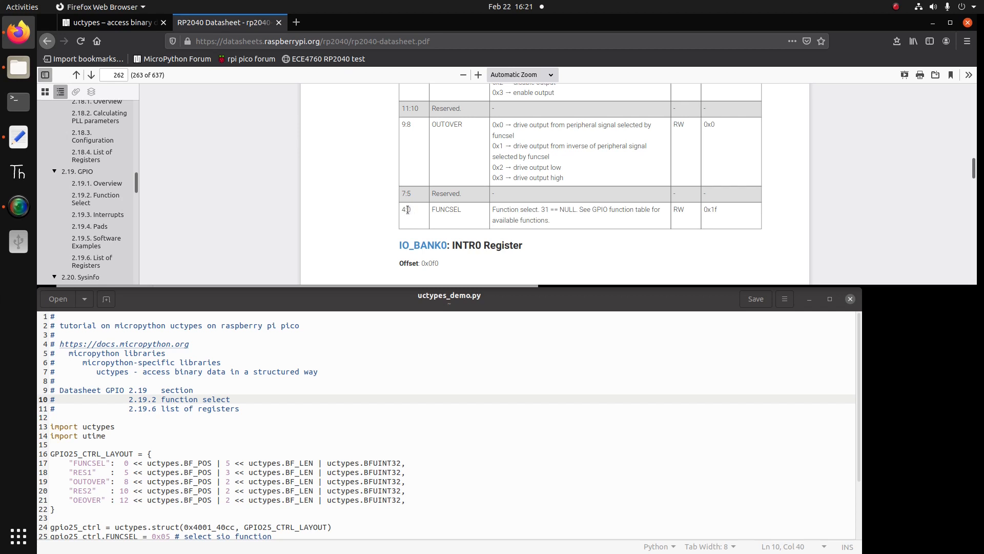
mouse_move(406, 212)
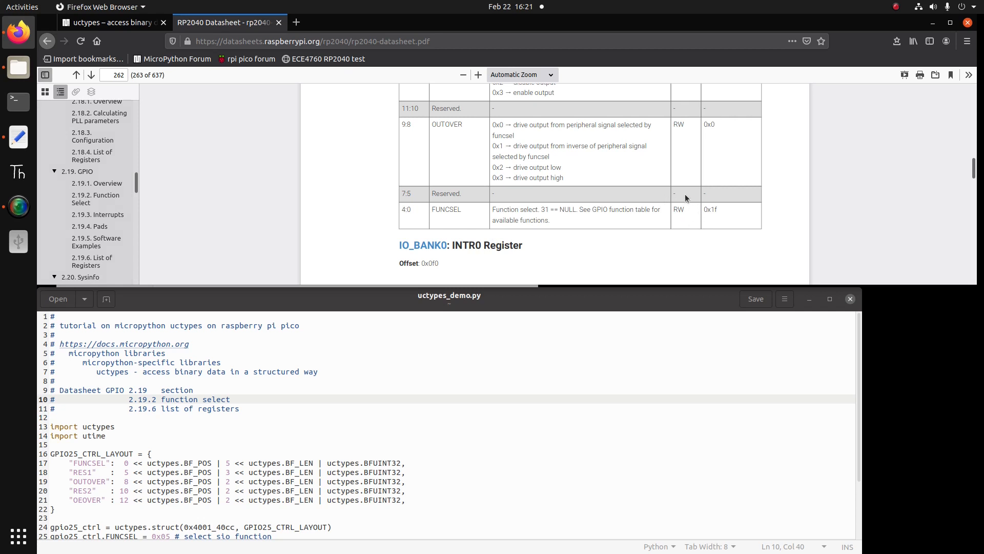
mouse_move(686, 221)
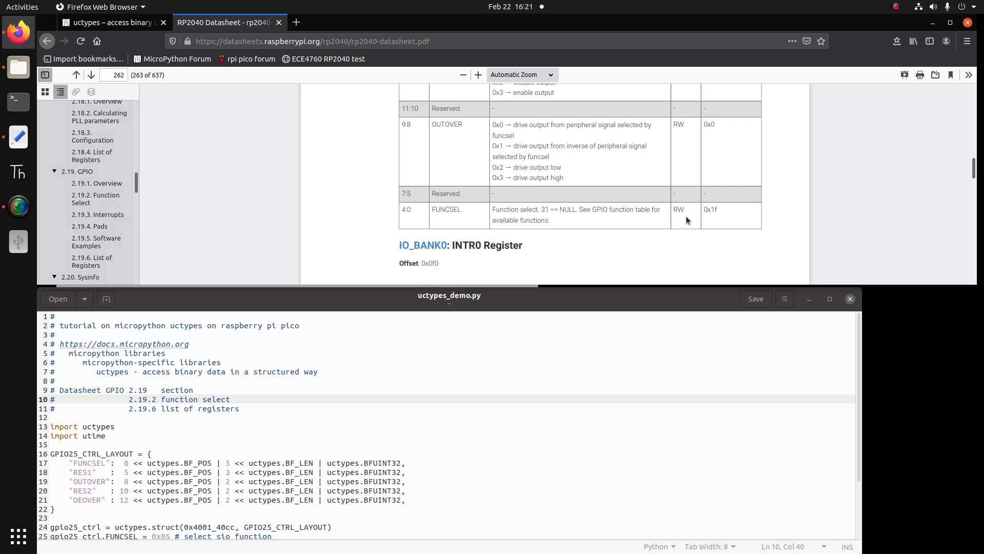
mouse_move(714, 200)
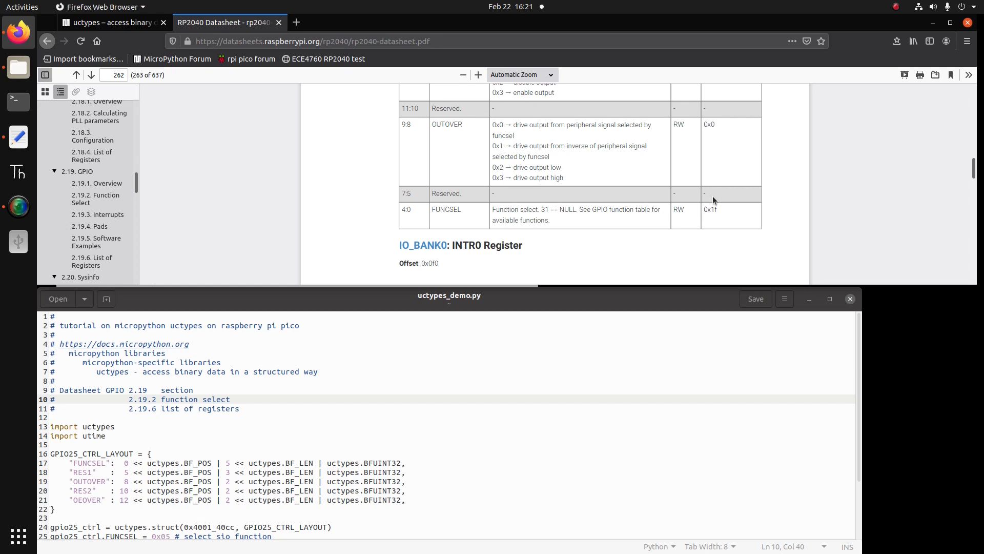
mouse_move(713, 218)
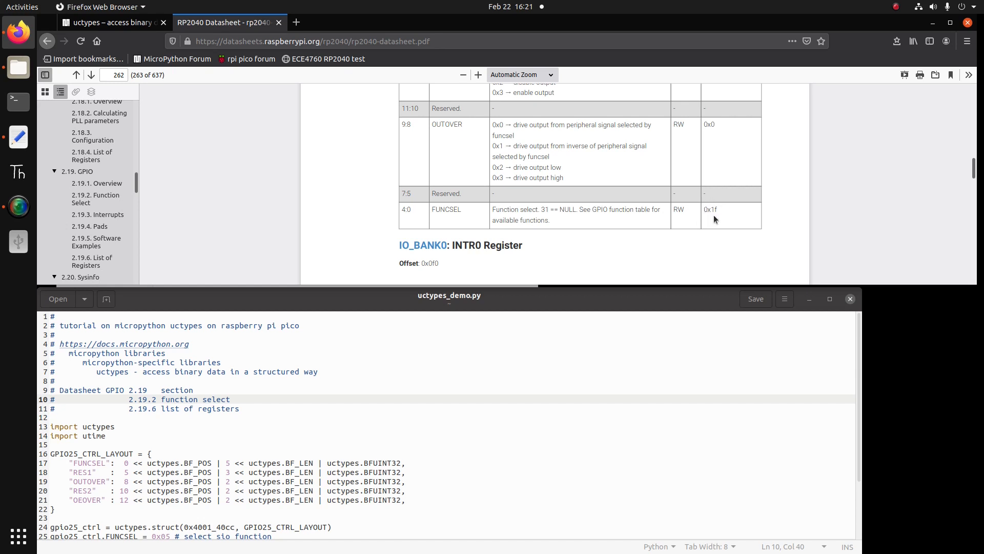
mouse_move(715, 217)
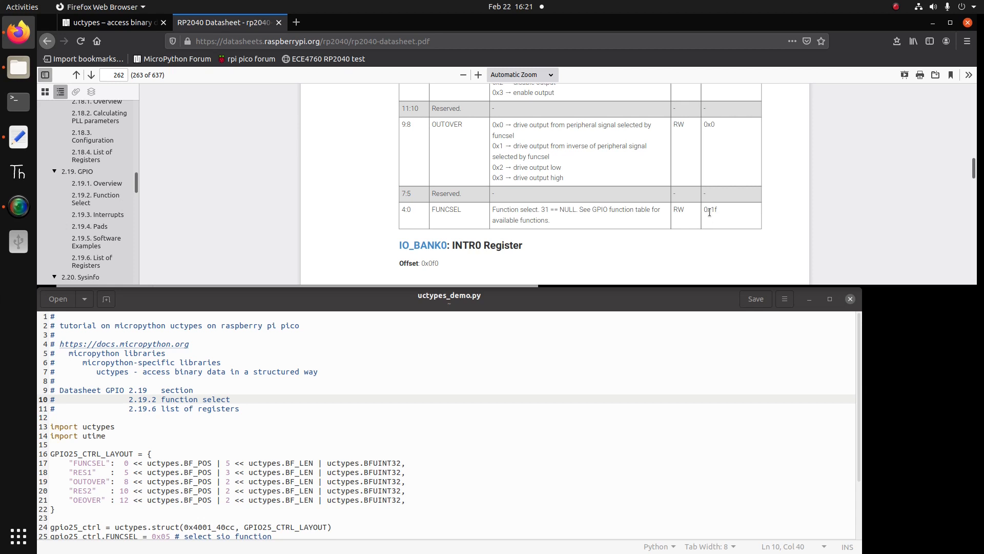
mouse_move(720, 218)
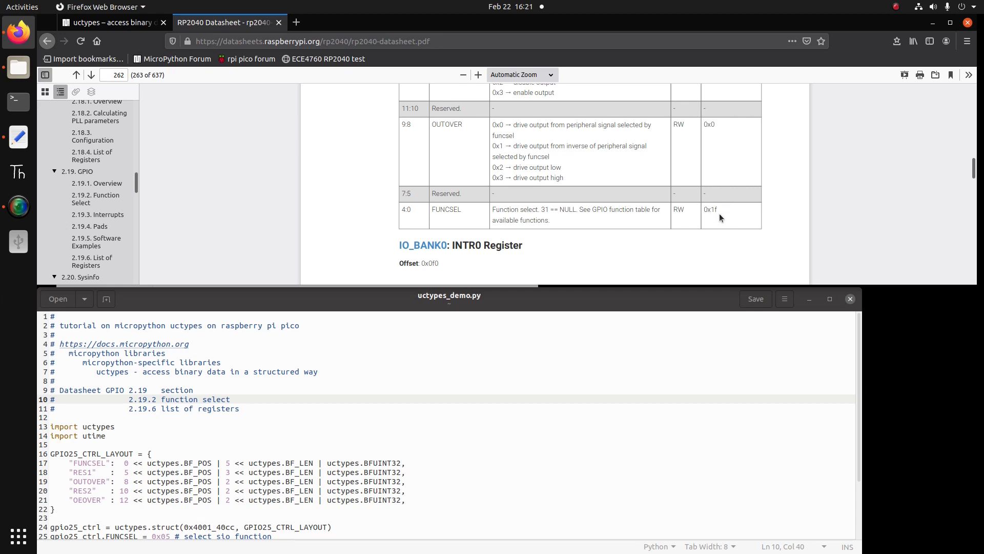
mouse_move(697, 214)
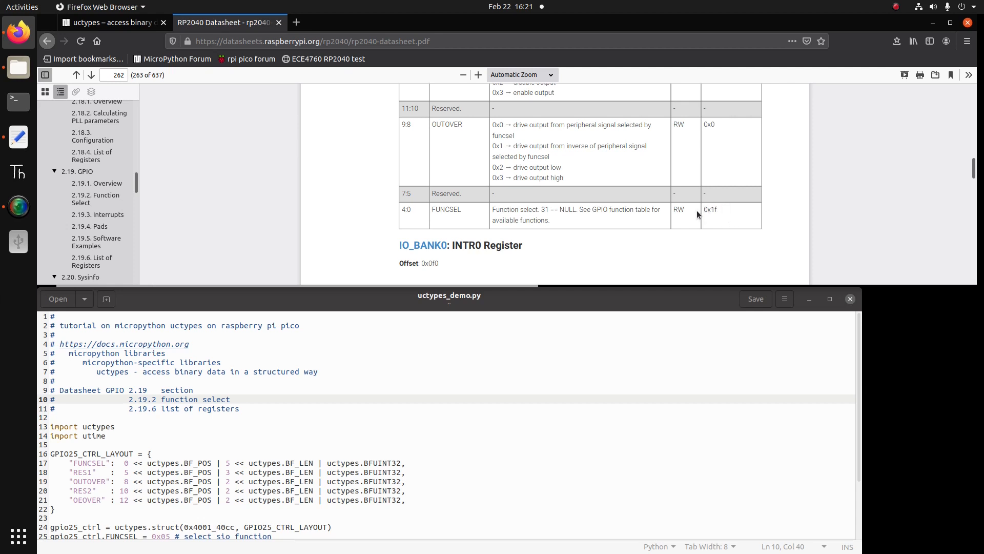
mouse_move(418, 200)
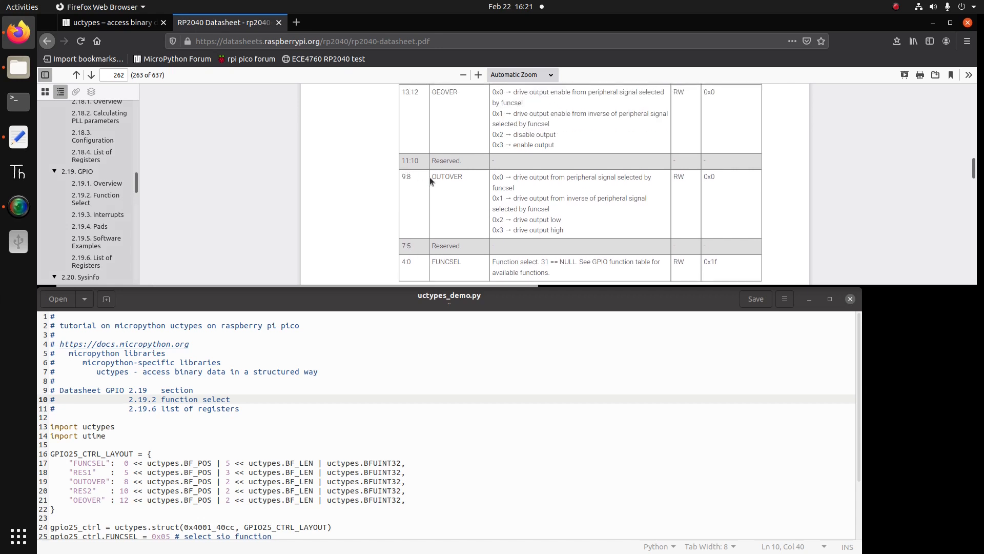
mouse_move(408, 185)
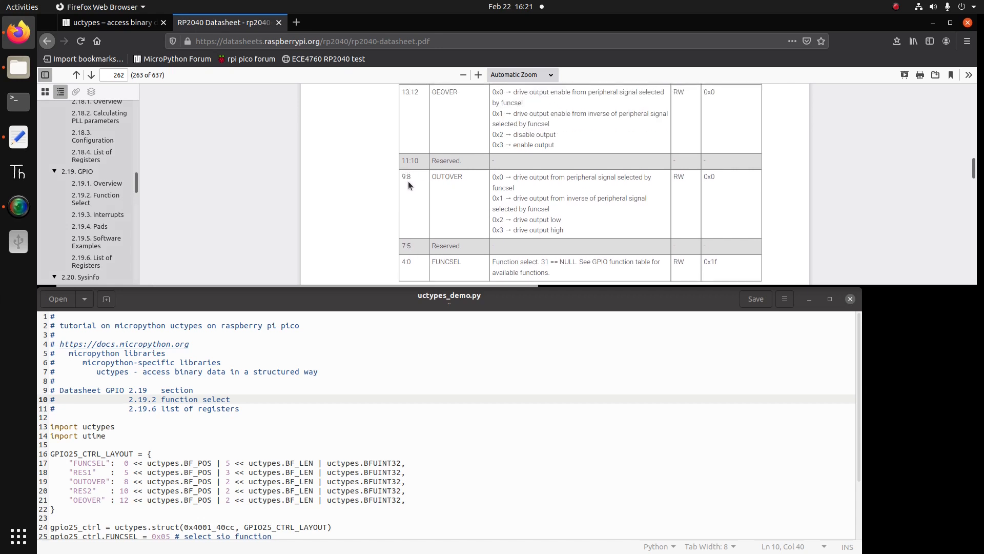
mouse_move(483, 223)
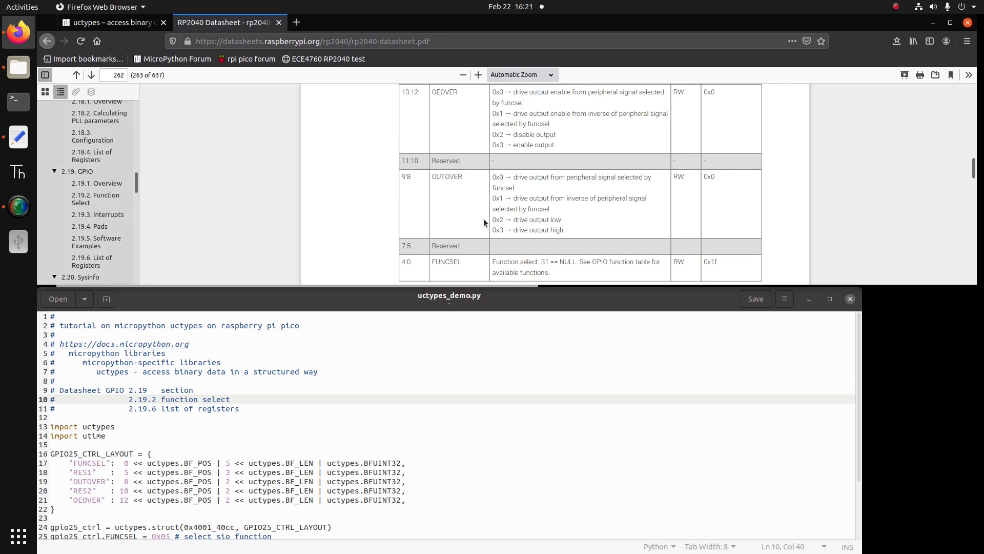
mouse_move(489, 224)
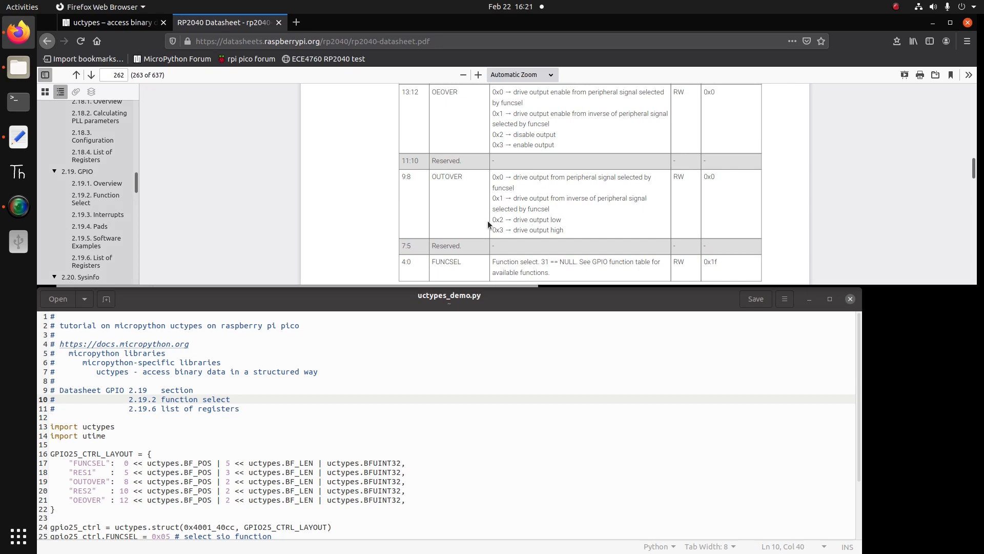
mouse_move(550, 221)
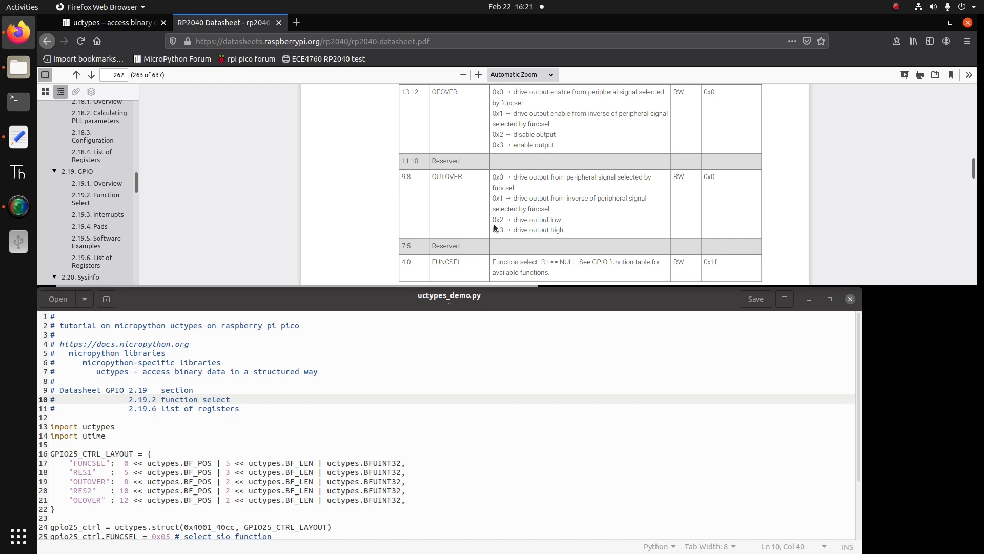
mouse_move(419, 168)
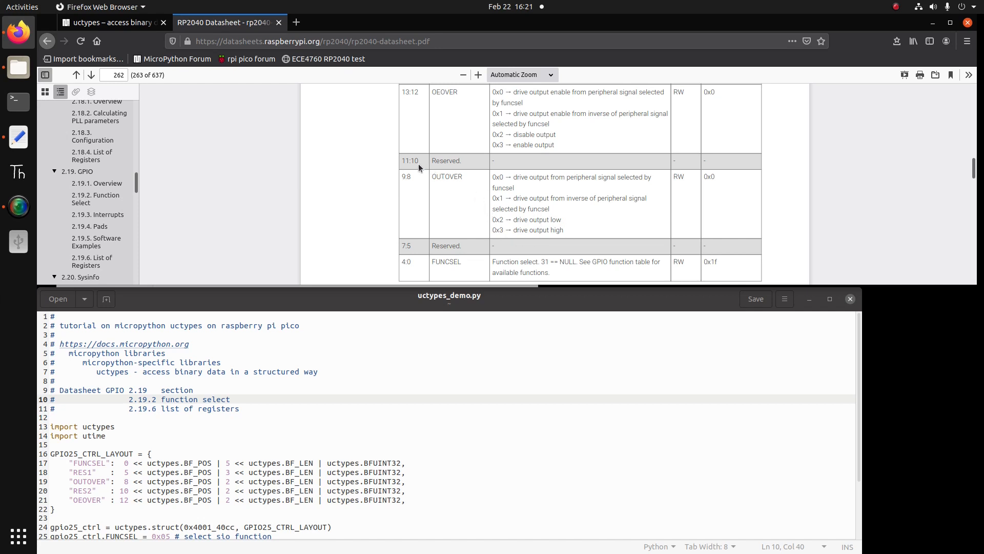
mouse_move(443, 159)
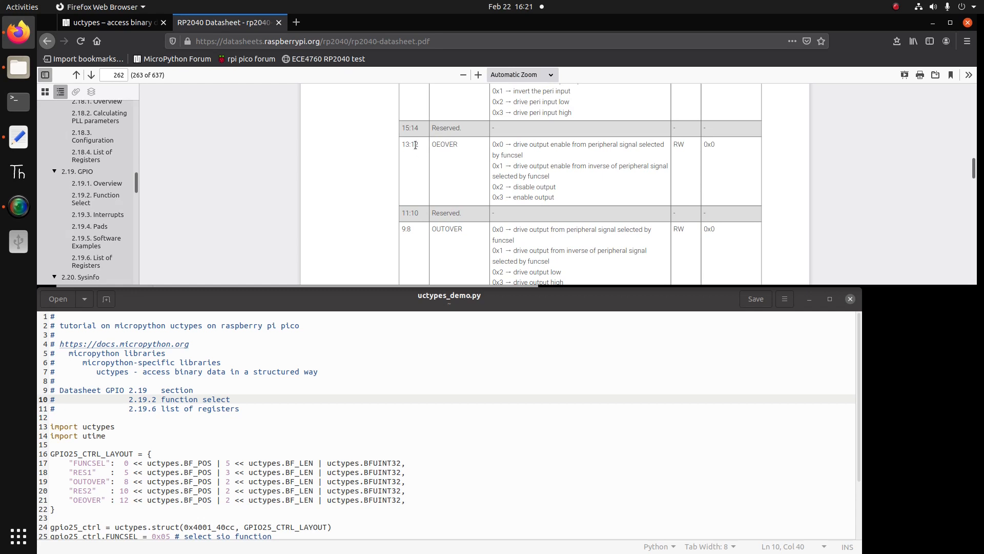
mouse_move(503, 196)
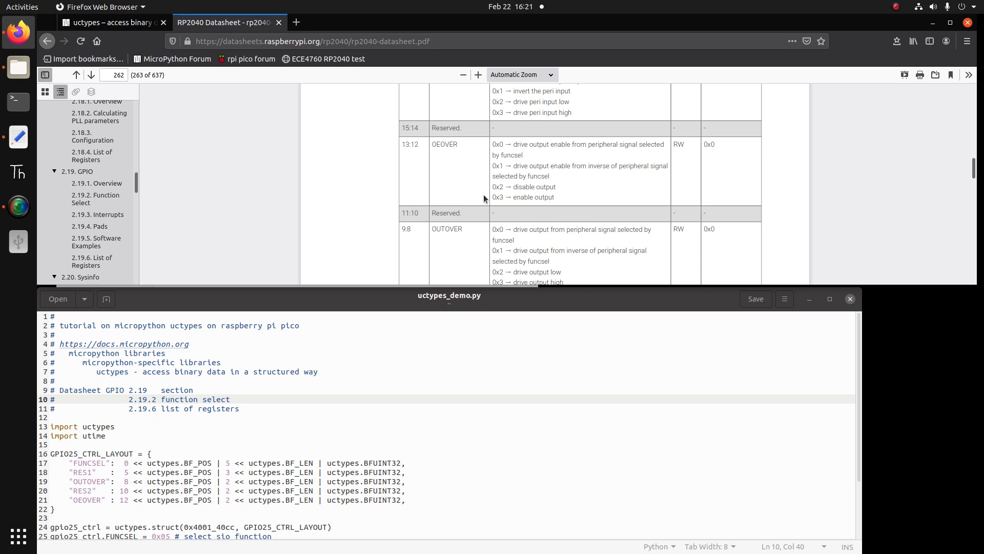
mouse_move(274, 192)
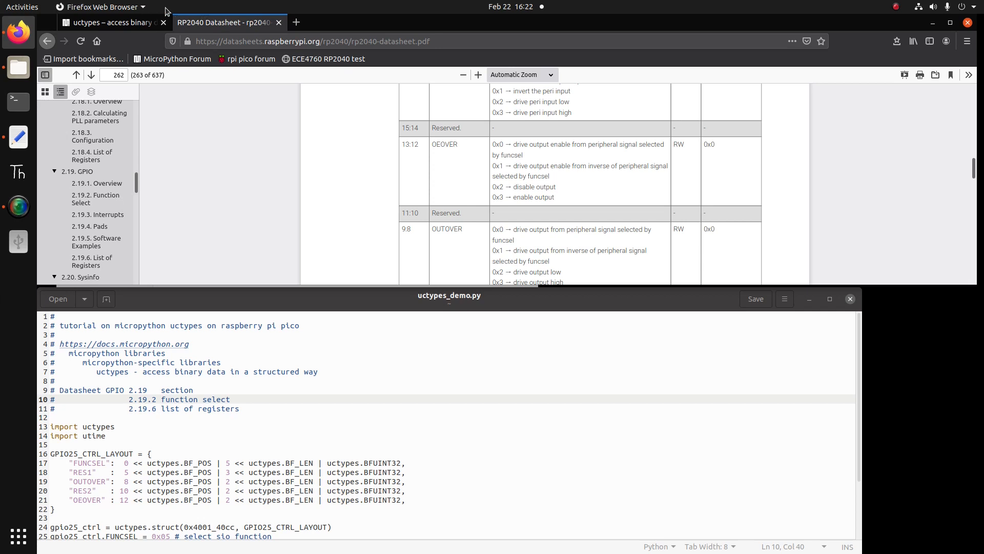
Check the WWDG example in the uctypes docs tab, then return to the RP2040 datasheet.
left_click(112, 23)
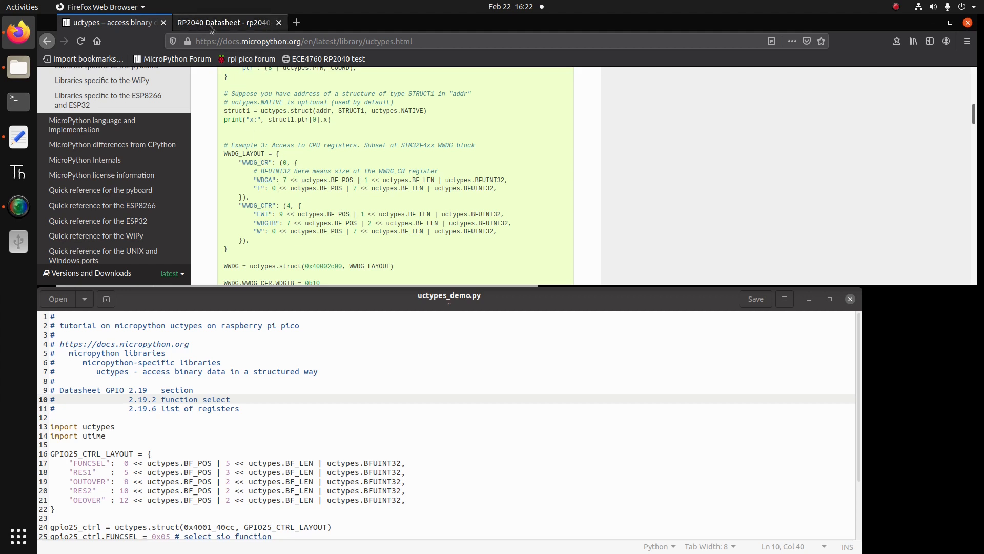
left_click(227, 22)
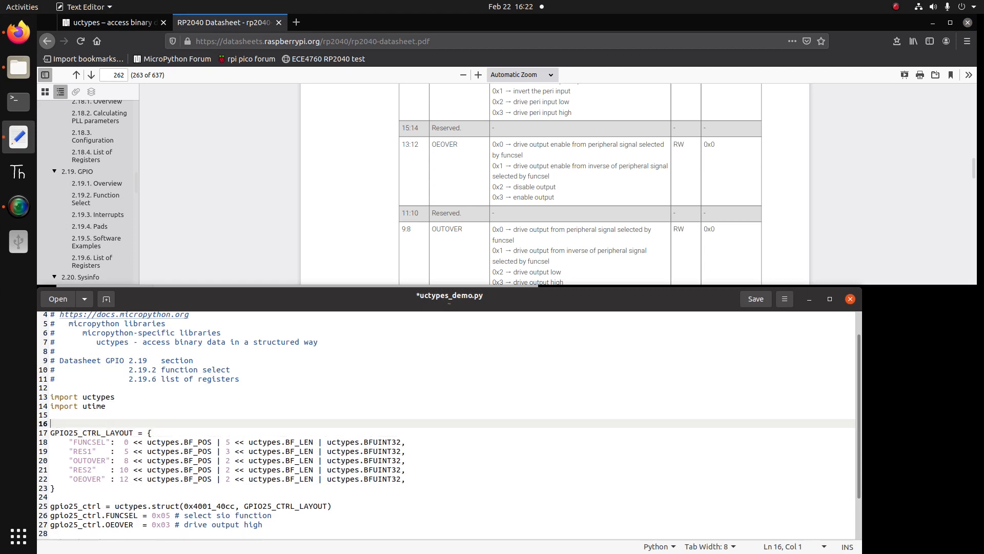
Add the comment '# gpio25 connected to onboard led' above GPIO25_CTRL_LAYOUT.
type("#")
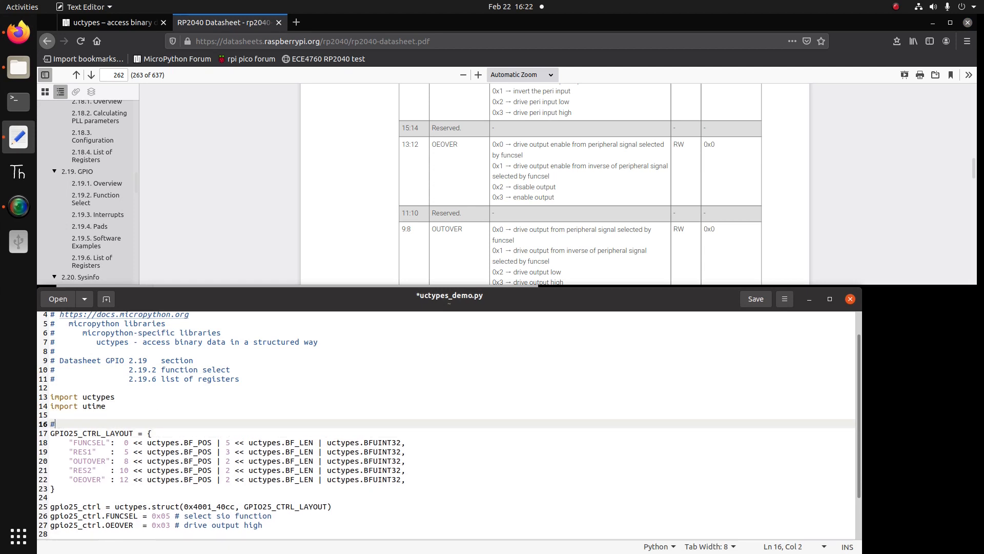
type("gpio")
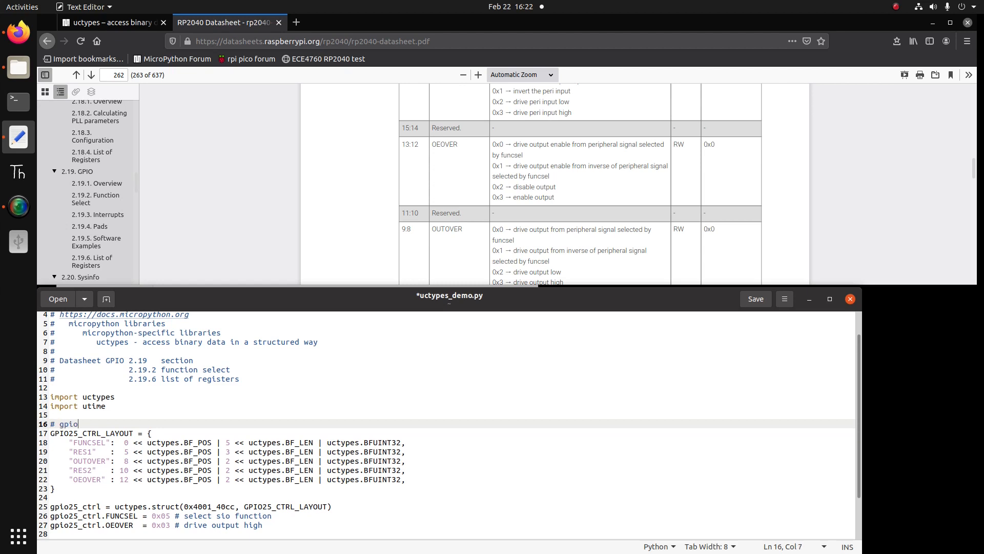
type("25")
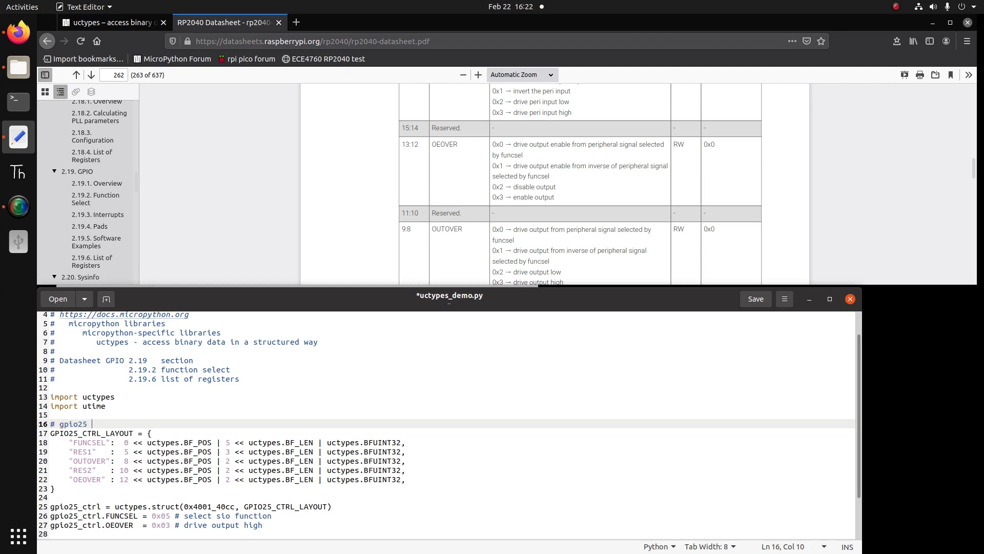
type("con")
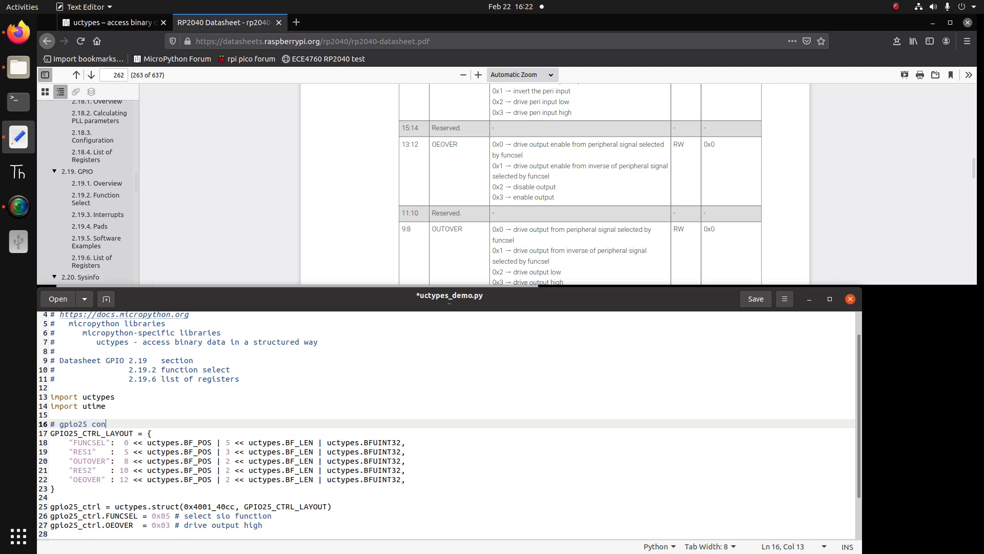
type("nected to onboa")
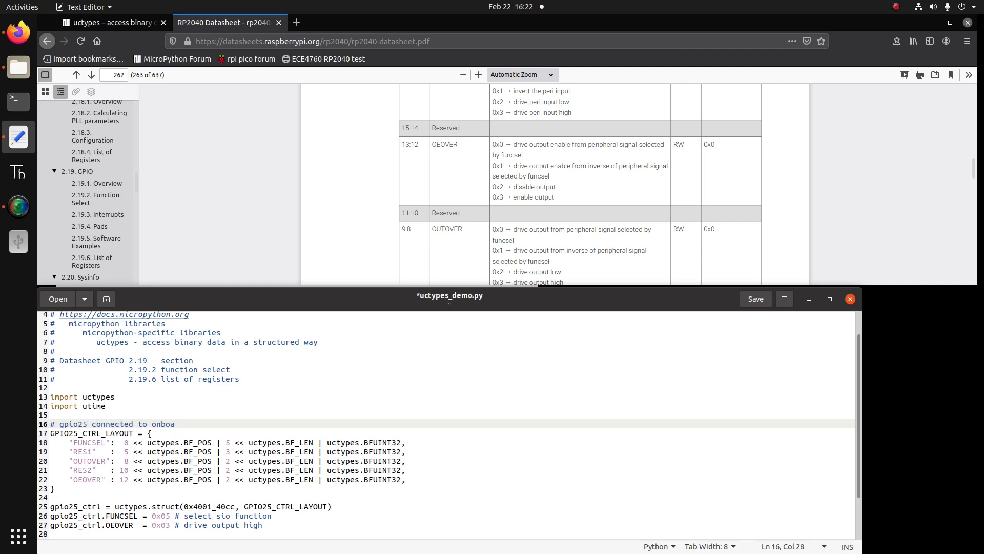
type("rd led")
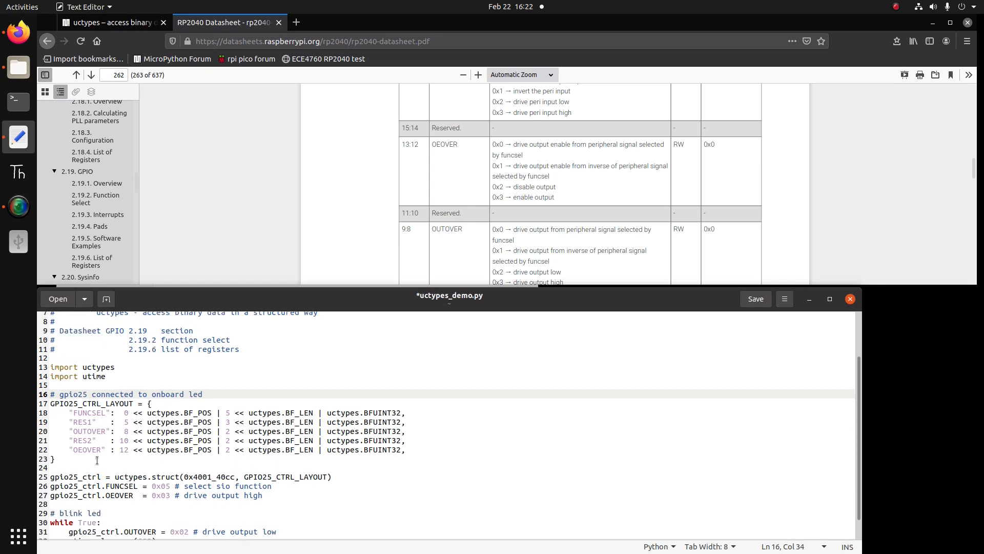
left_click(202, 393)
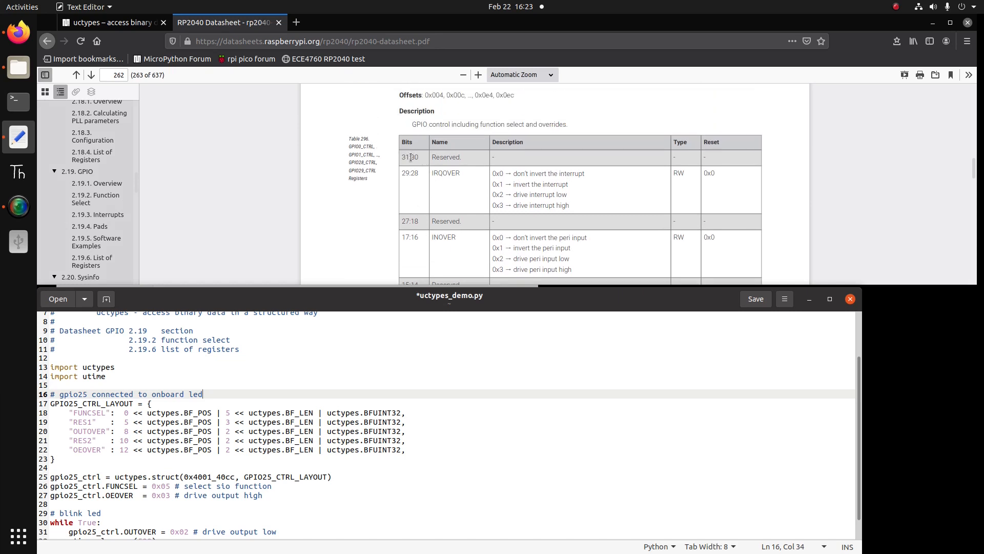
scroll("down", 3)
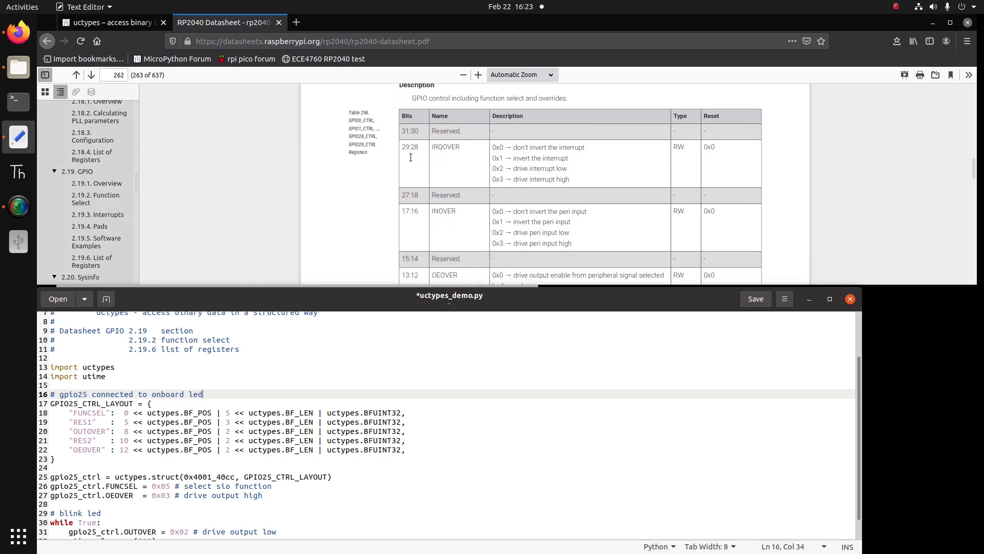
scroll("down", 3)
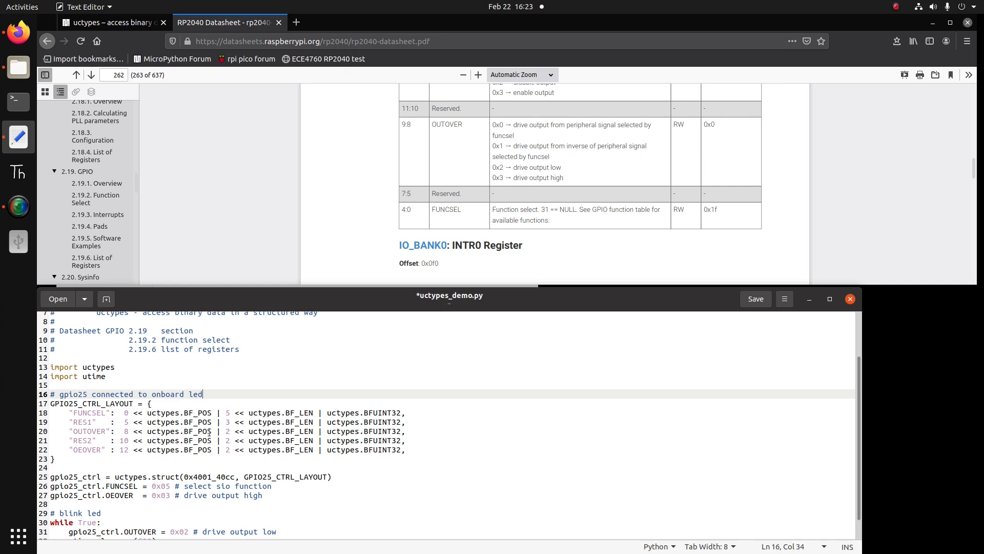
mouse_move(177, 375)
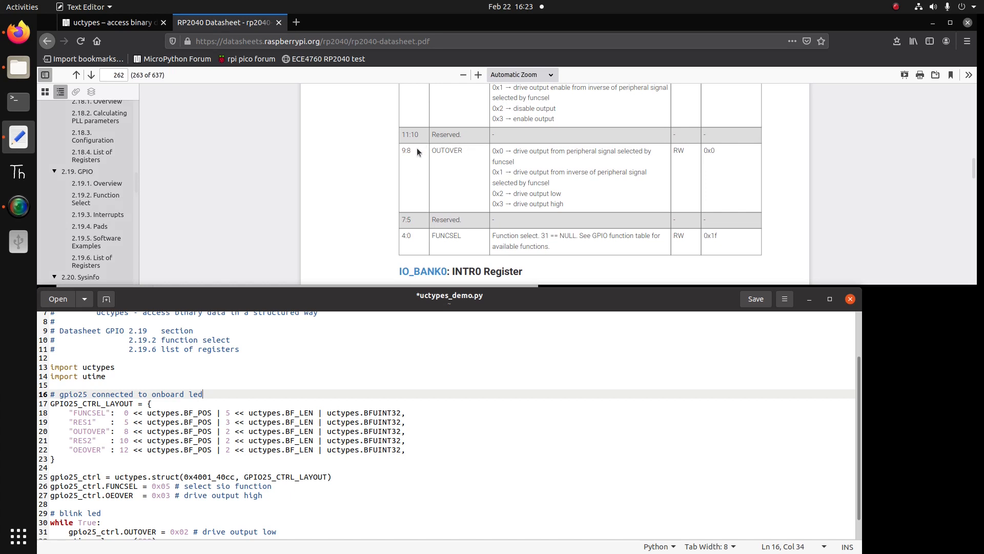
mouse_move(420, 153)
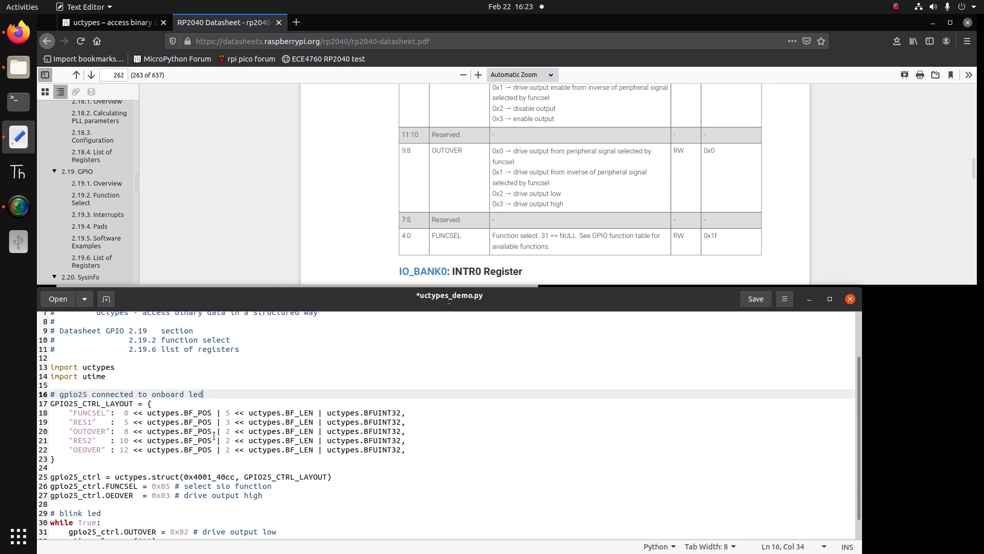
mouse_move(313, 433)
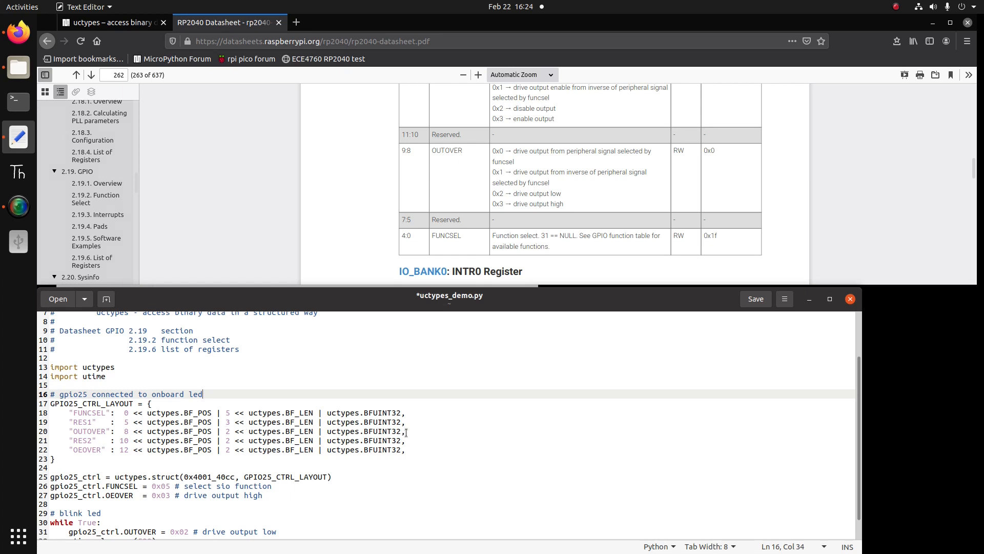
mouse_move(430, 185)
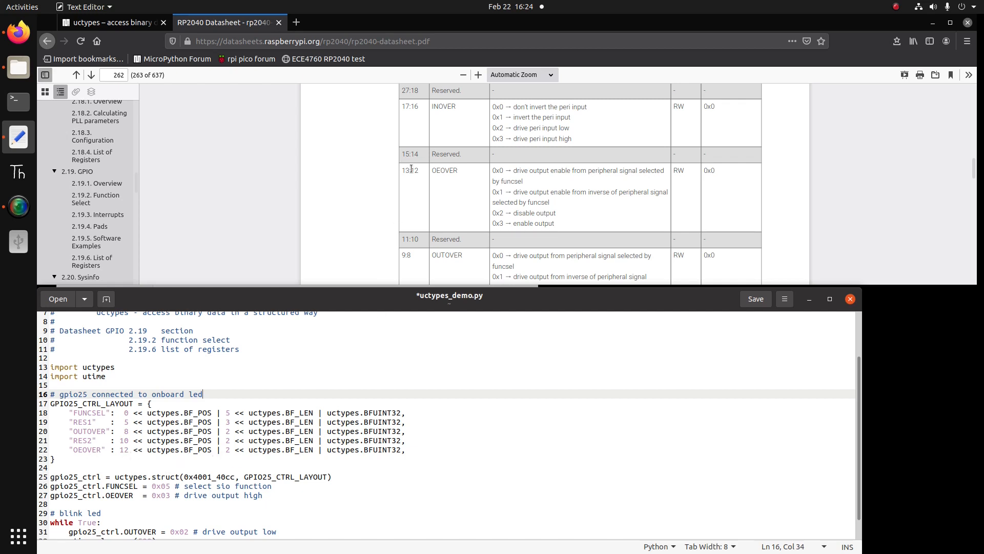
mouse_move(264, 369)
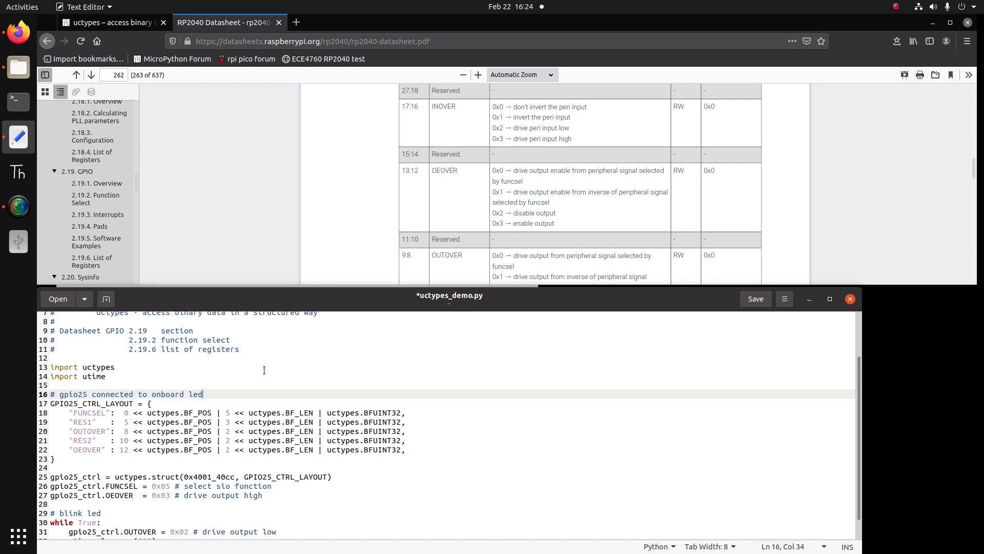
mouse_move(209, 452)
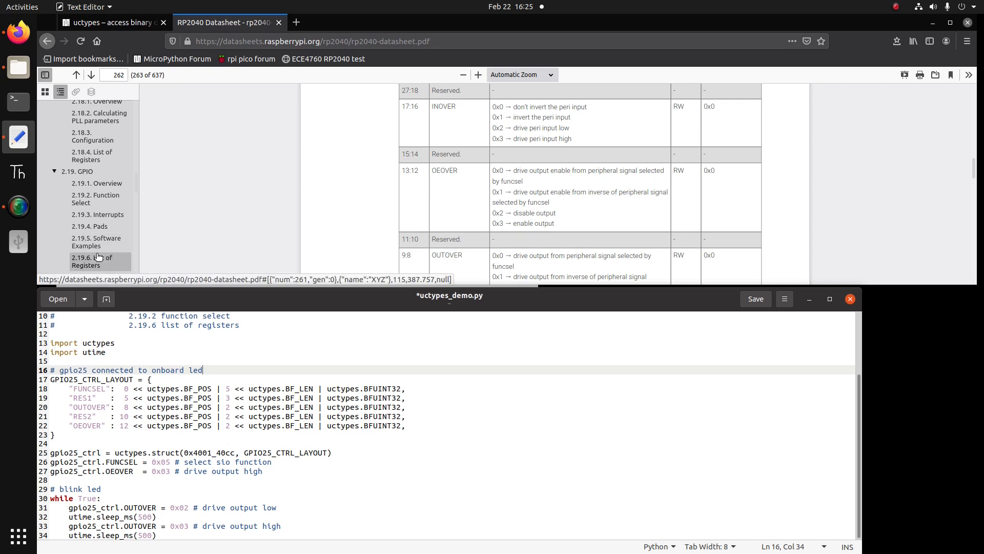
Jump to section 2.19.6 List of Registers in the RP2040 datasheet.
left_click(91, 261)
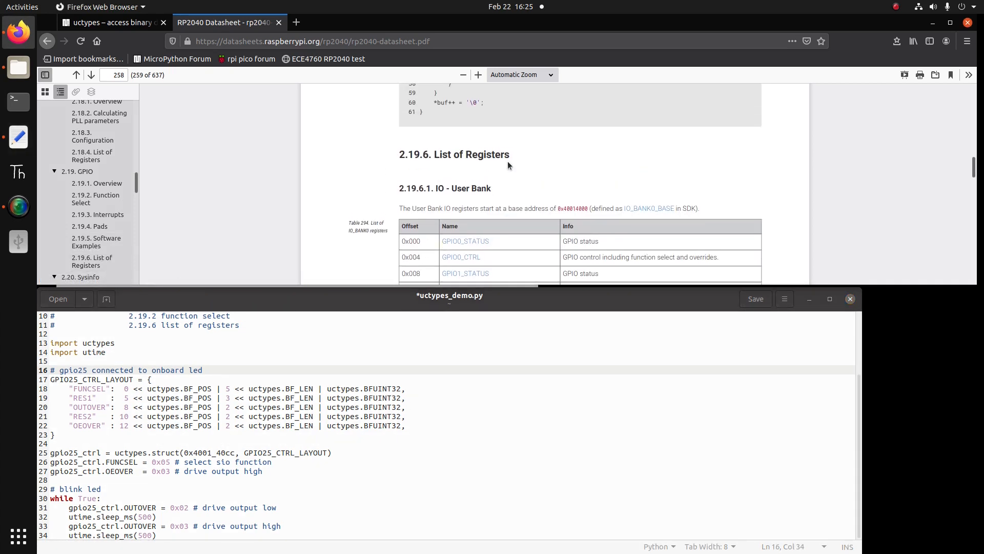
mouse_move(466, 209)
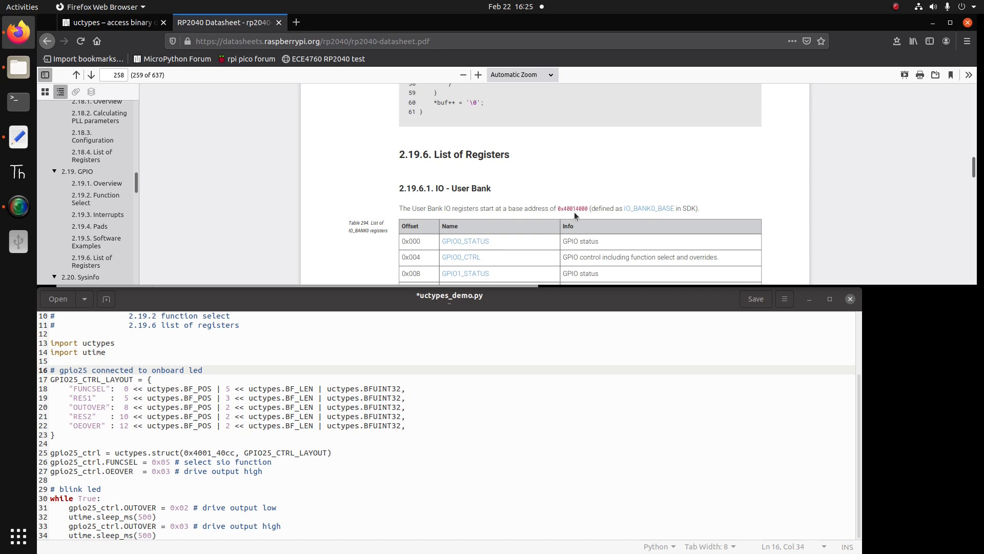
mouse_move(581, 216)
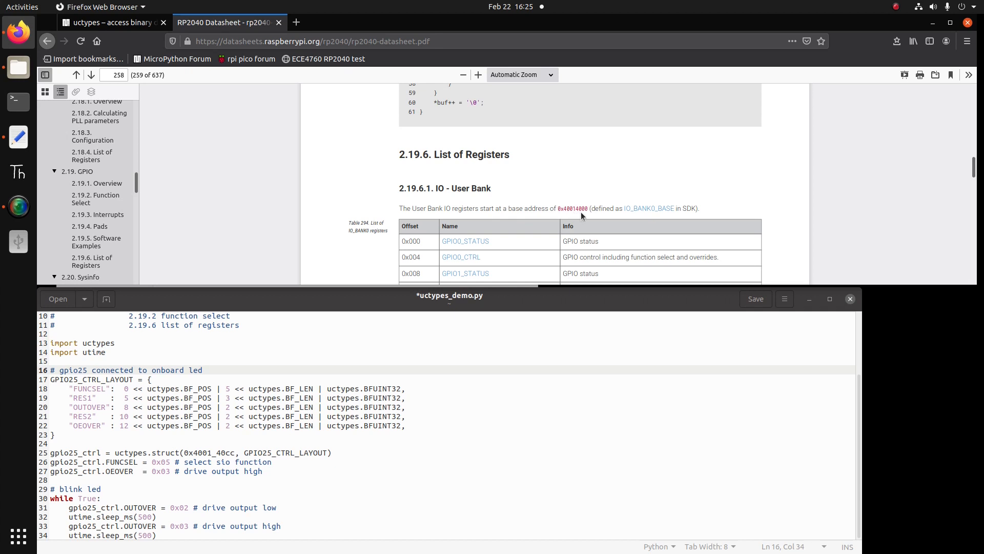
mouse_move(590, 218)
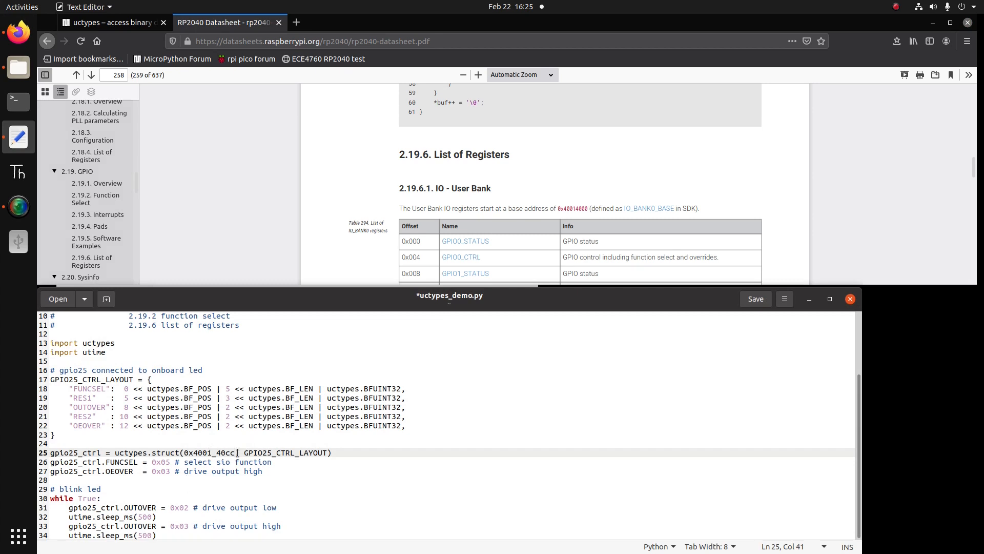
key("BackSpace")
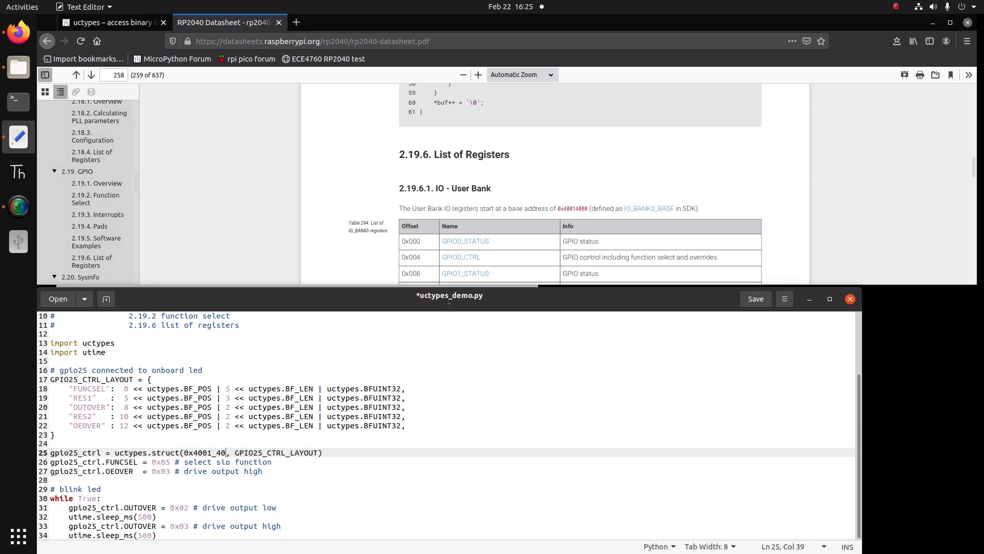
type("00")
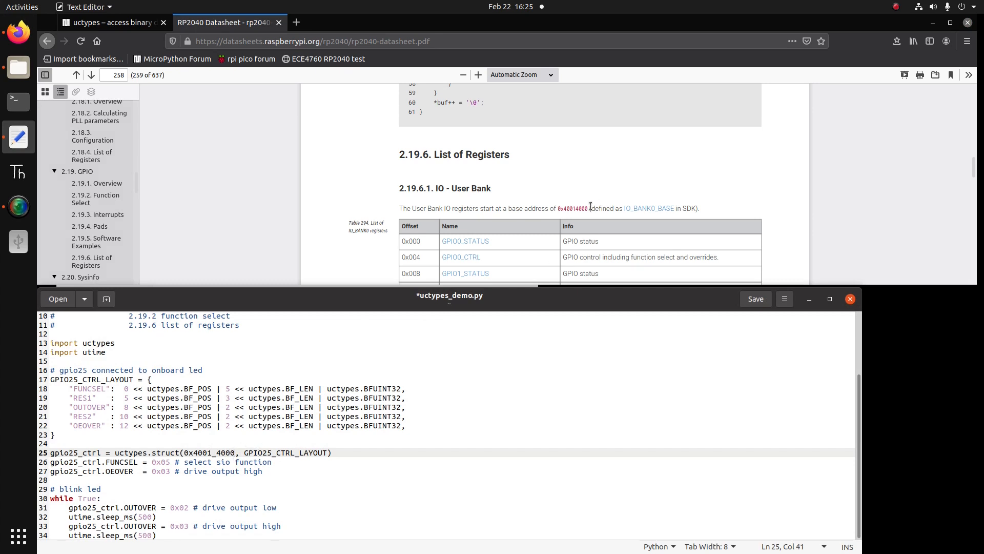
mouse_move(452, 254)
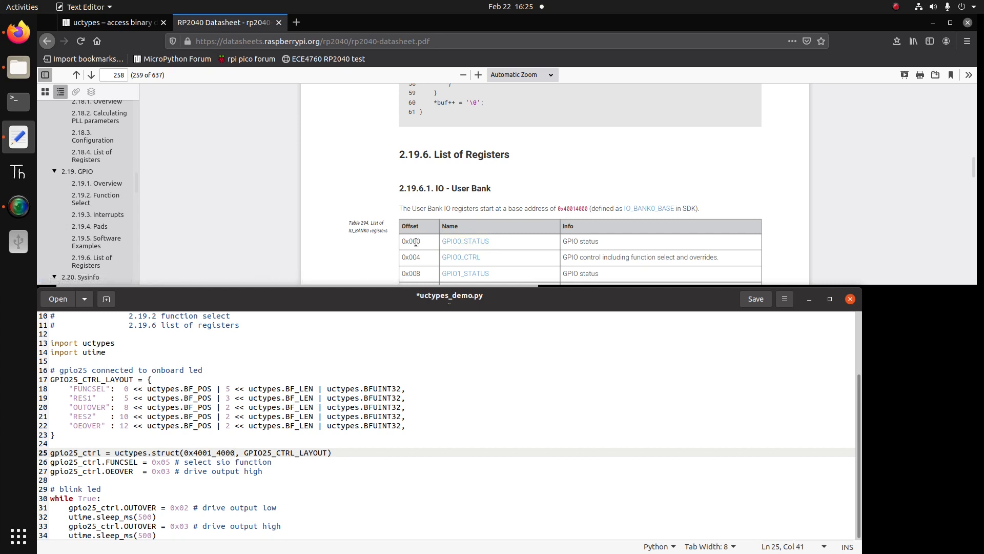
scroll("down", 3)
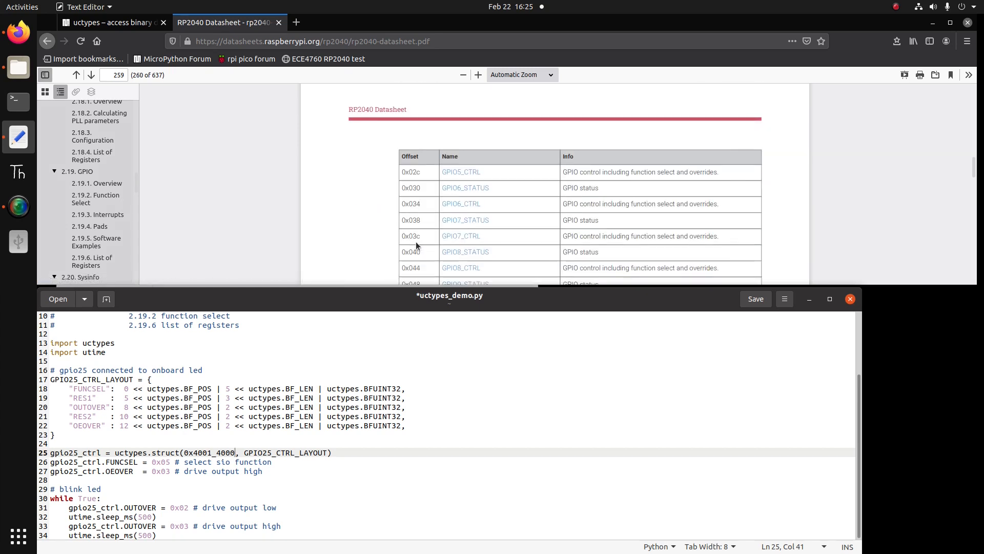
scroll("down", 3)
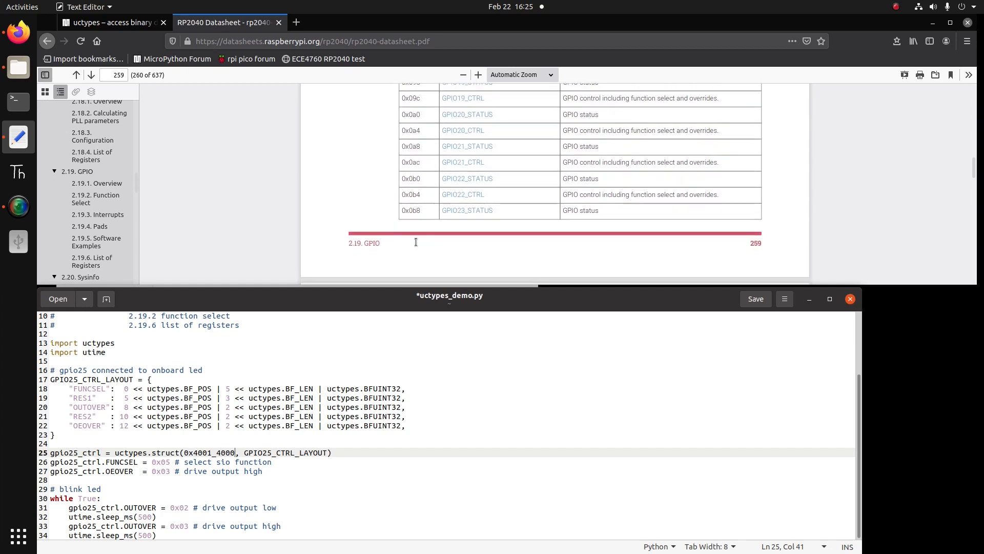
scroll("down", 3)
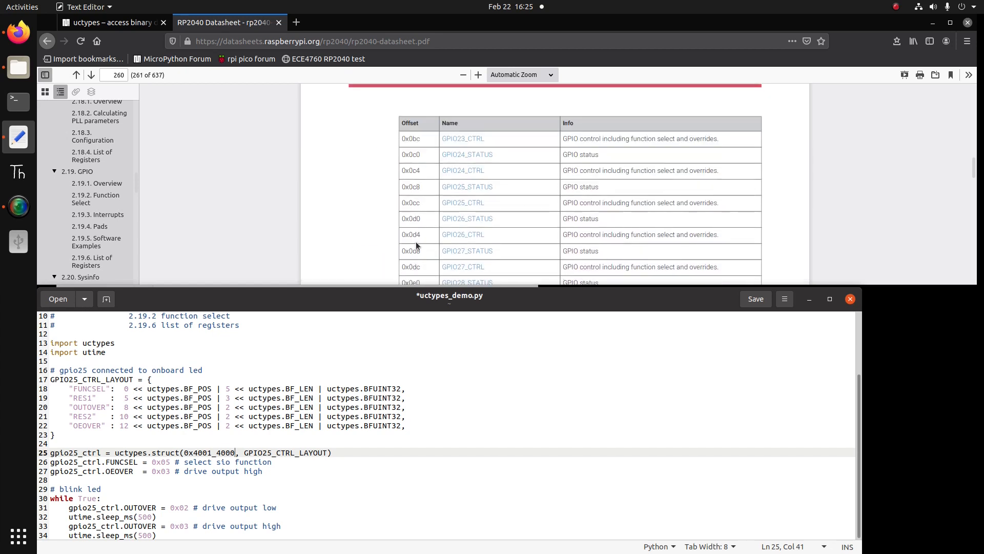
mouse_move(462, 202)
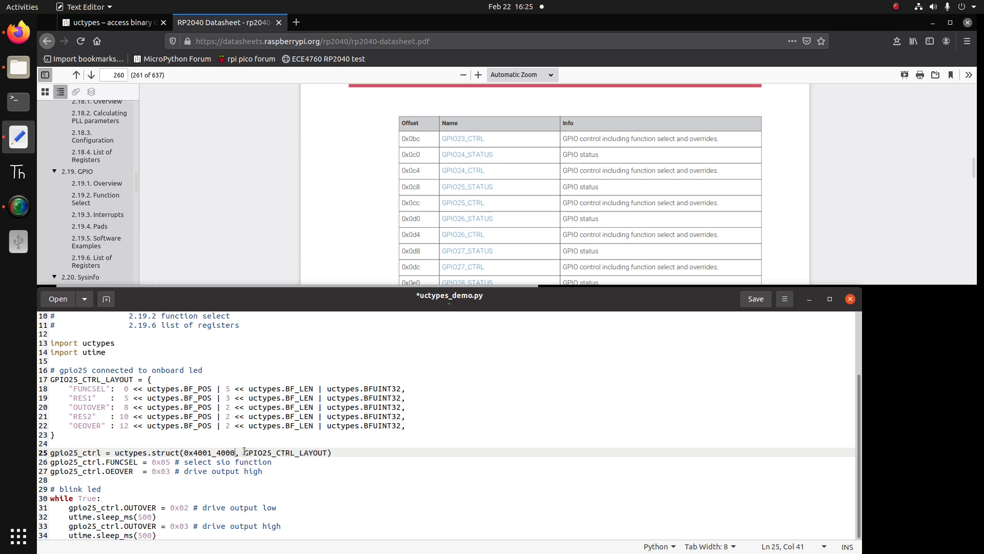
key("BackSpace")
type("cc")
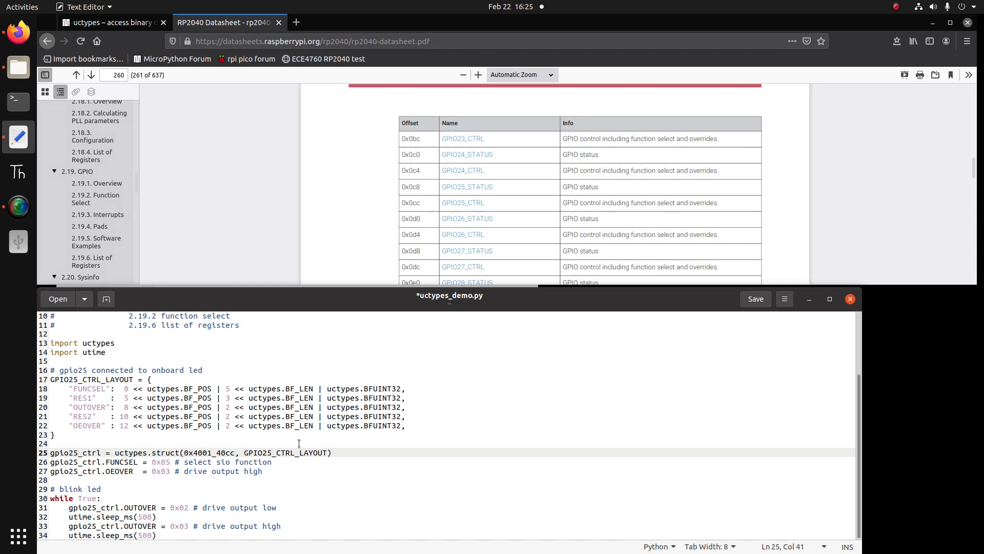
mouse_move(463, 202)
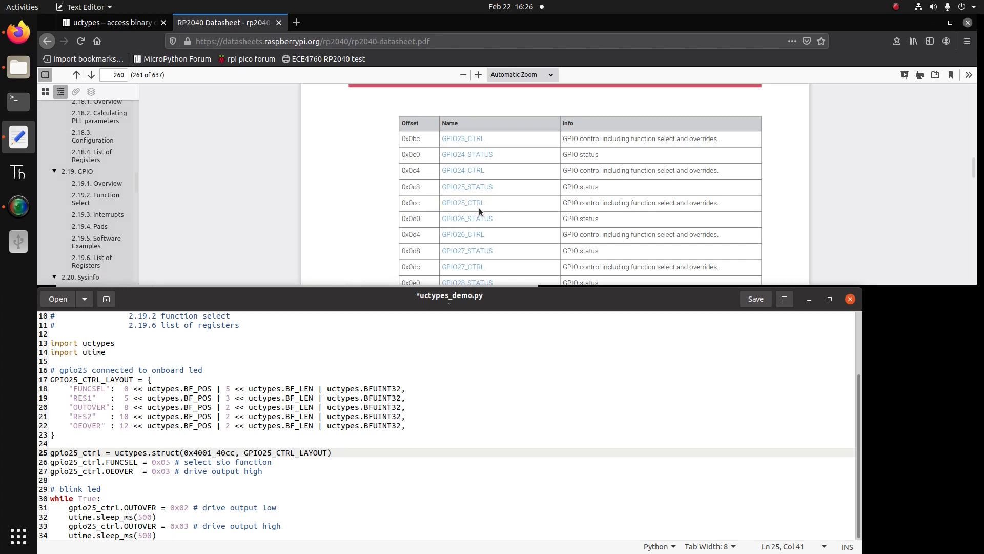
mouse_move(392, 336)
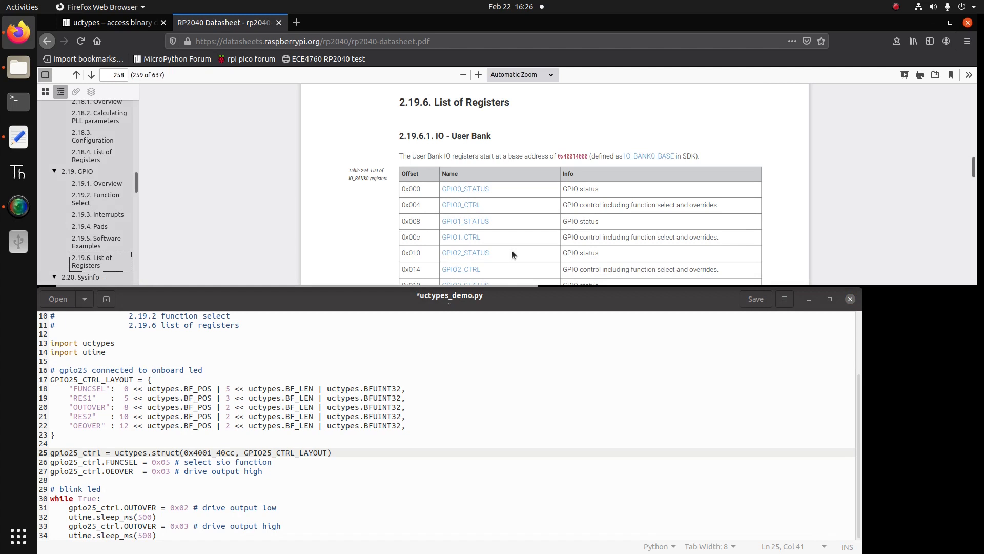
Scroll to the GPIO_CTRL bit-field table covering OEOVER through FUNCSEL bits 4:0.
scroll("down", 3)
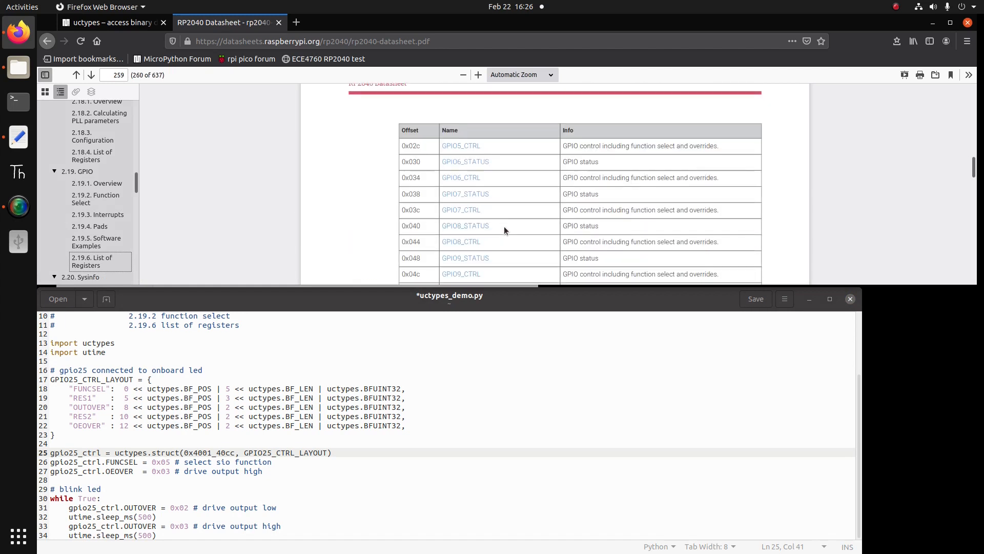
scroll("down", 3)
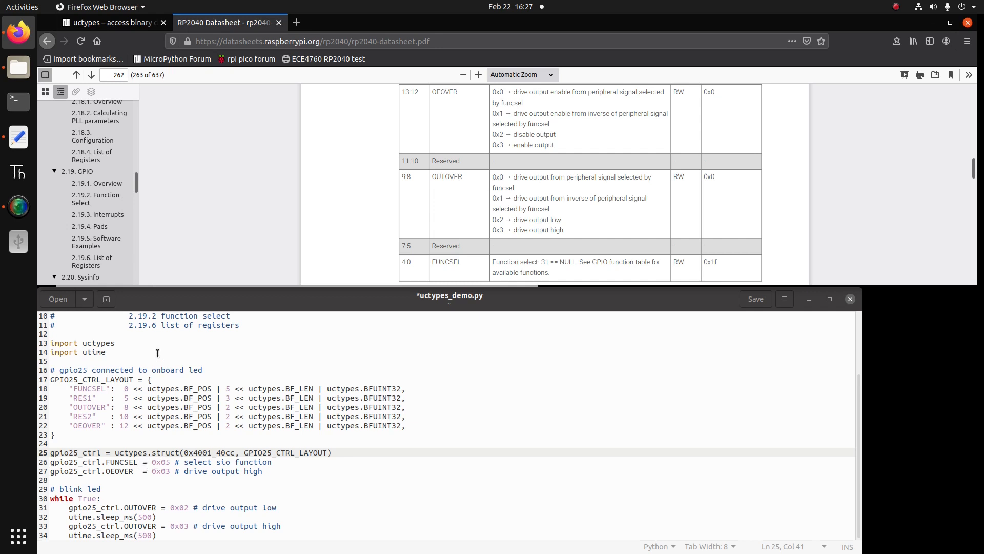
mouse_move(95, 198)
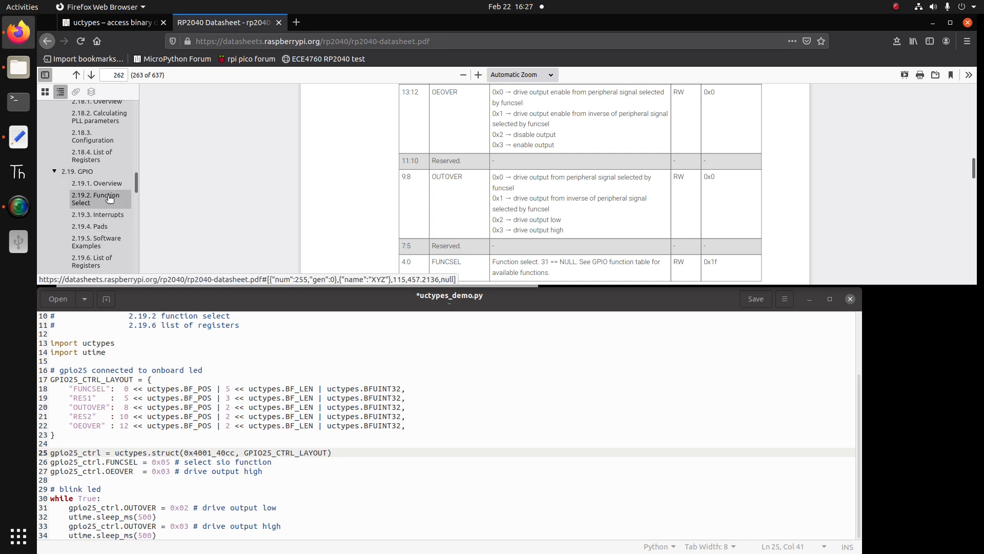
Jump to 2.19.2 Function Select and scroll the function table to GPIO 25's SIO entry.
left_click(95, 199)
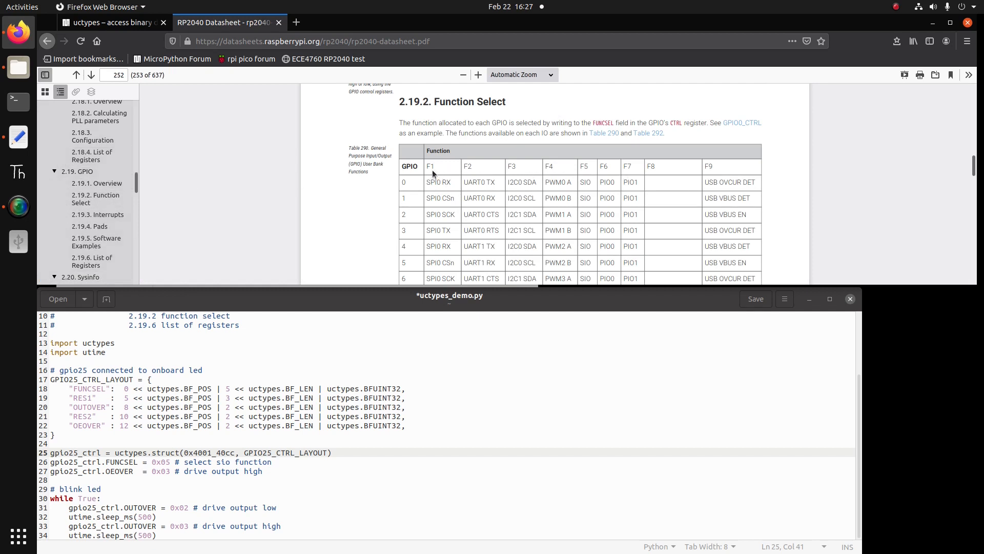
mouse_move(477, 179)
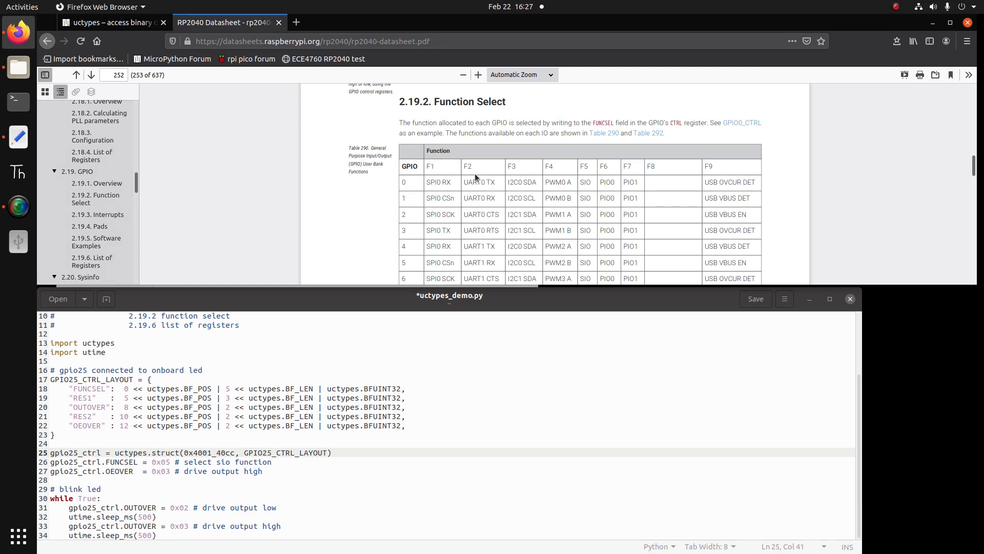
mouse_move(479, 190)
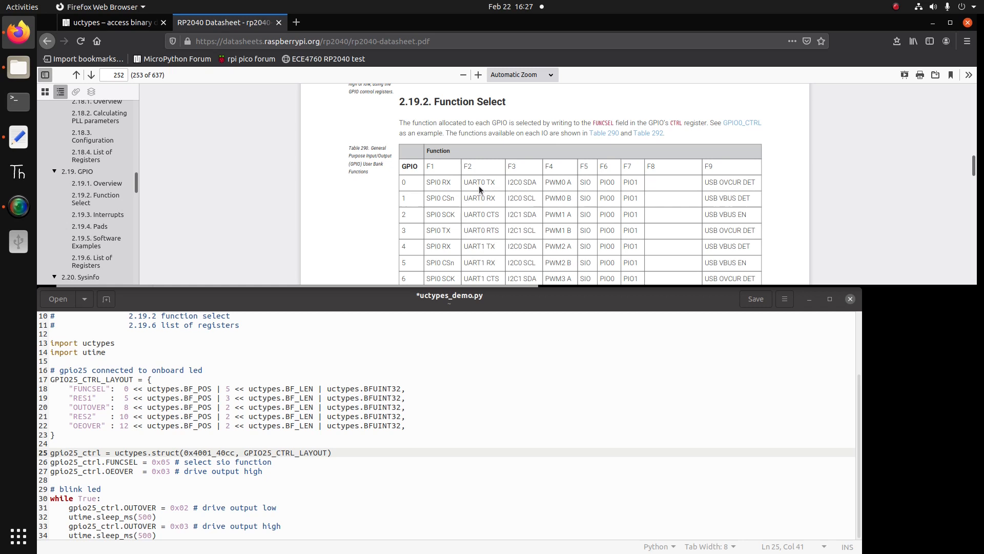
mouse_move(593, 168)
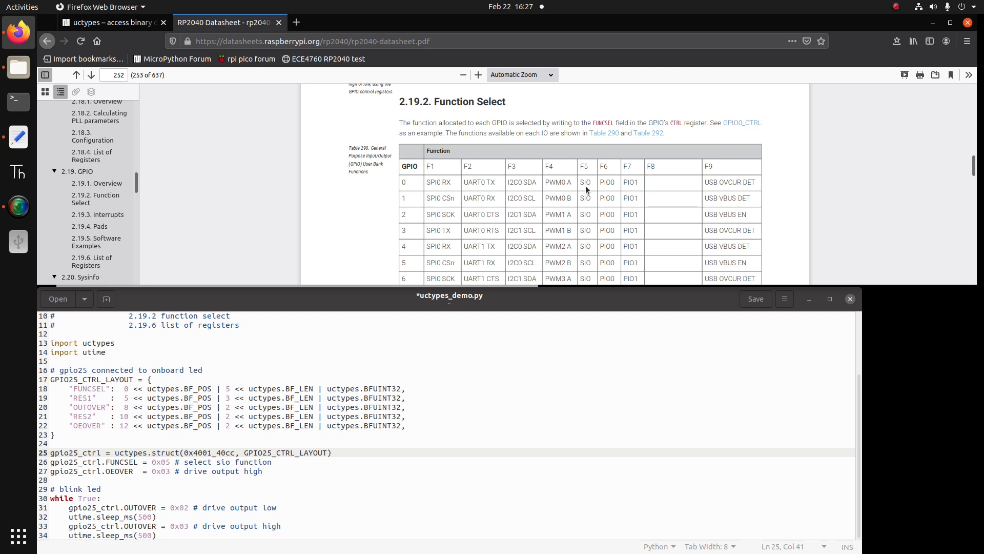
mouse_move(587, 202)
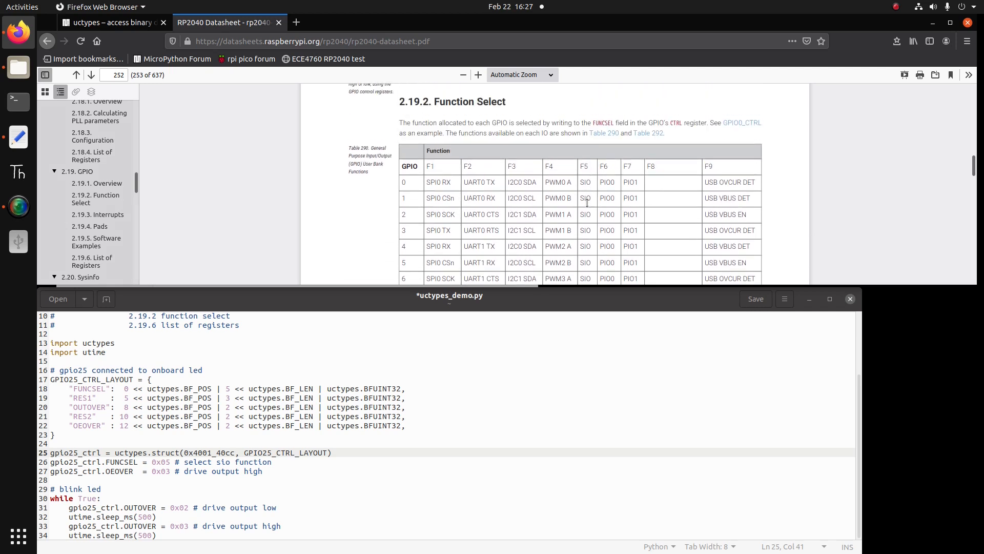
scroll("down", 3)
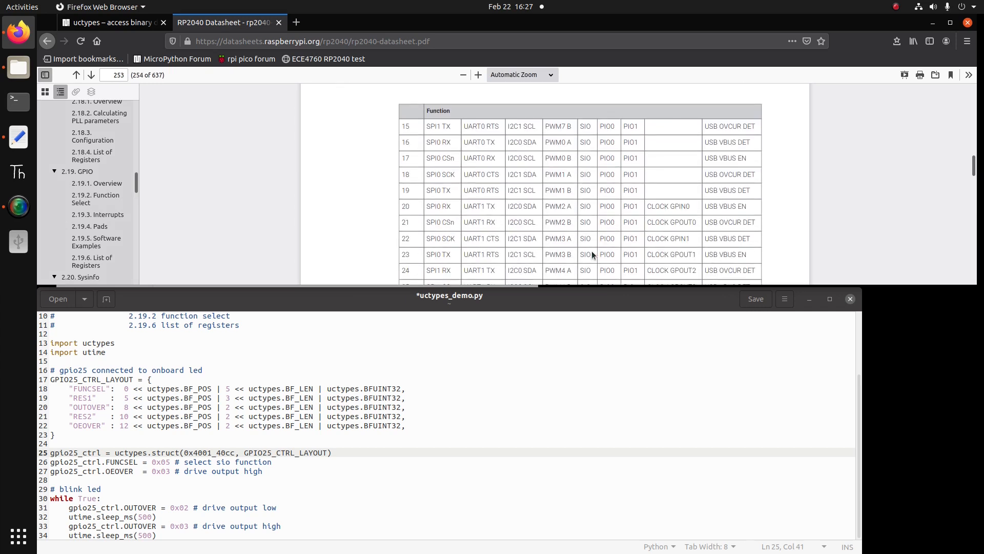
scroll("down", 3)
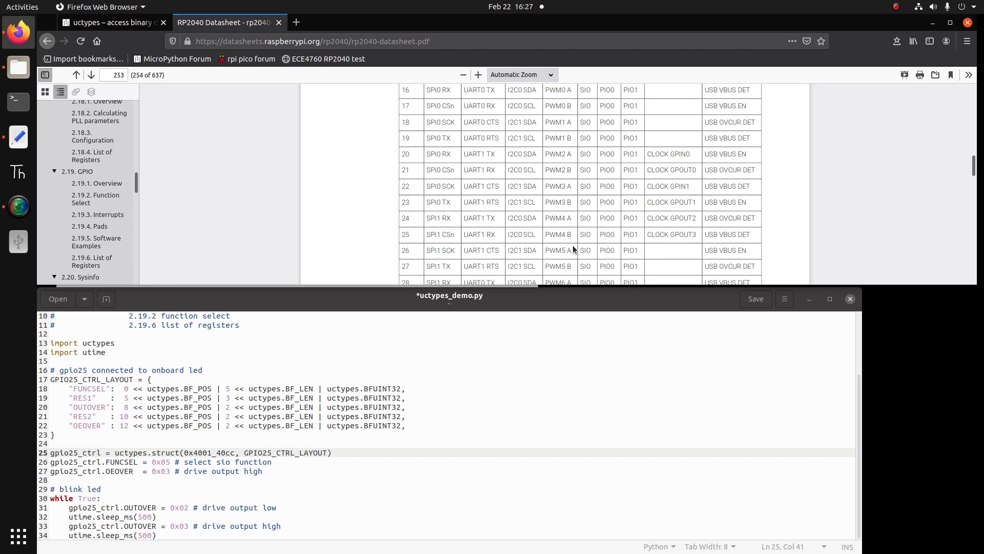
mouse_move(523, 235)
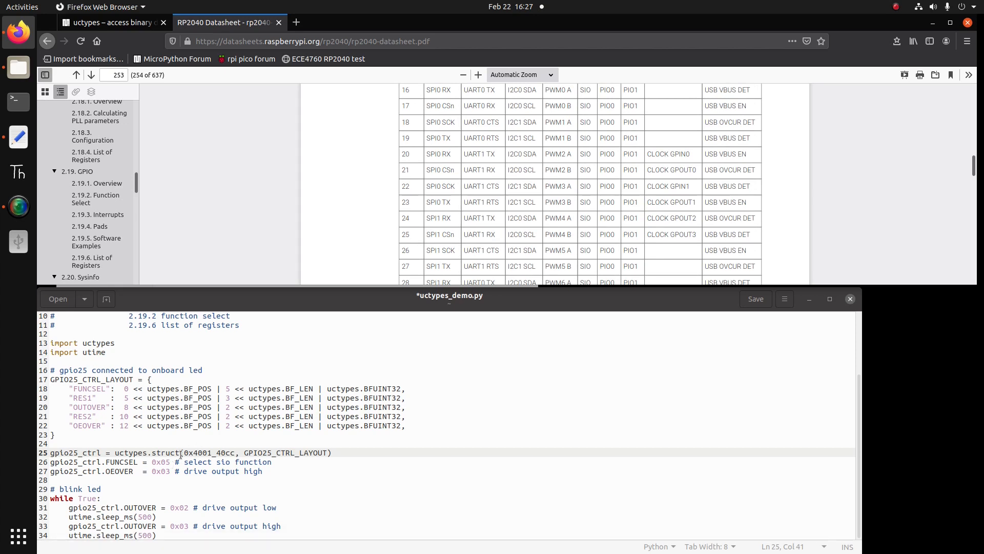
mouse_move(94, 299)
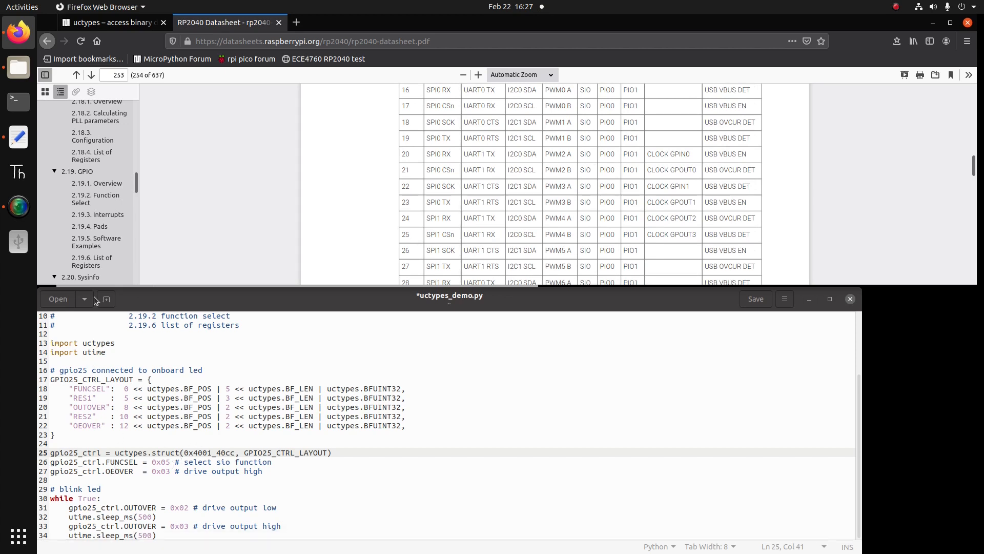
scroll("down", 3)
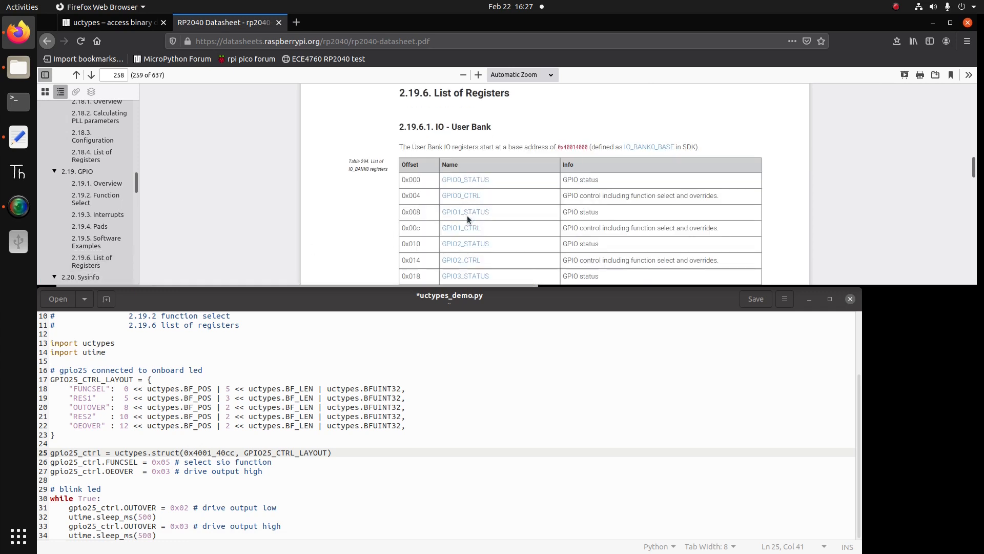
Scroll down to the GPIO25_CTRL bit-field table showing the OEOVER values 0x0–0x3.
scroll("down", 3)
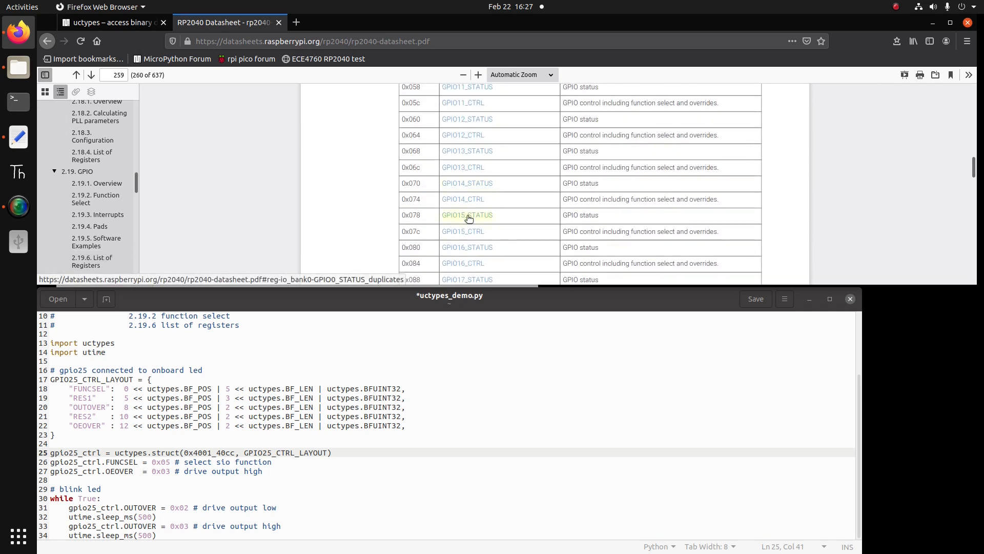
scroll("down", 3)
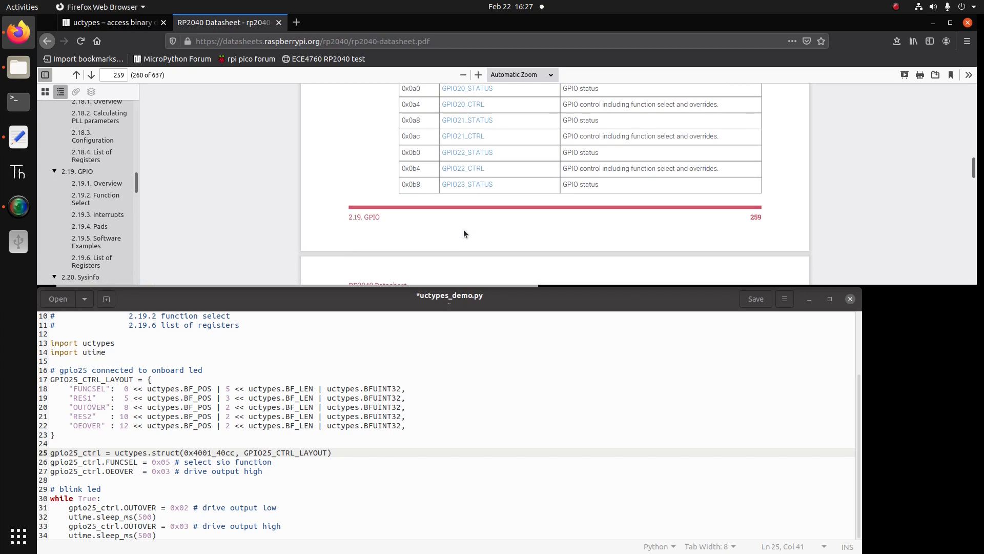
scroll("down", 3)
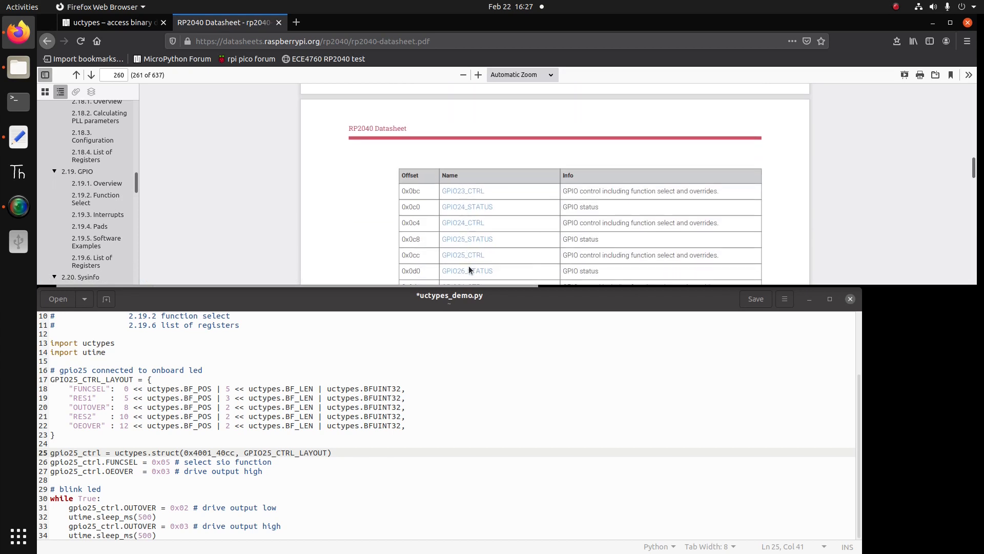
scroll("down", 3)
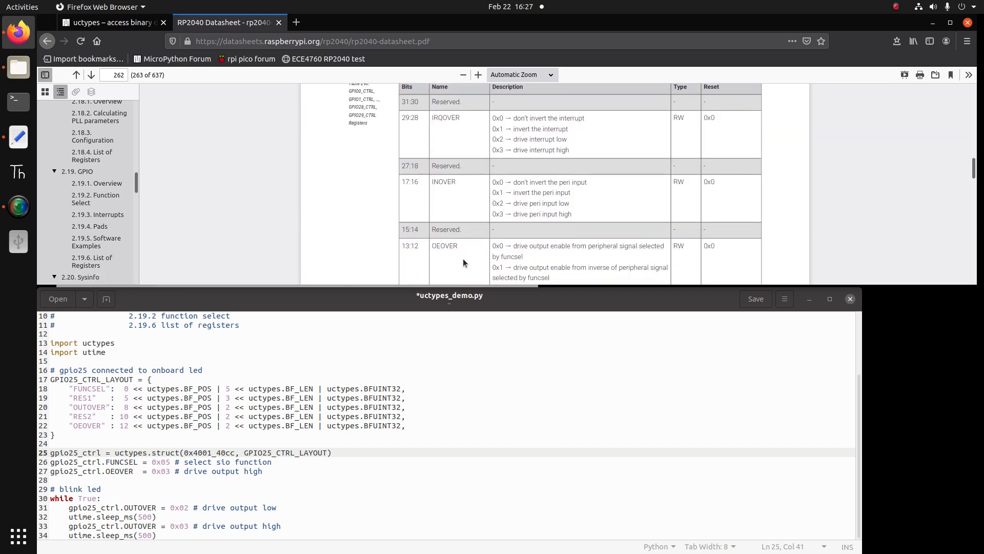
scroll("down", 3)
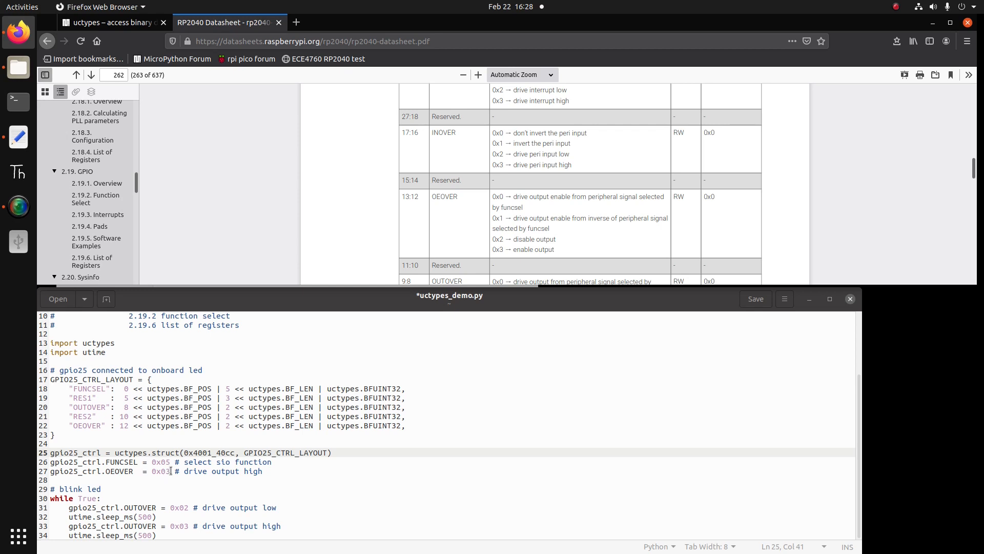
mouse_move(517, 250)
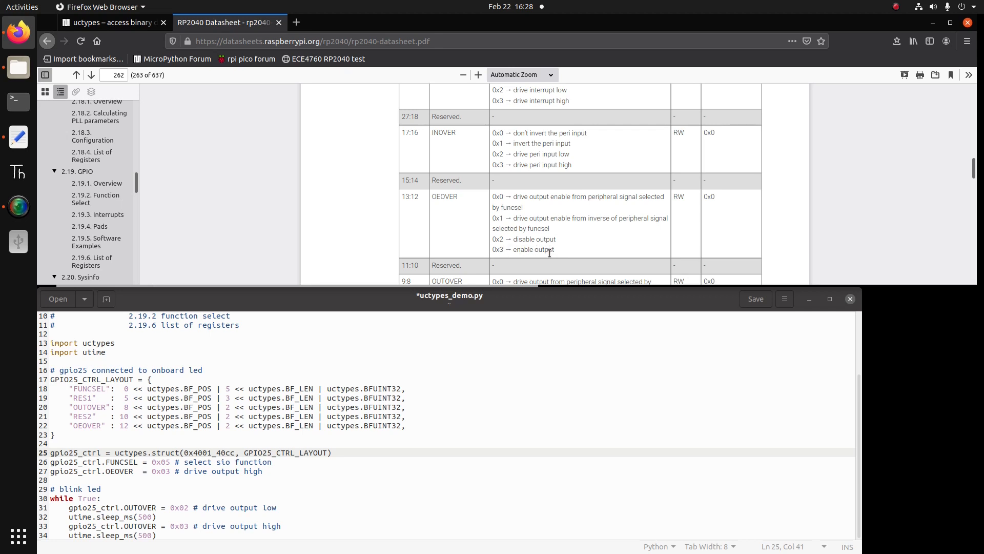
mouse_move(760, 223)
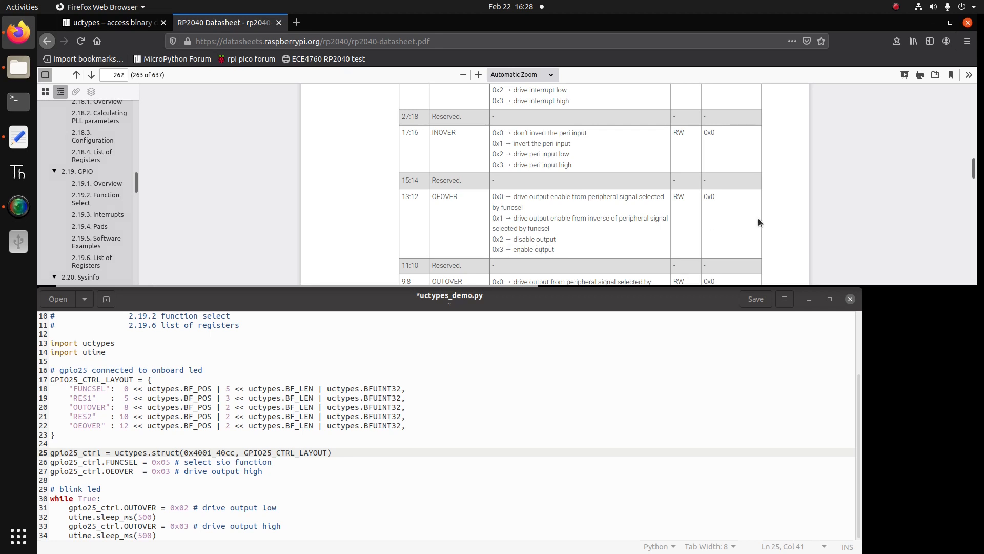
mouse_move(728, 190)
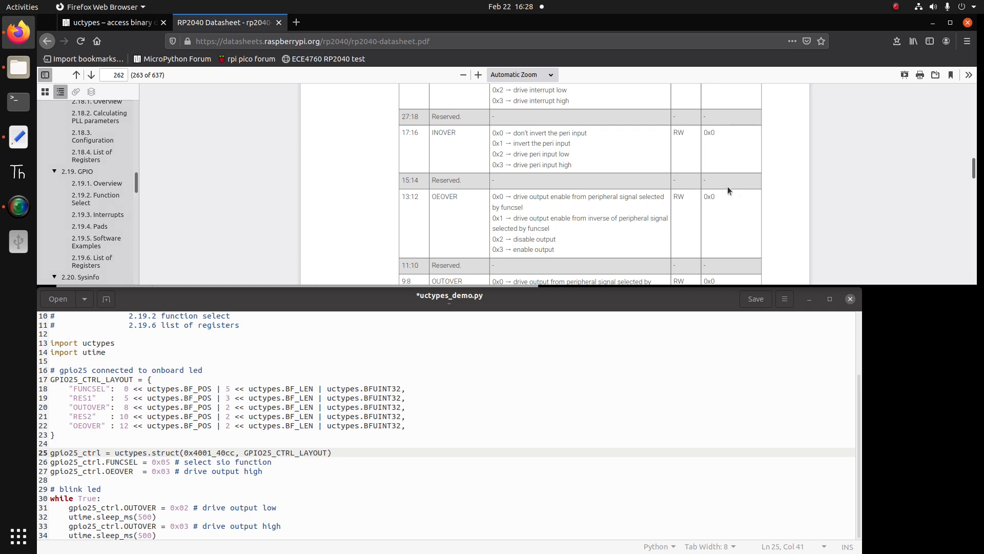
mouse_move(699, 192)
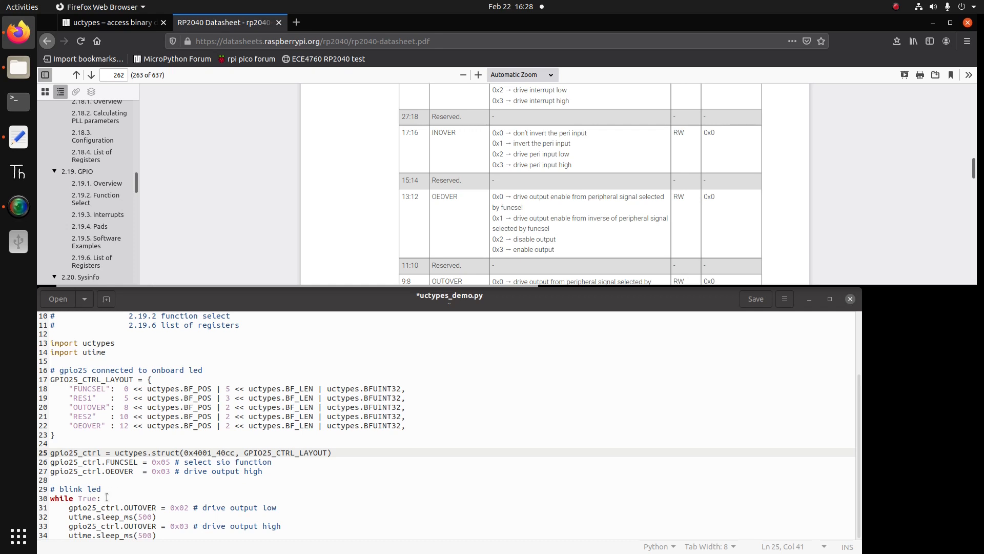
mouse_move(103, 517)
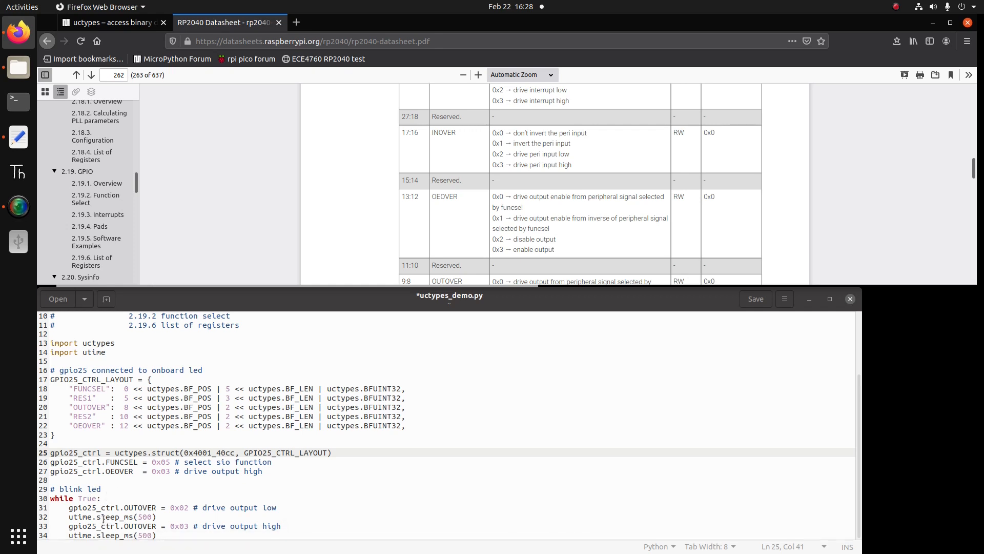
Scroll the datasheet down to the OUTOVER options 0x0–0x3 and FUNCSEL bits 4:0.
scroll("down", 3)
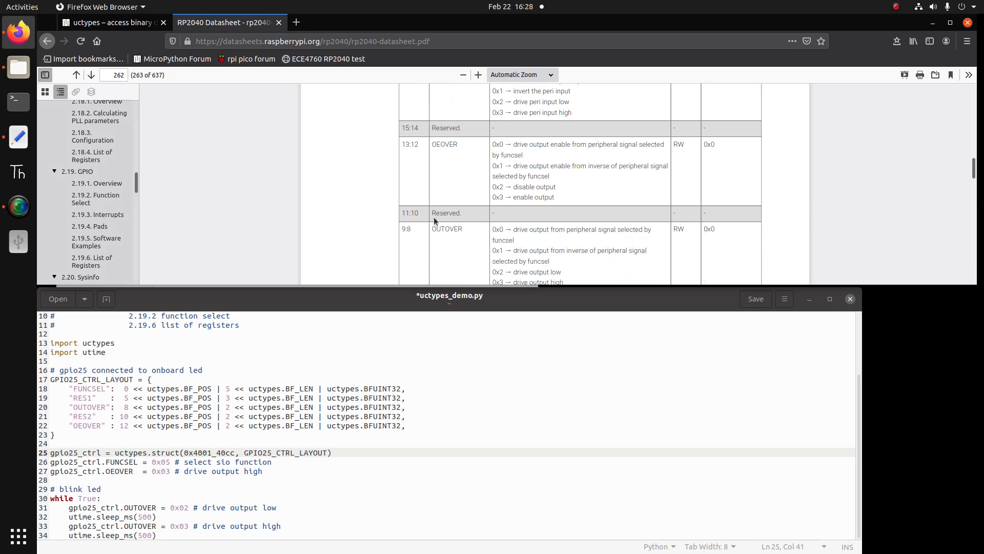
scroll("down", 3)
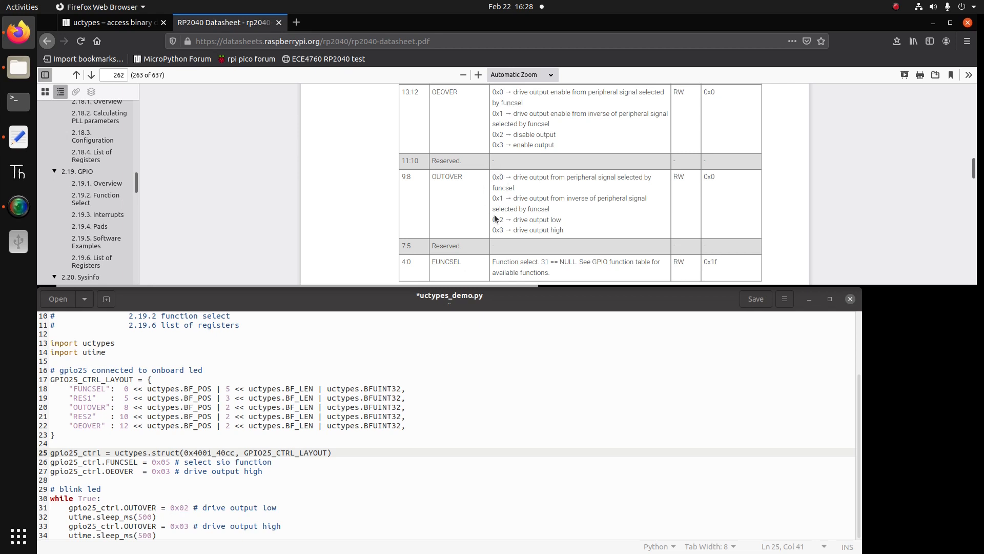
mouse_move(543, 221)
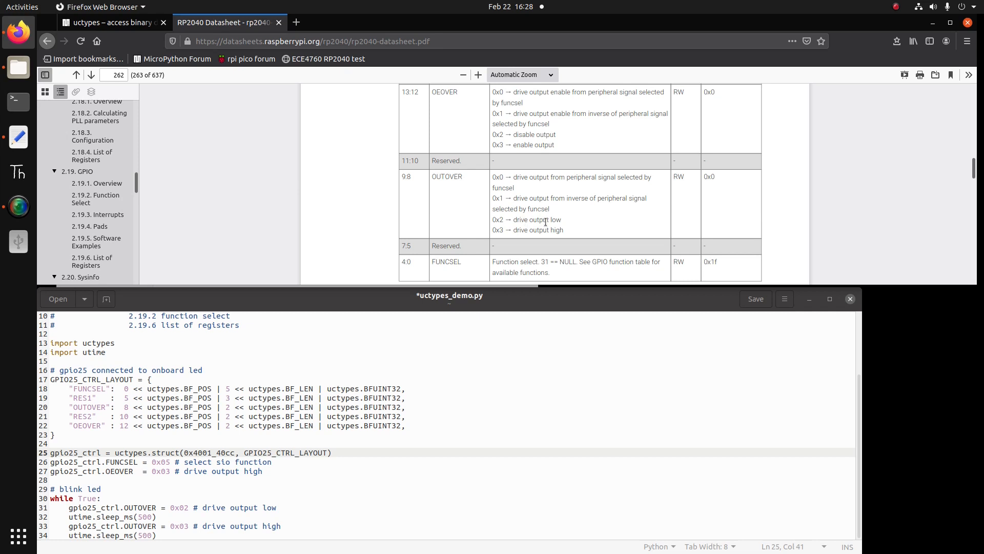
mouse_move(562, 227)
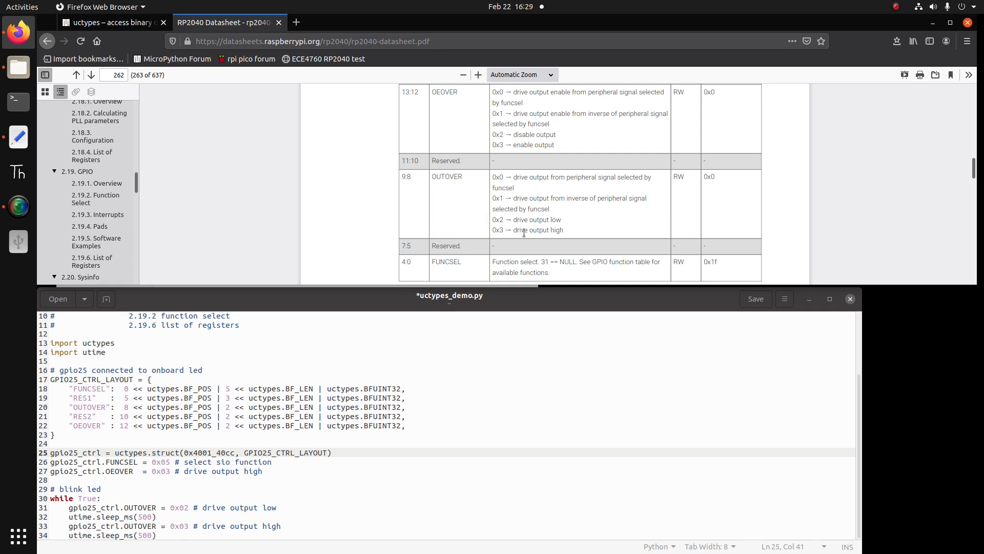
mouse_move(565, 236)
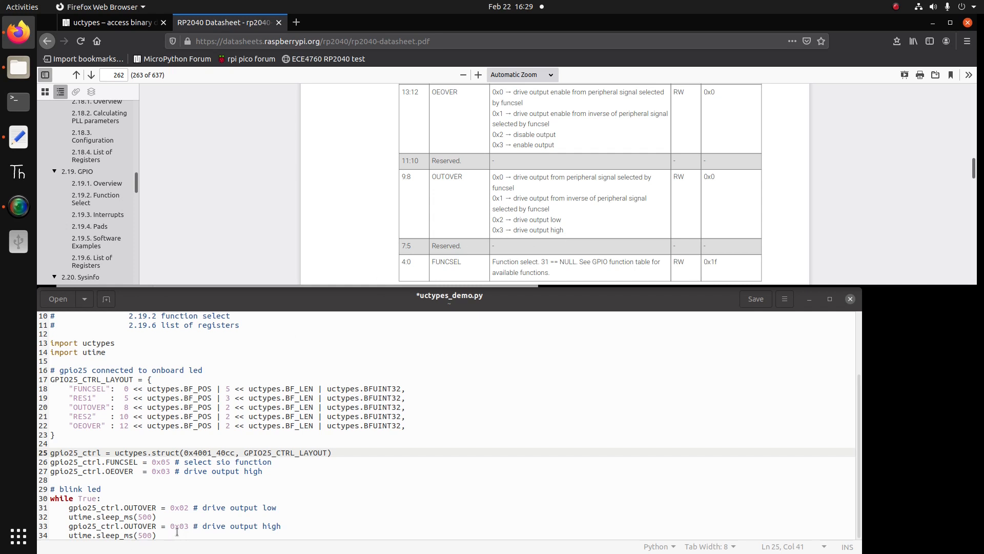
mouse_move(193, 509)
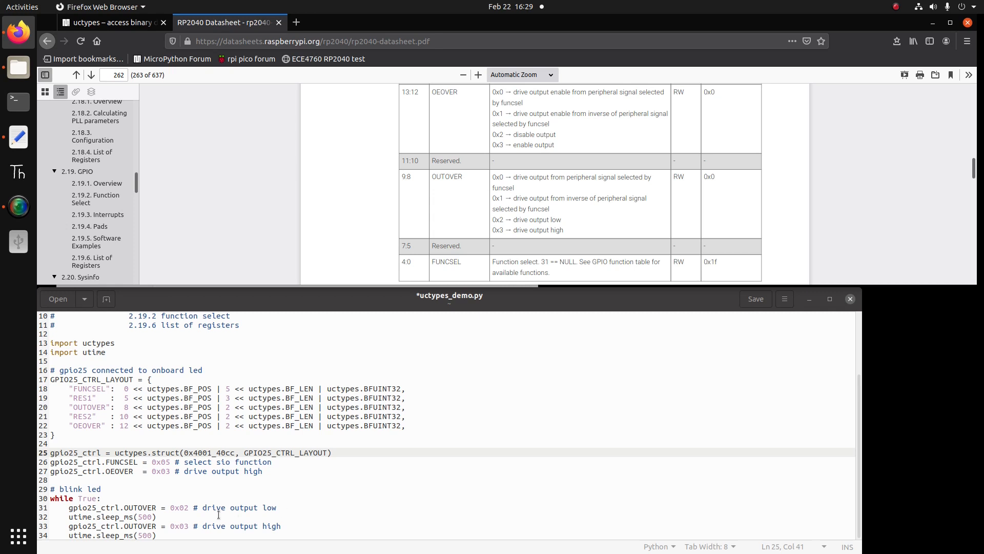
mouse_move(283, 525)
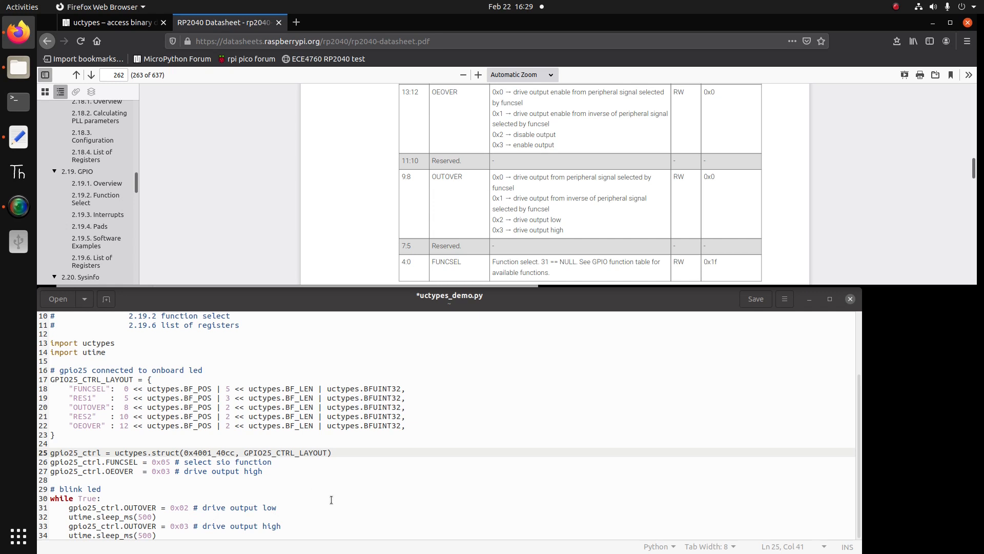
mouse_move(289, 500)
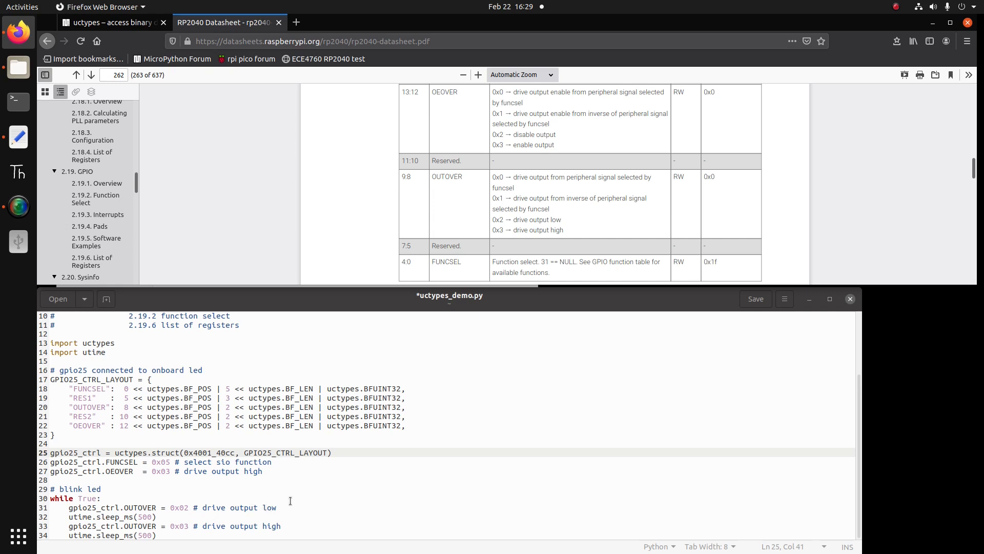
mouse_move(350, 492)
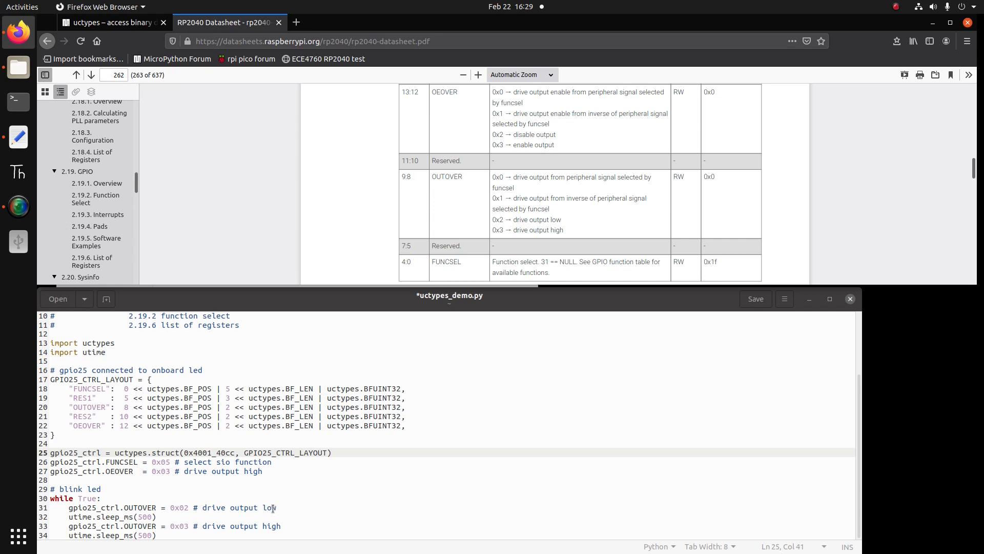
mouse_move(289, 527)
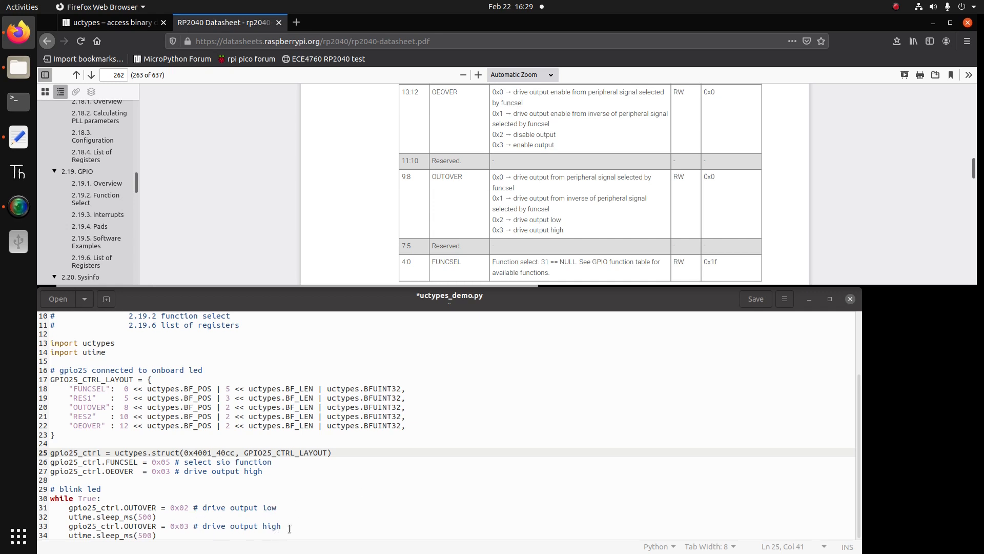
mouse_move(355, 522)
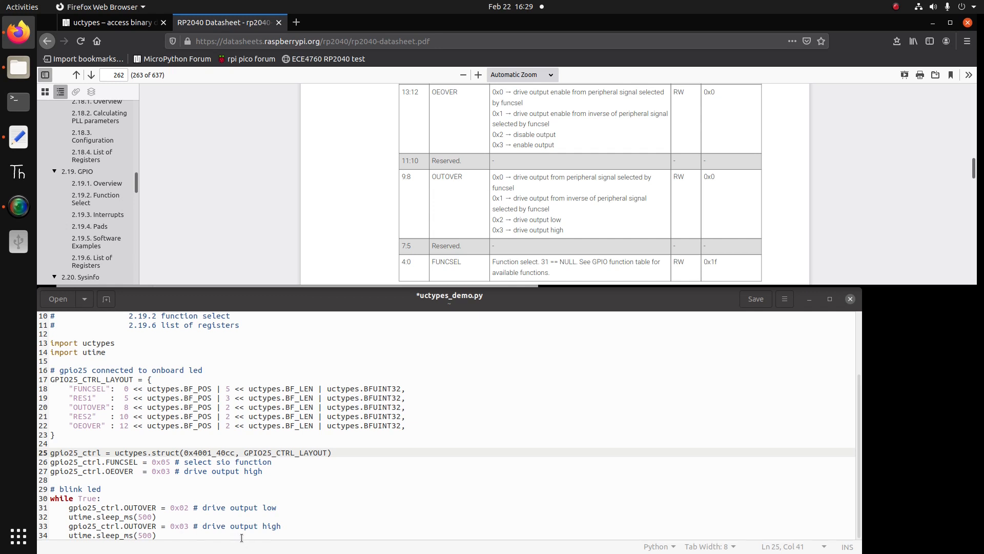
mouse_move(146, 516)
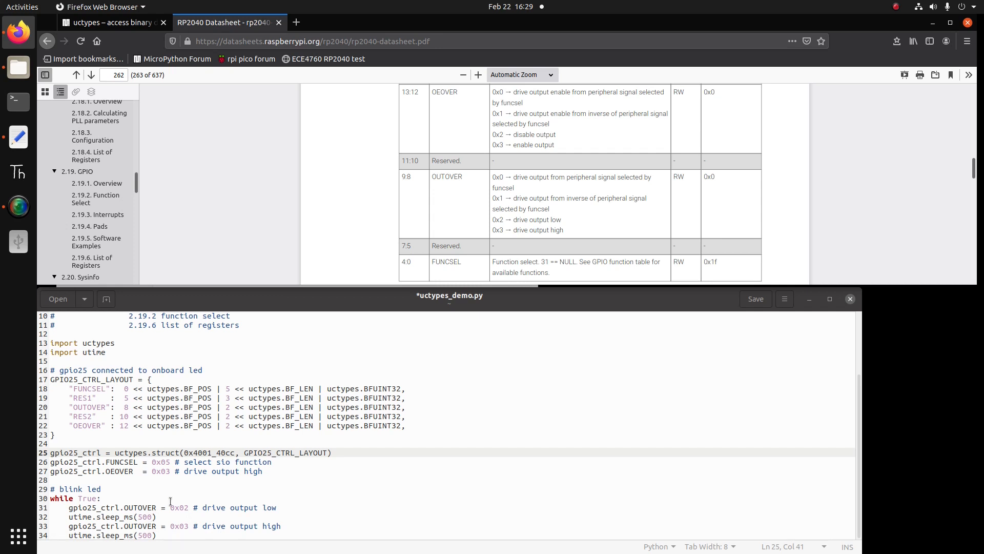
scroll("down", 3)
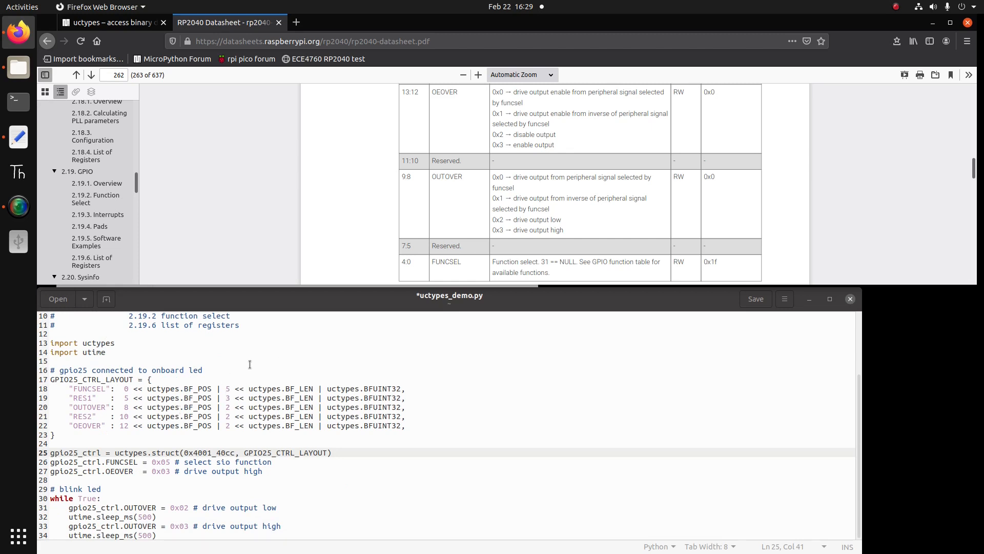
mouse_move(273, 395)
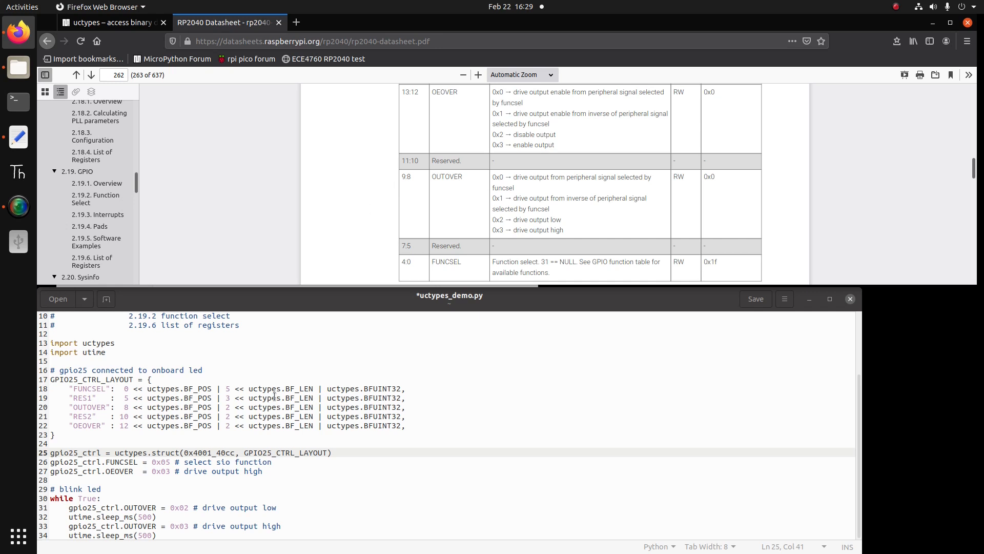